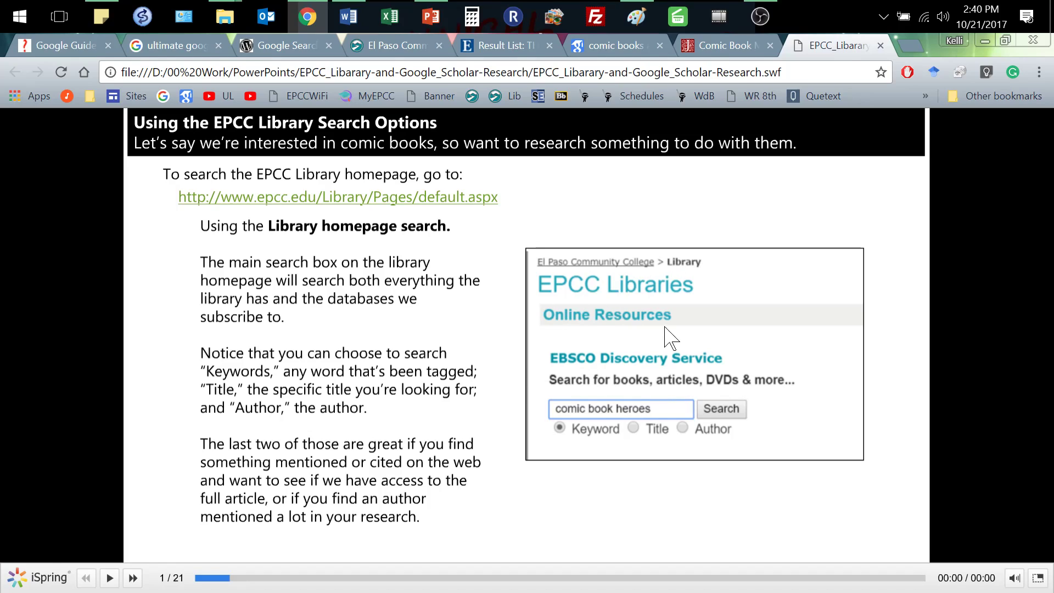
mouse_move(681, 423)
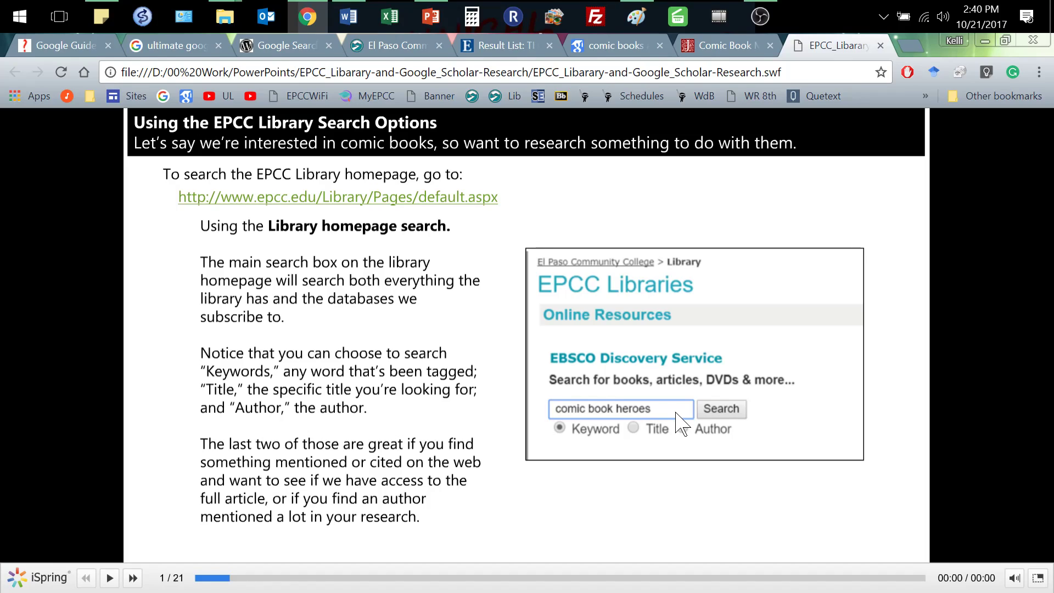
mouse_move(597, 445)
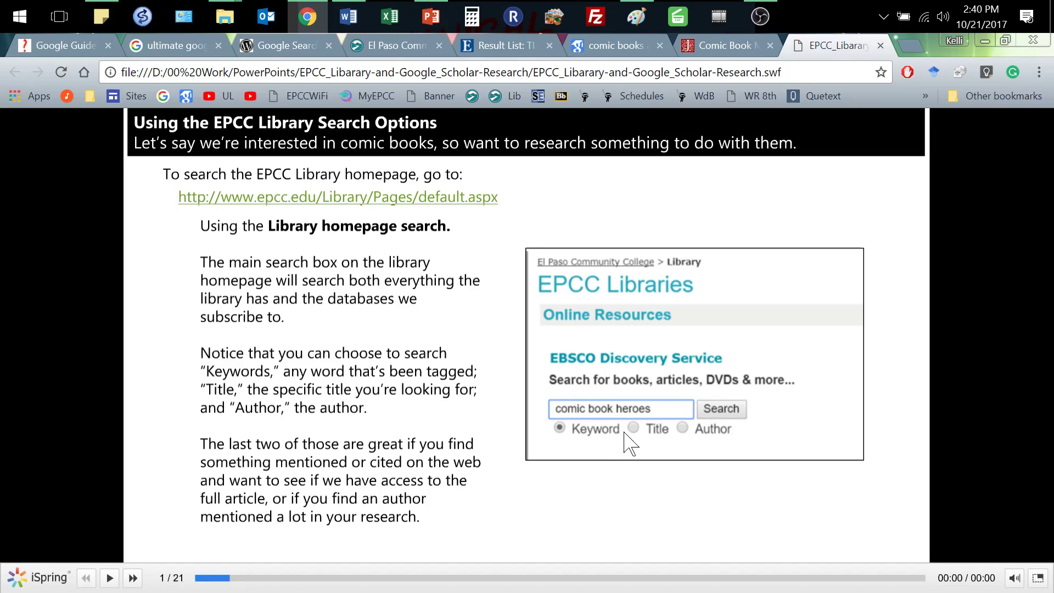
mouse_move(723, 444)
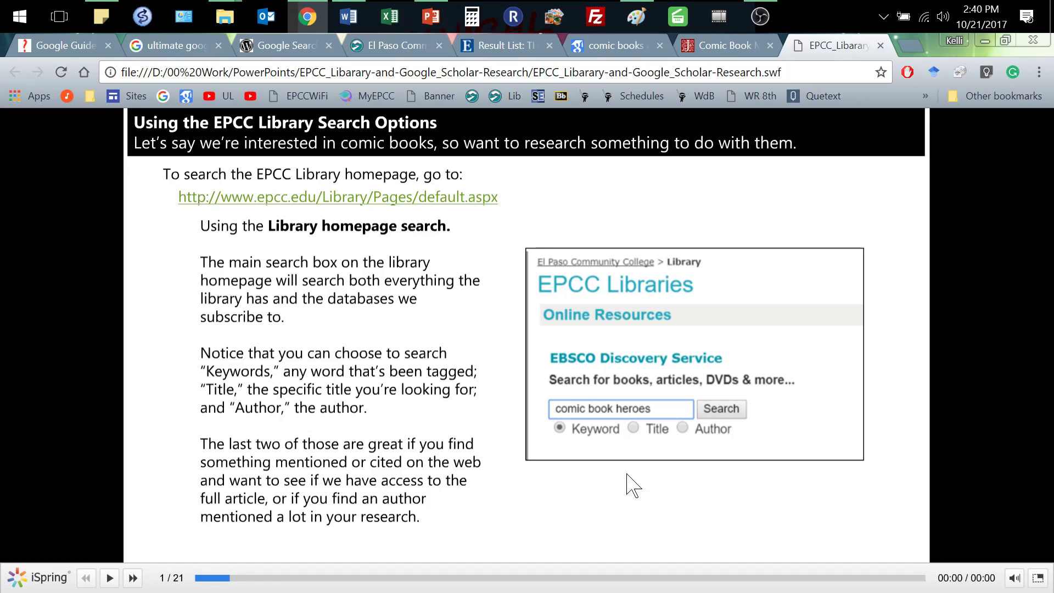
- Advance to slide 2, the annotated comic book heroes search results example
left_click(132, 578)
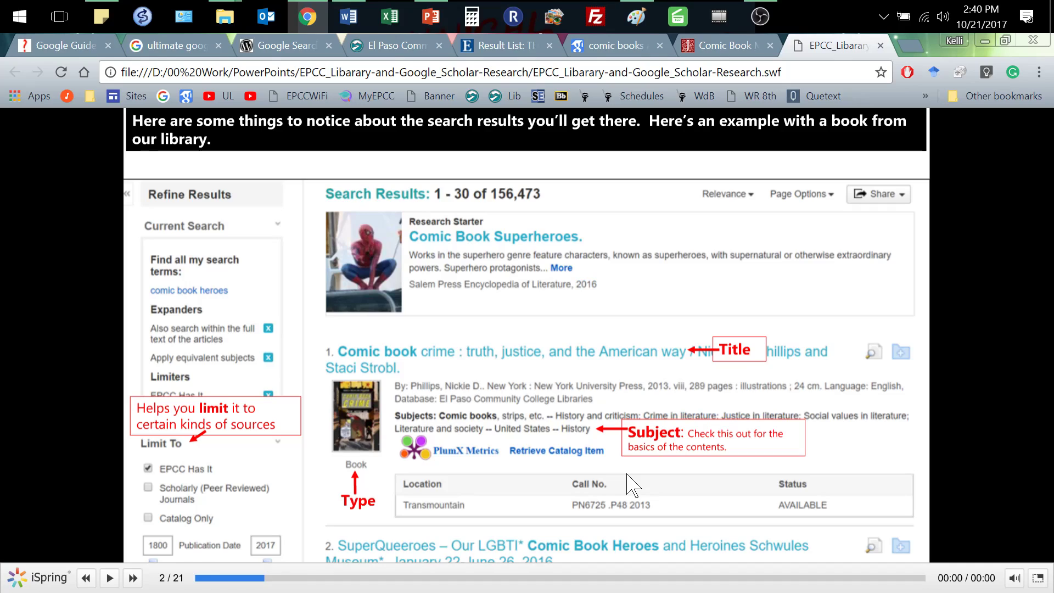
mouse_move(513, 214)
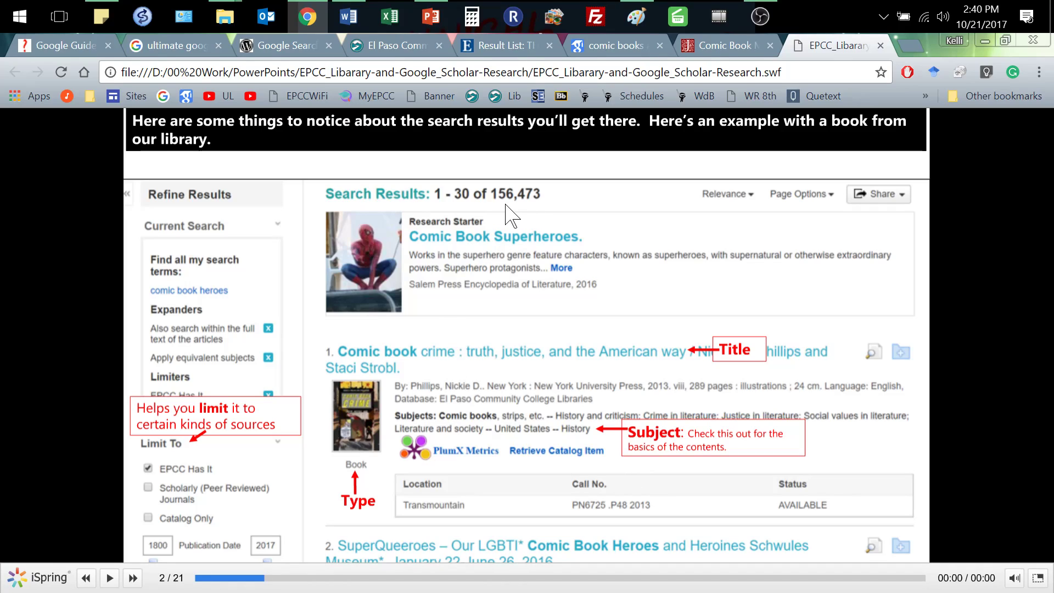
mouse_move(542, 213)
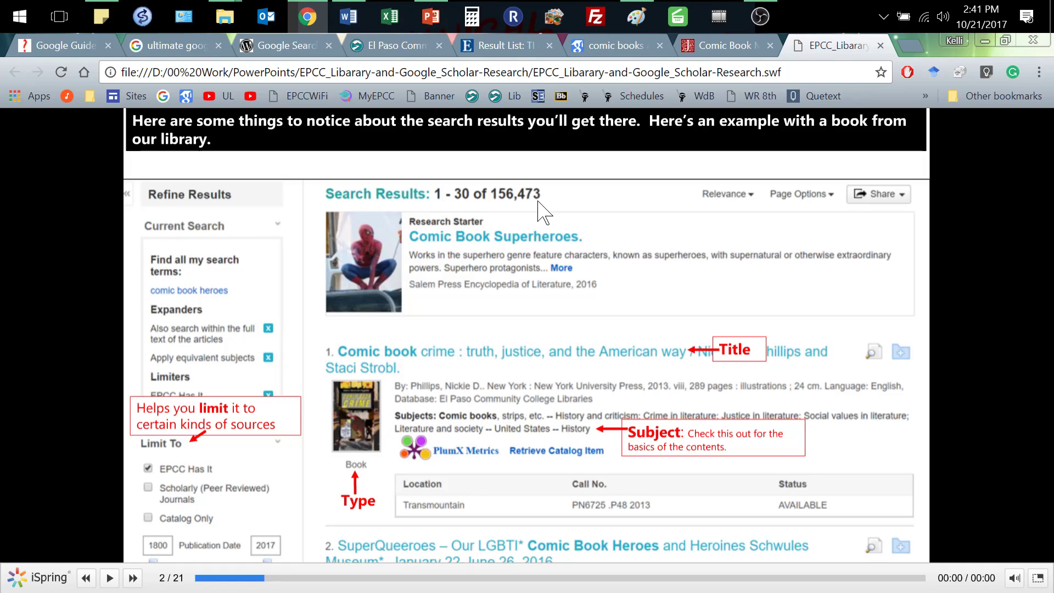
mouse_move(361, 477)
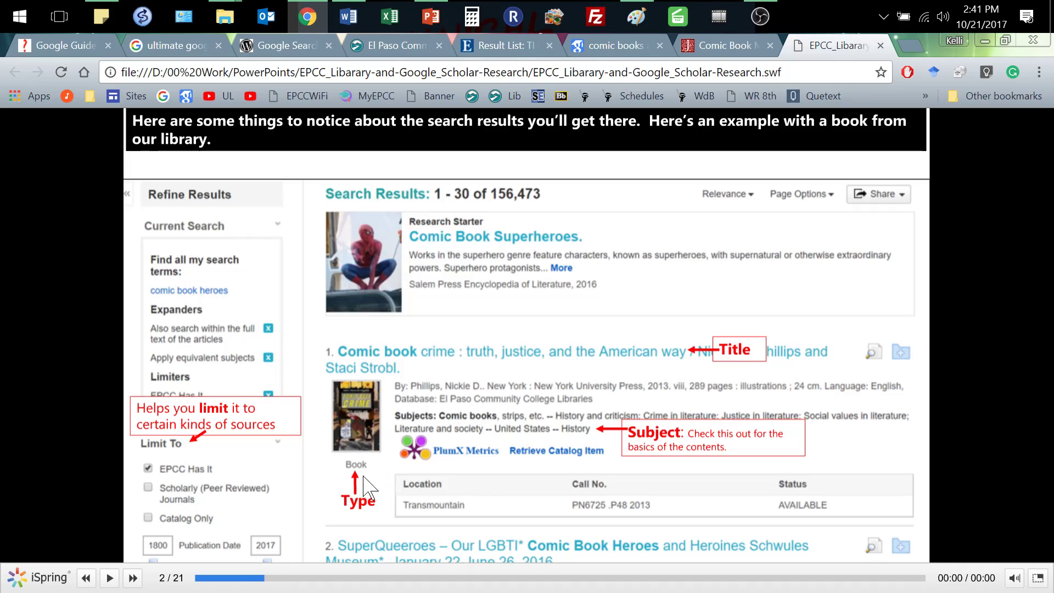
mouse_move(379, 485)
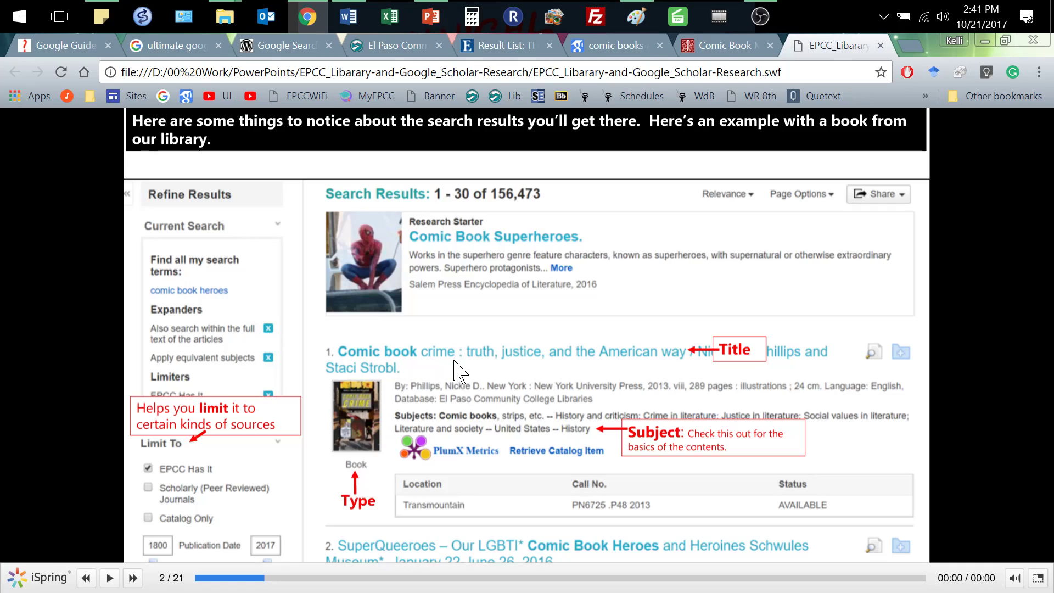
mouse_move(528, 366)
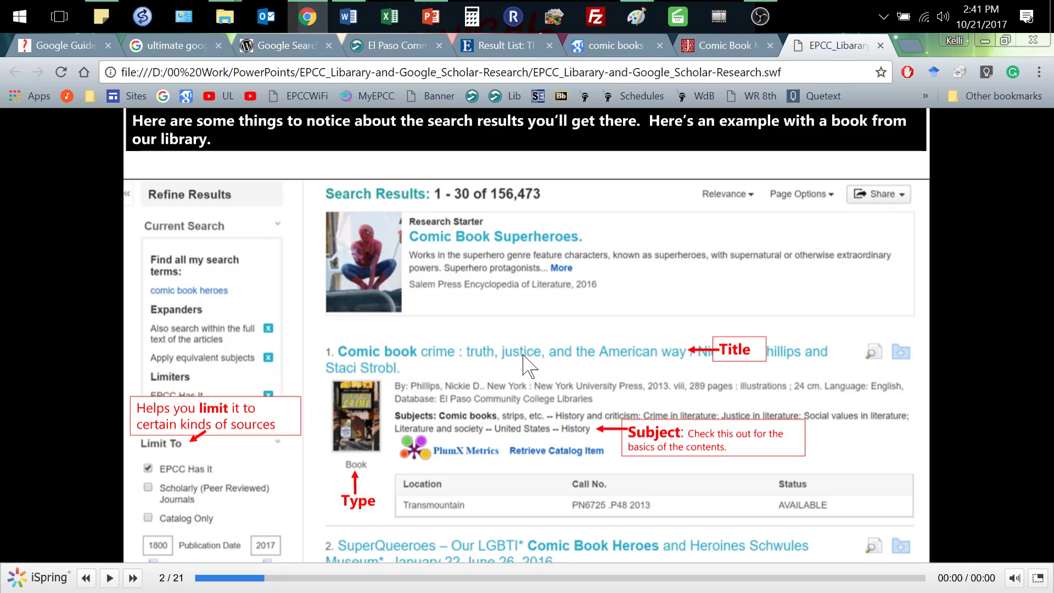
mouse_move(564, 358)
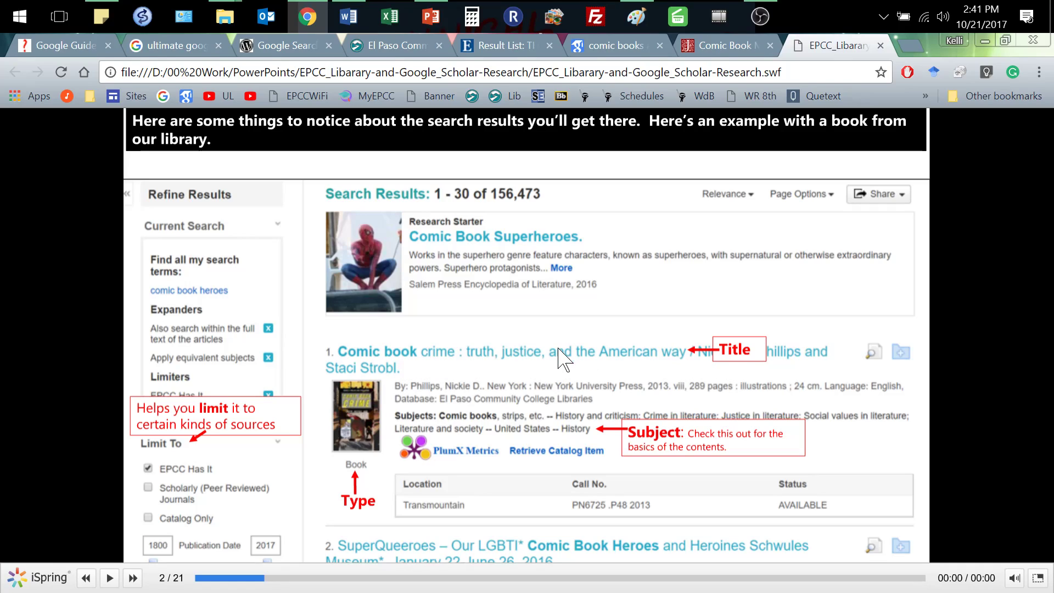
mouse_move(550, 440)
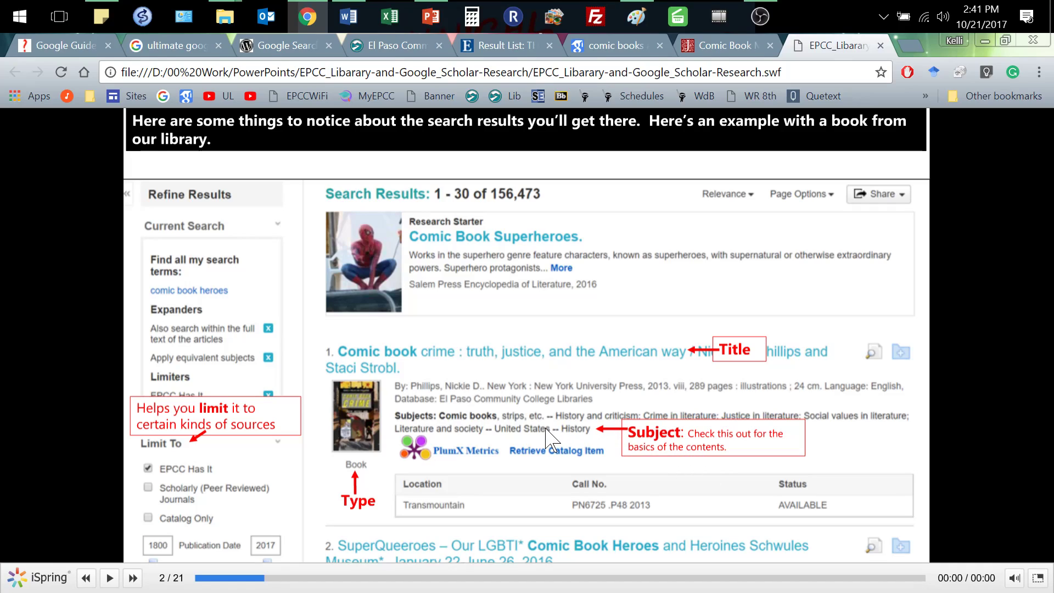
mouse_move(602, 430)
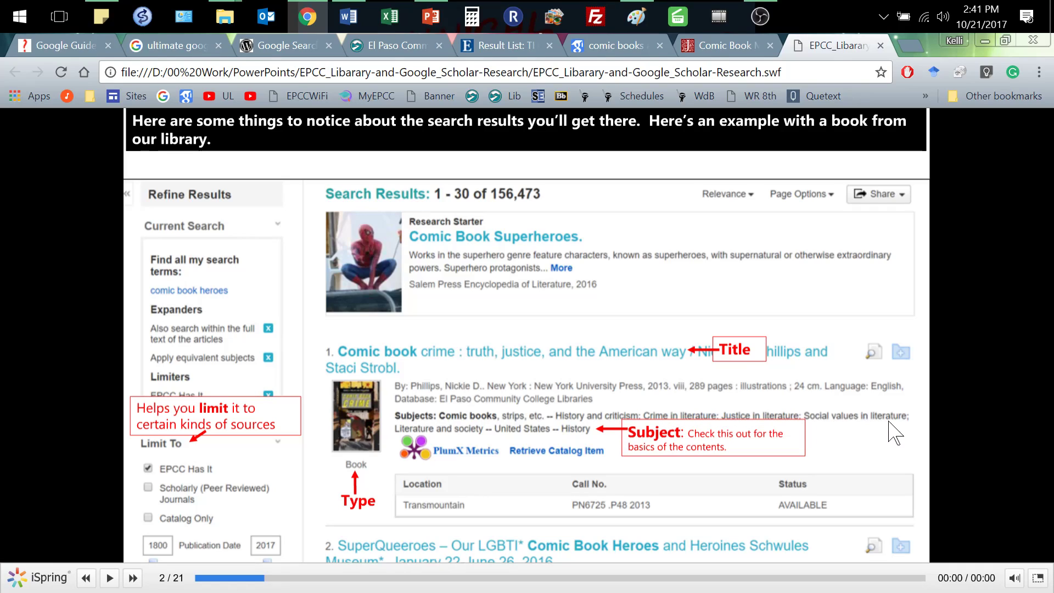
mouse_move(266, 441)
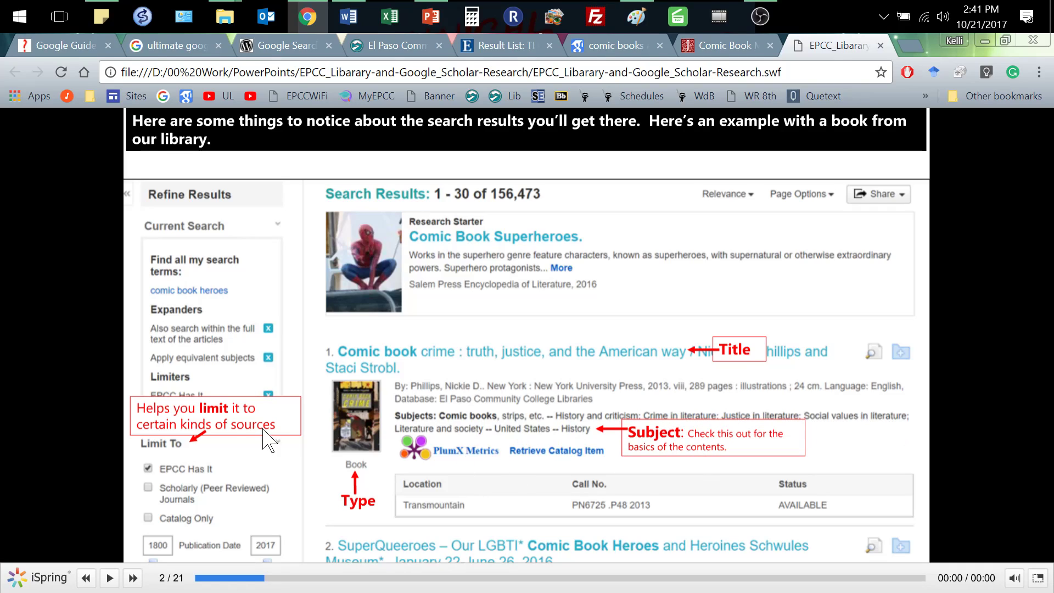
mouse_move(205, 467)
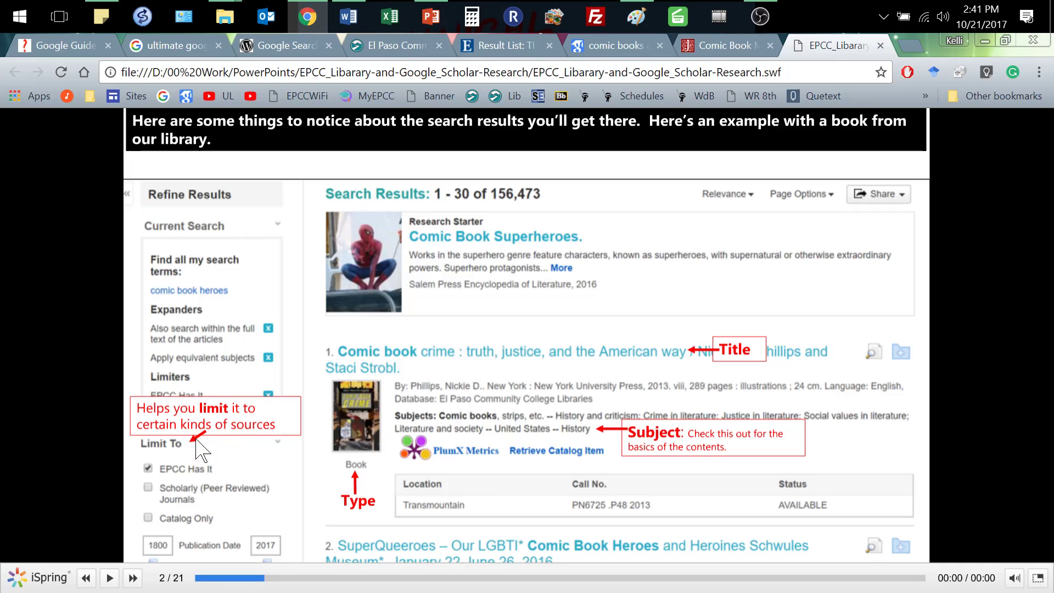
mouse_move(192, 507)
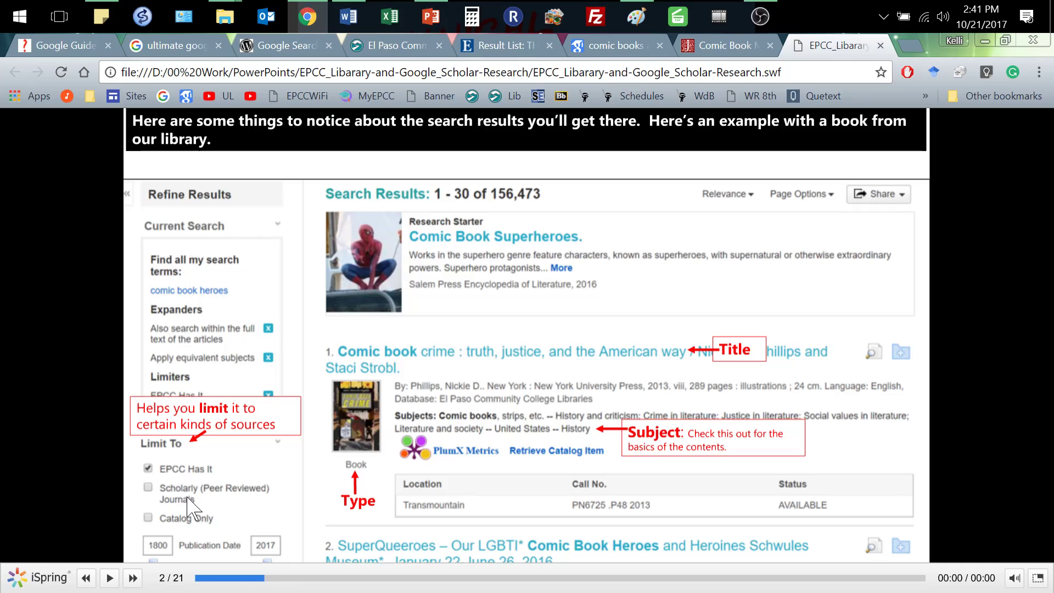
mouse_move(200, 531)
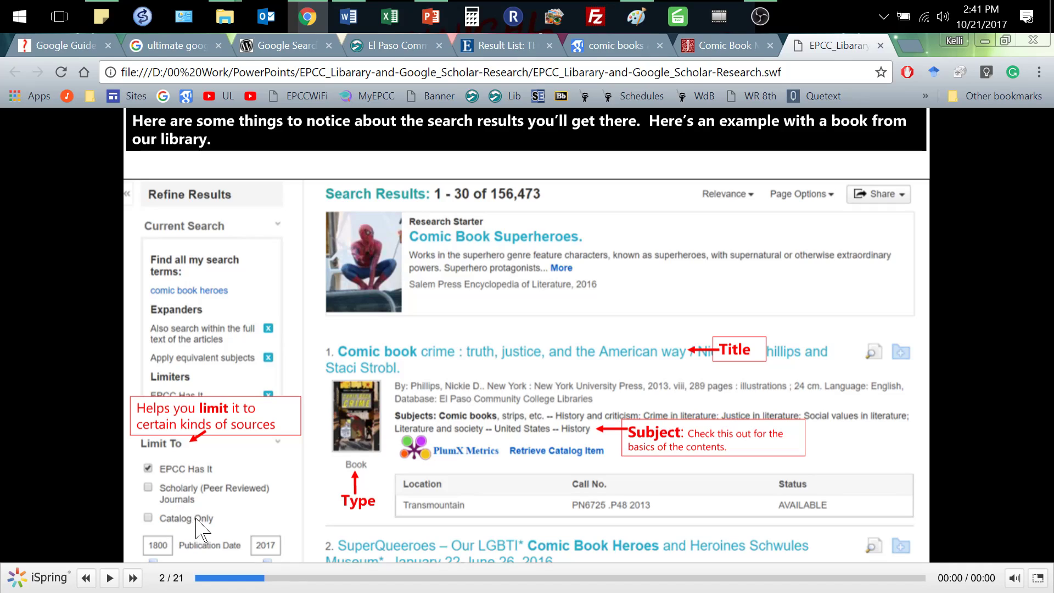
mouse_move(163, 507)
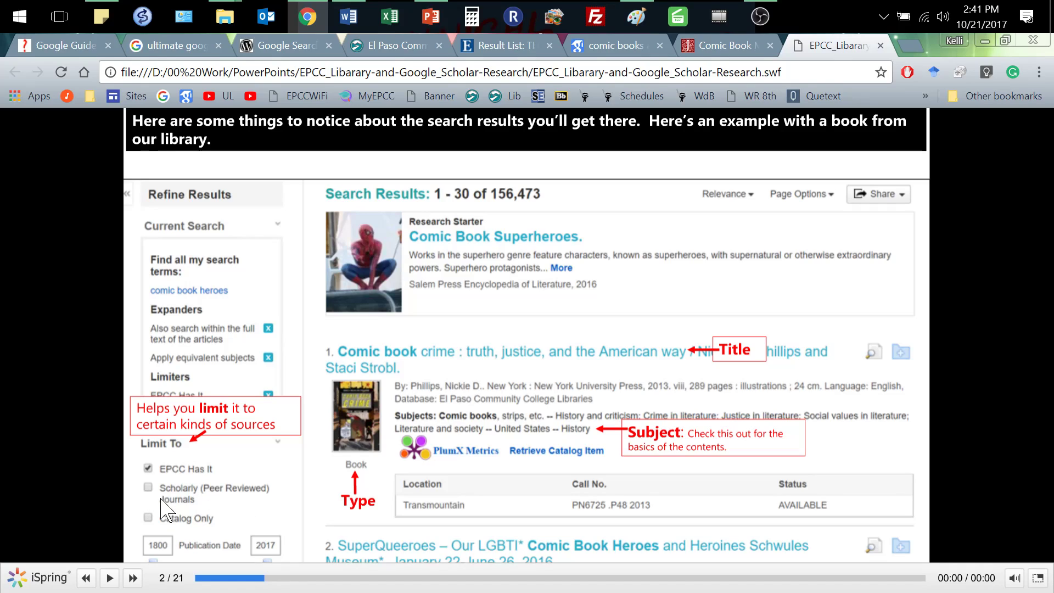
mouse_move(316, 506)
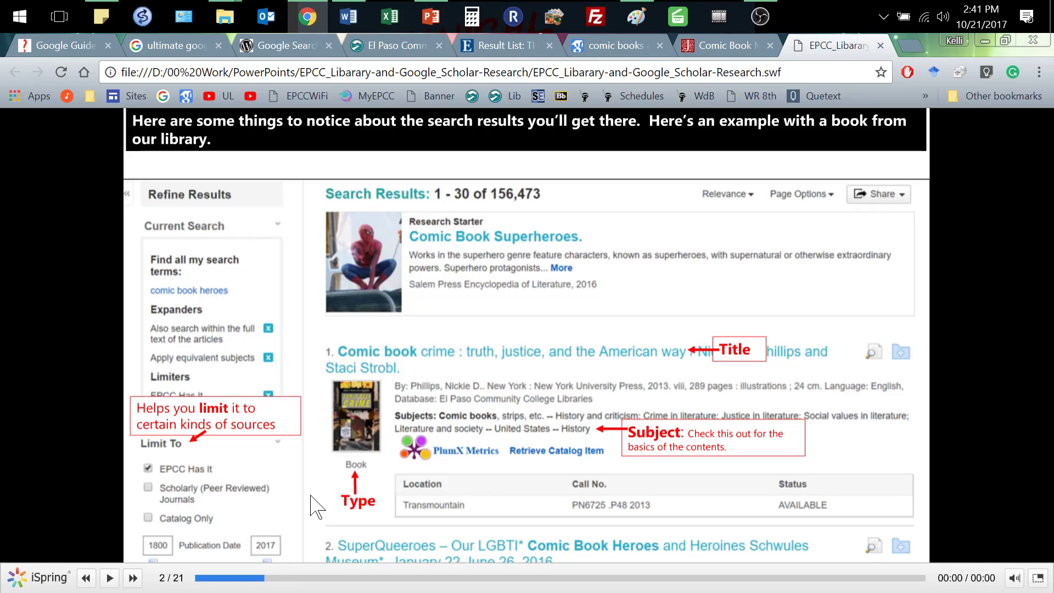
mouse_move(189, 507)
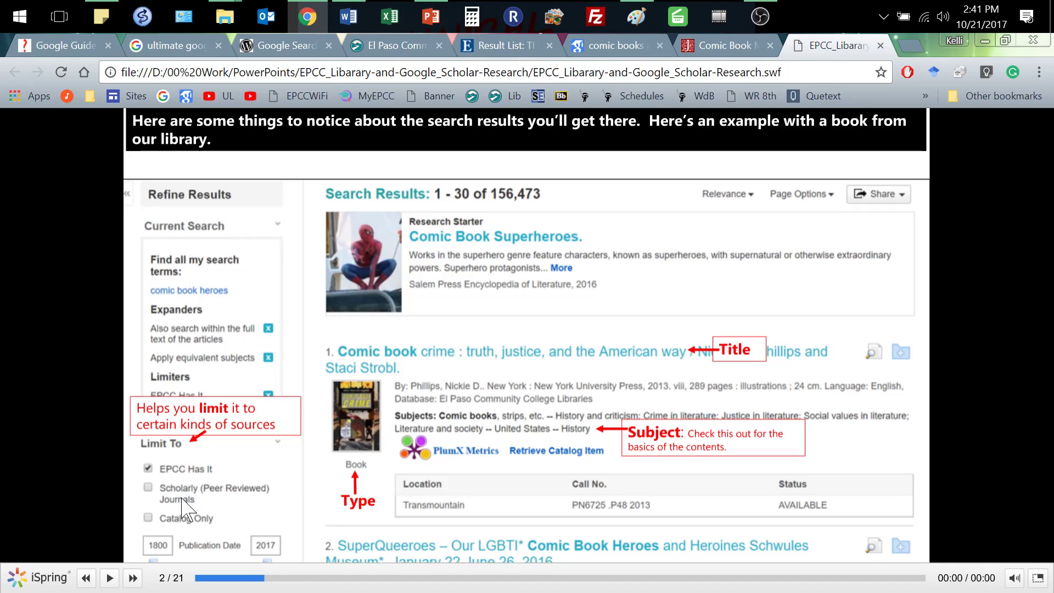
mouse_move(470, 367)
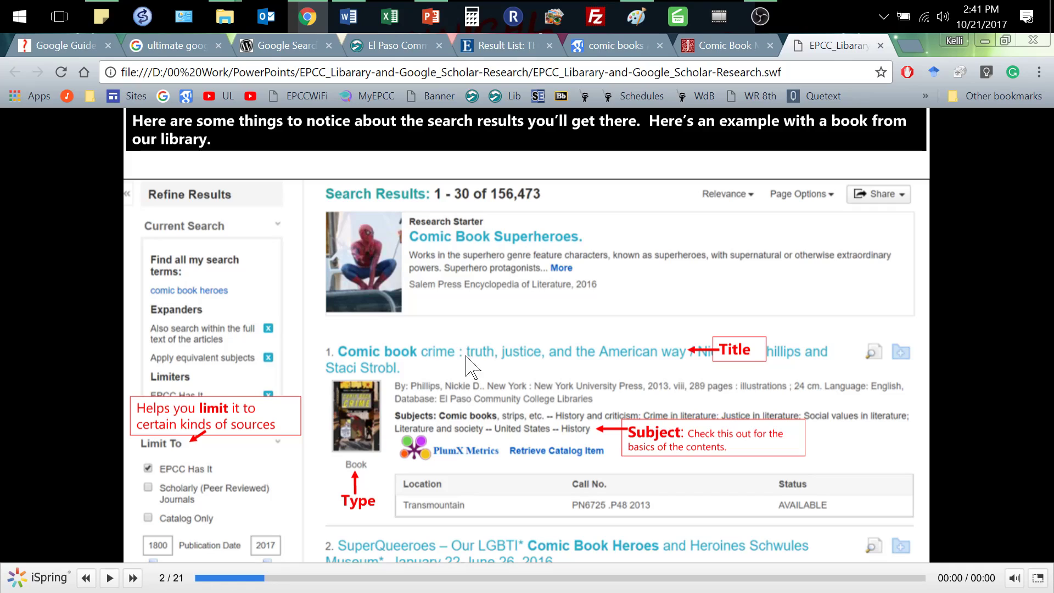
mouse_move(481, 363)
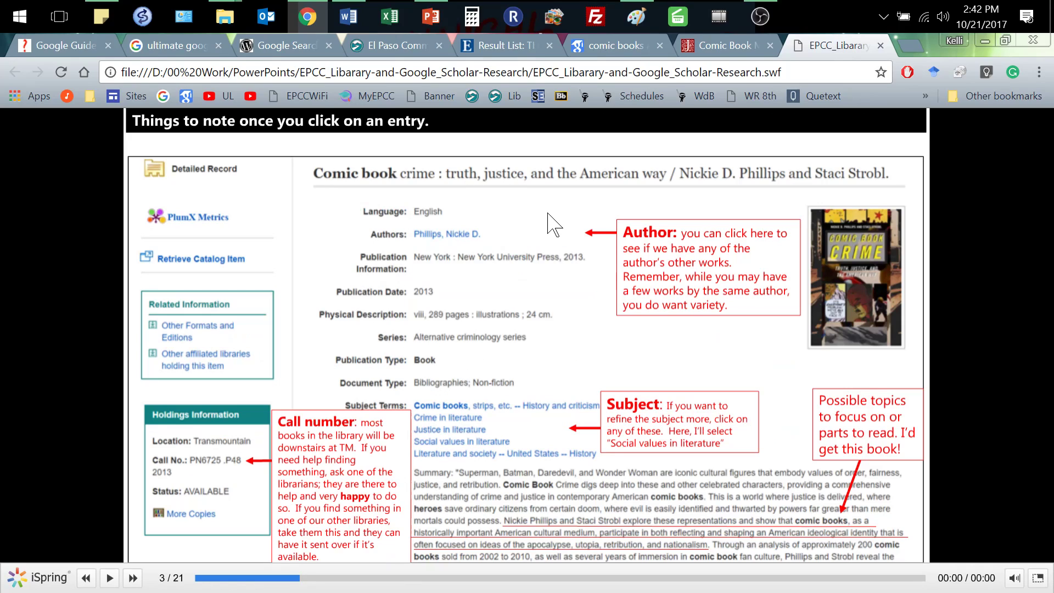
mouse_move(454, 249)
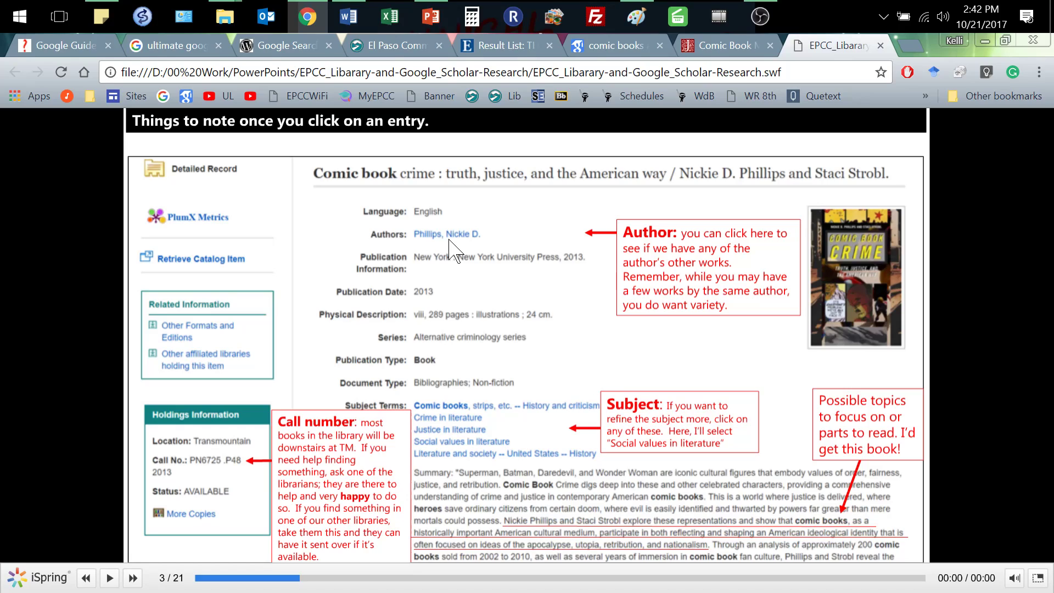
mouse_move(524, 339)
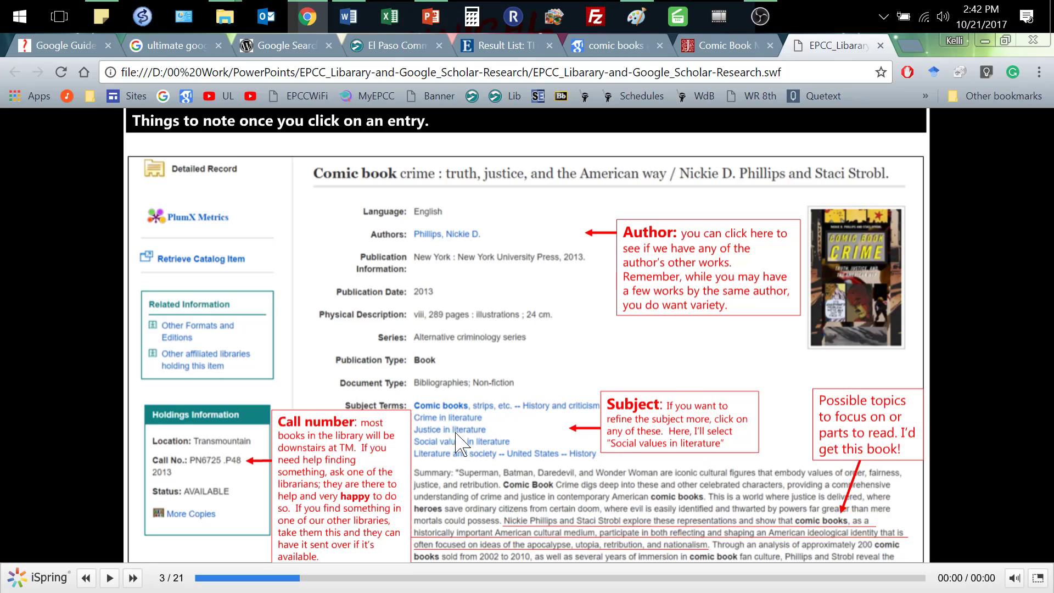
mouse_move(452, 464)
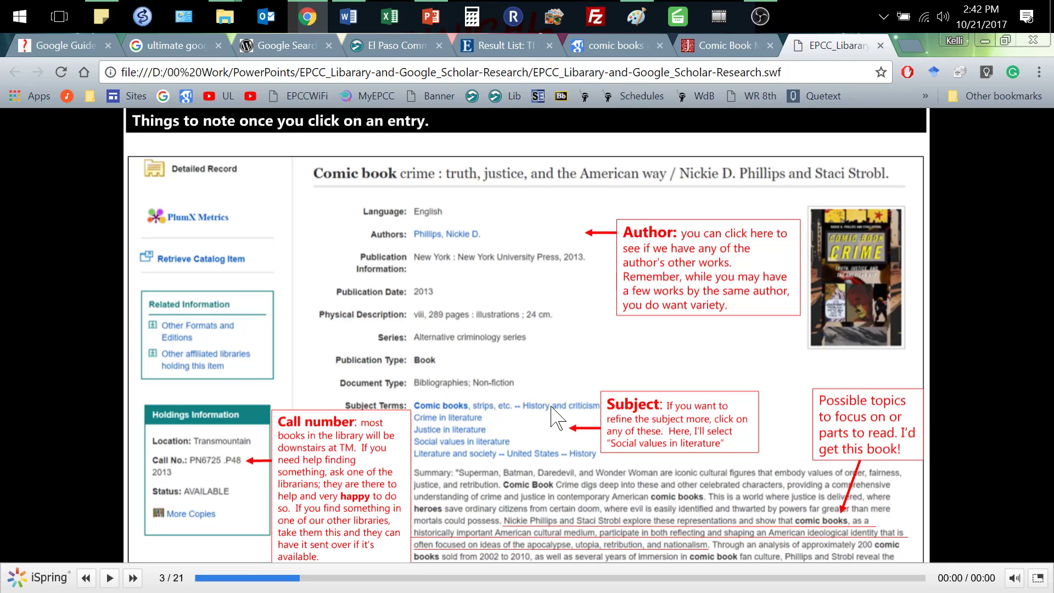
mouse_move(770, 516)
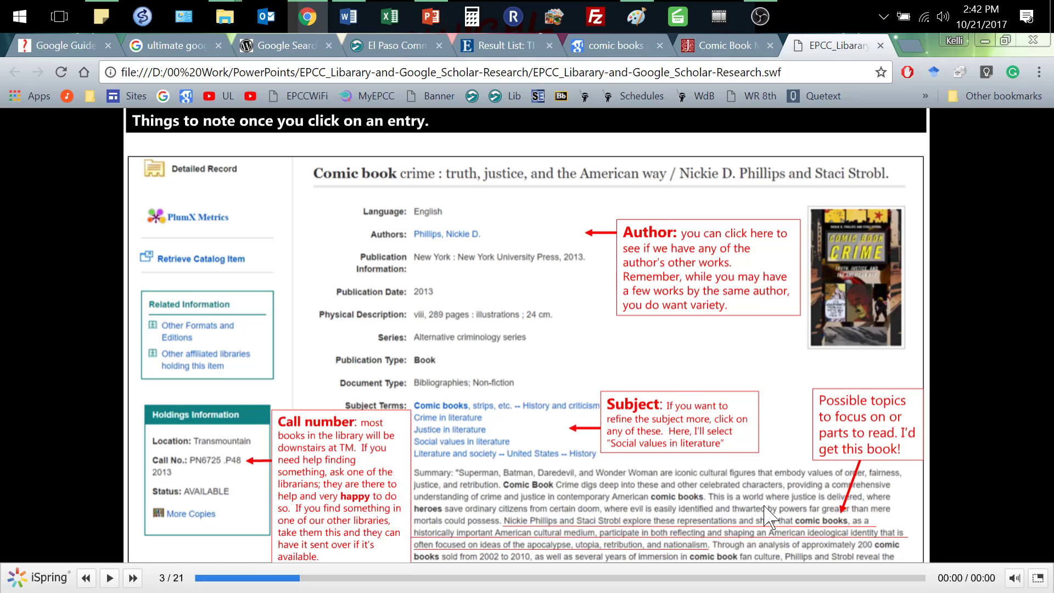
mouse_move(626, 541)
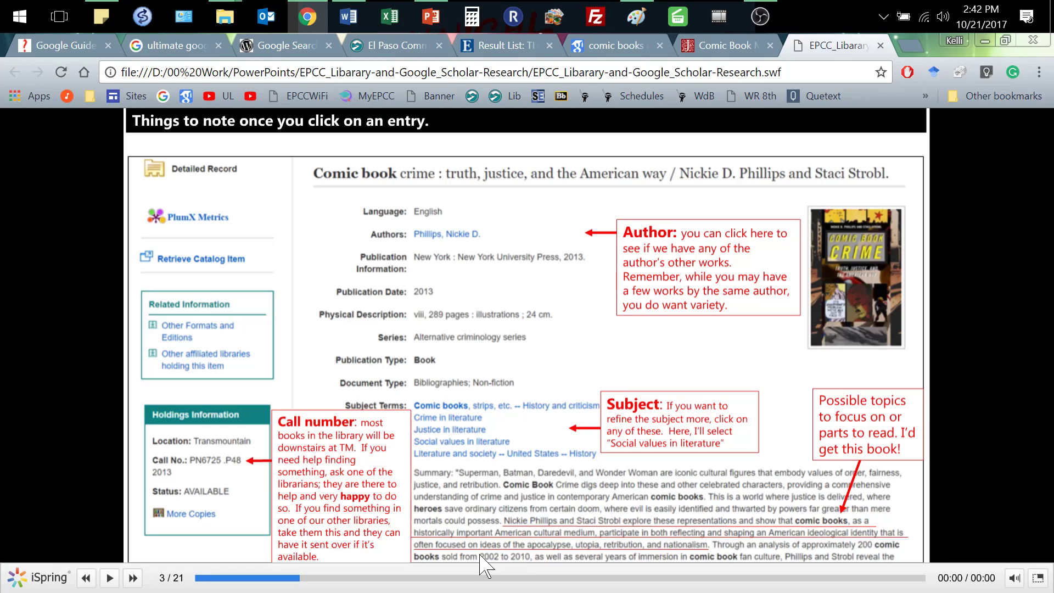
mouse_move(639, 551)
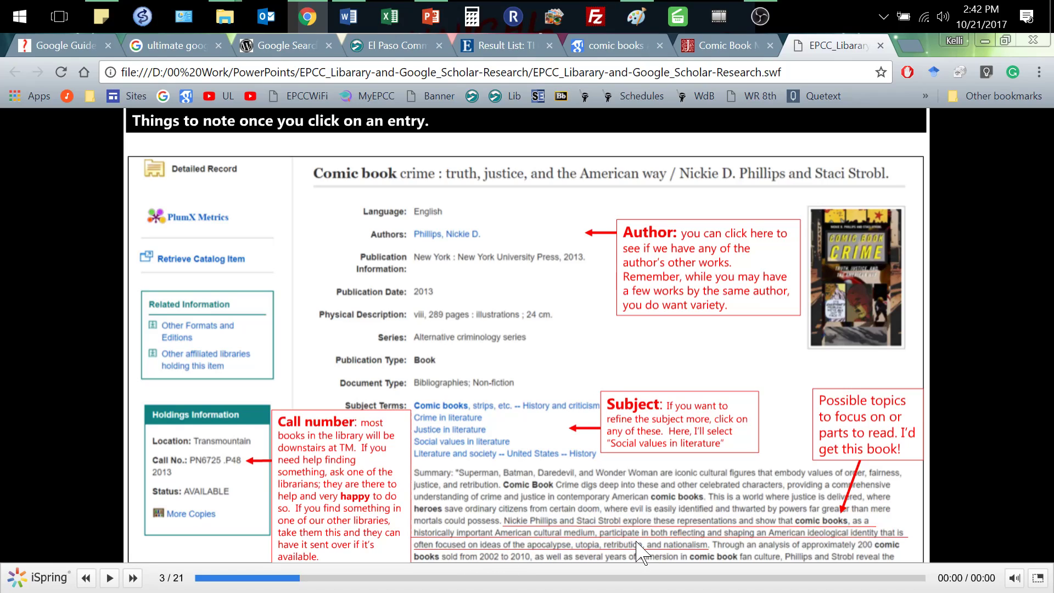
mouse_move(725, 534)
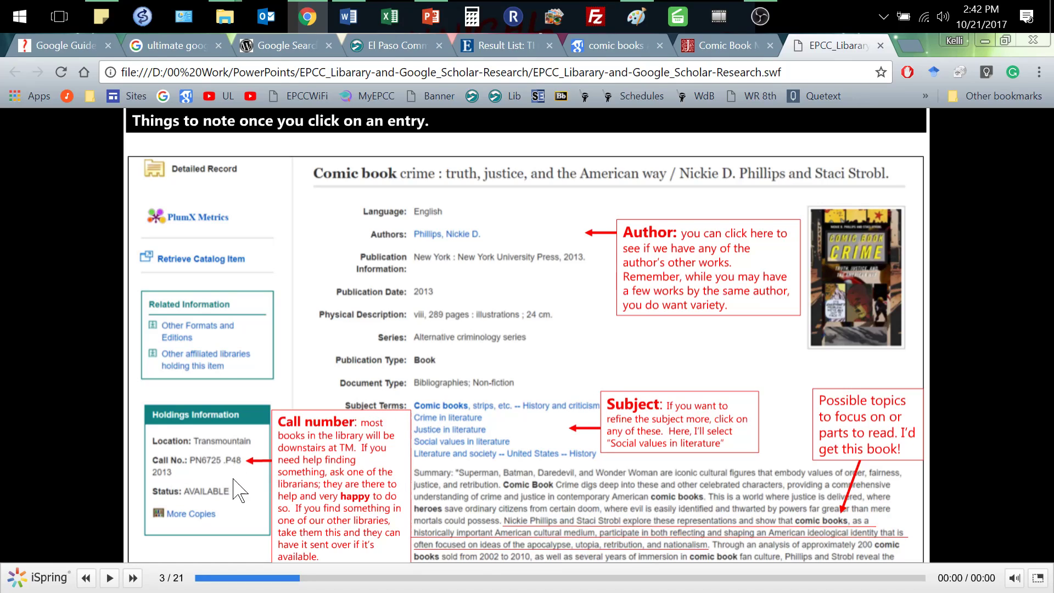
mouse_move(164, 470)
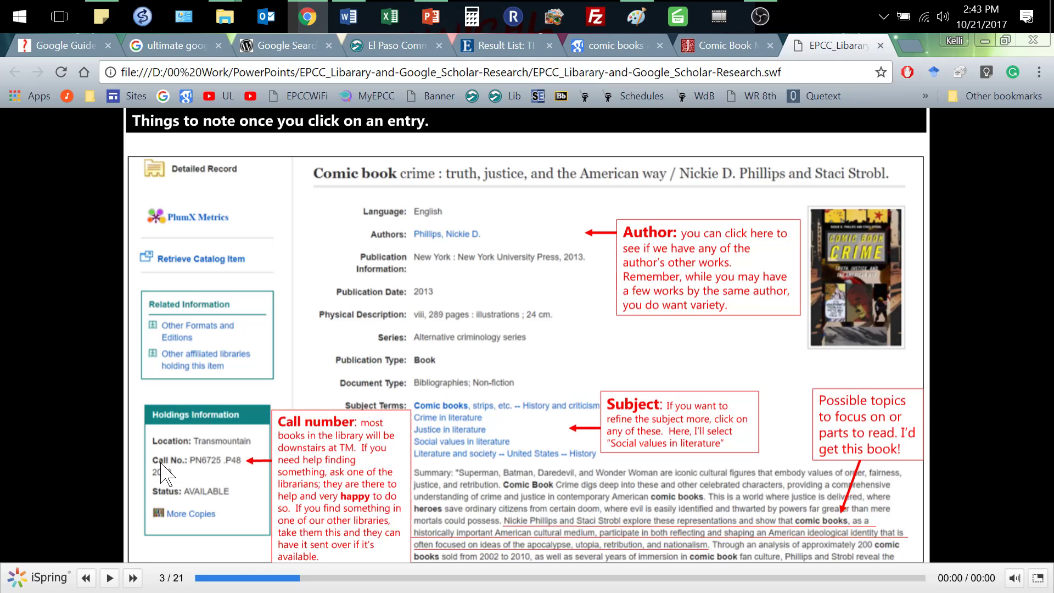
- Advance to slide 4, noting the 'Social values in literature' search found nothing
left_click(132, 578)
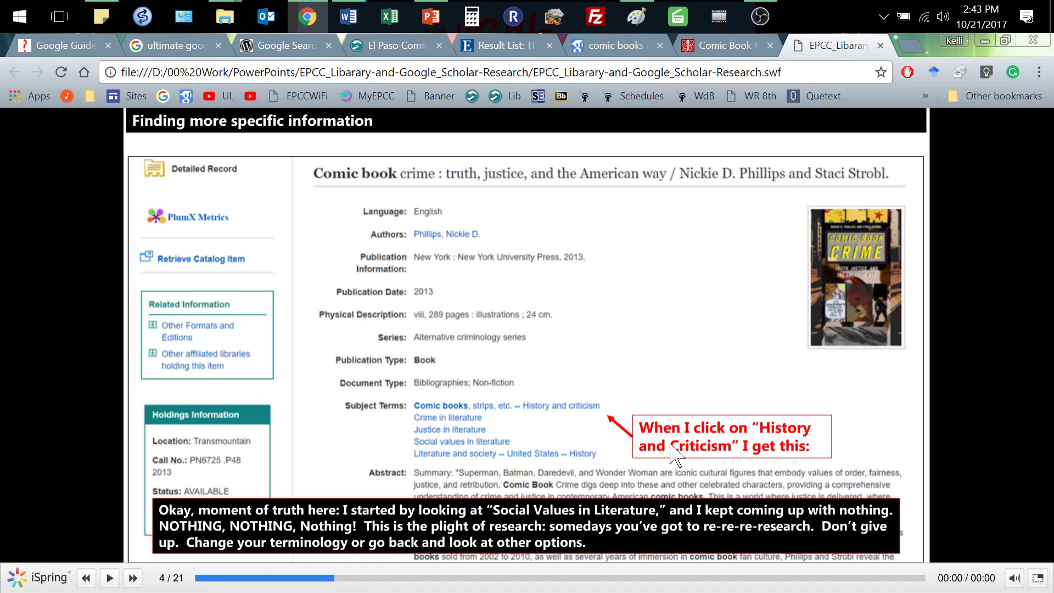
mouse_move(647, 555)
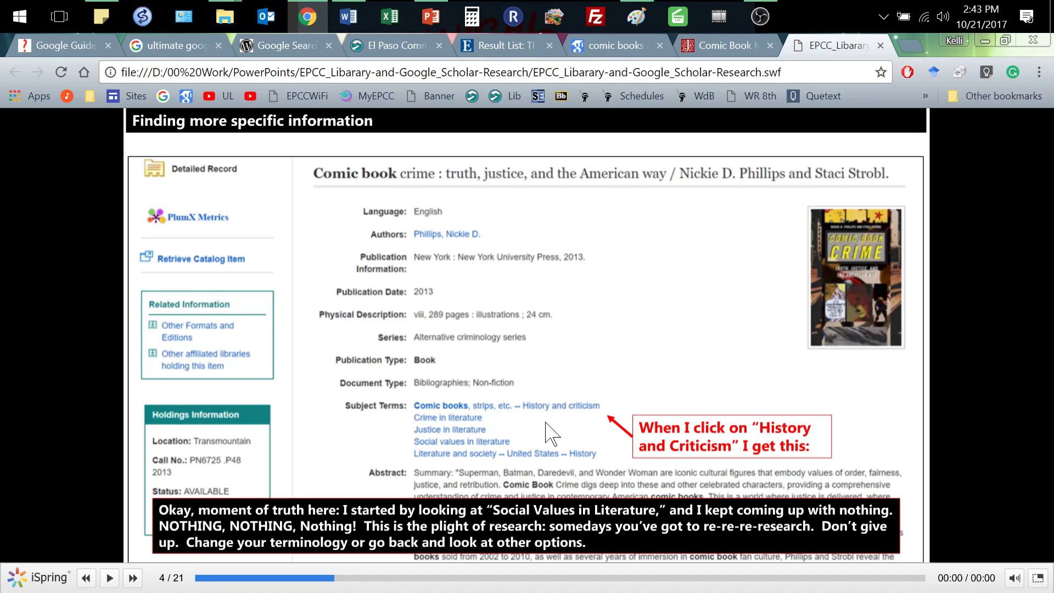
mouse_move(535, 434)
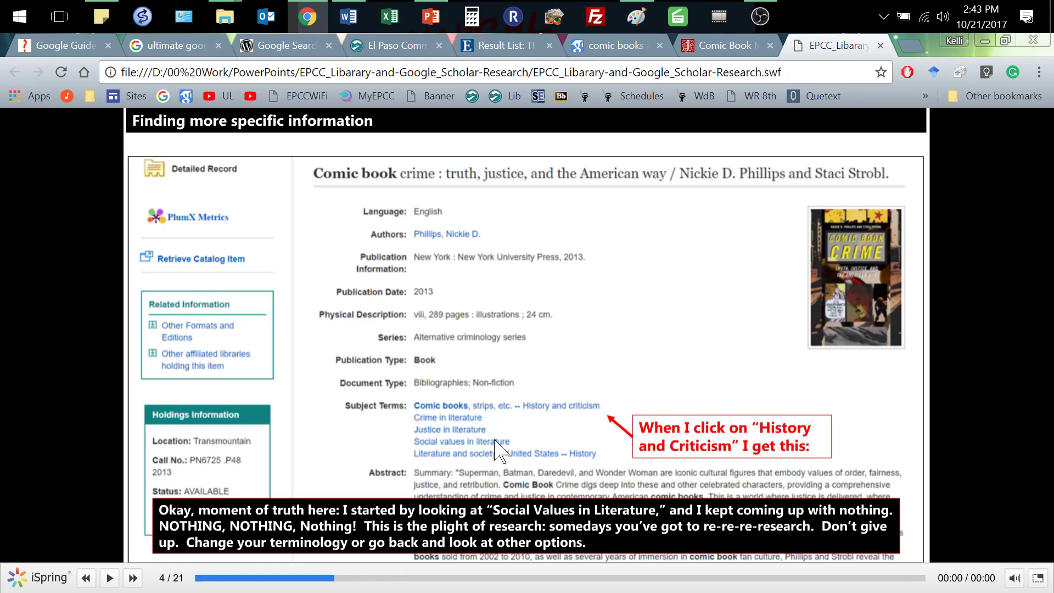
mouse_move(569, 430)
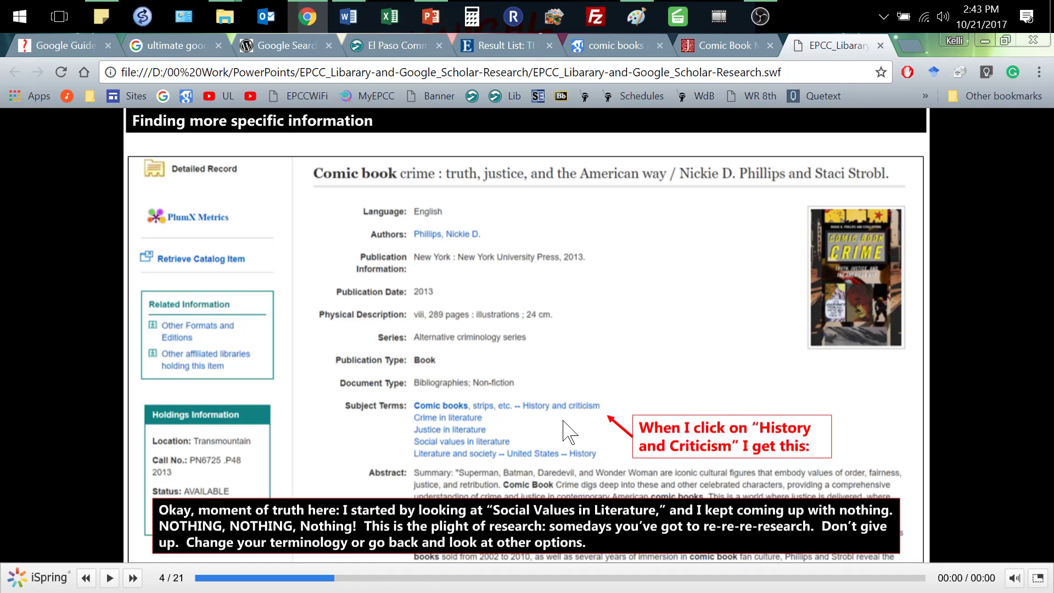
- Advance to slide 5, showing improved comic book search results and a retry reminder
left_click(132, 578)
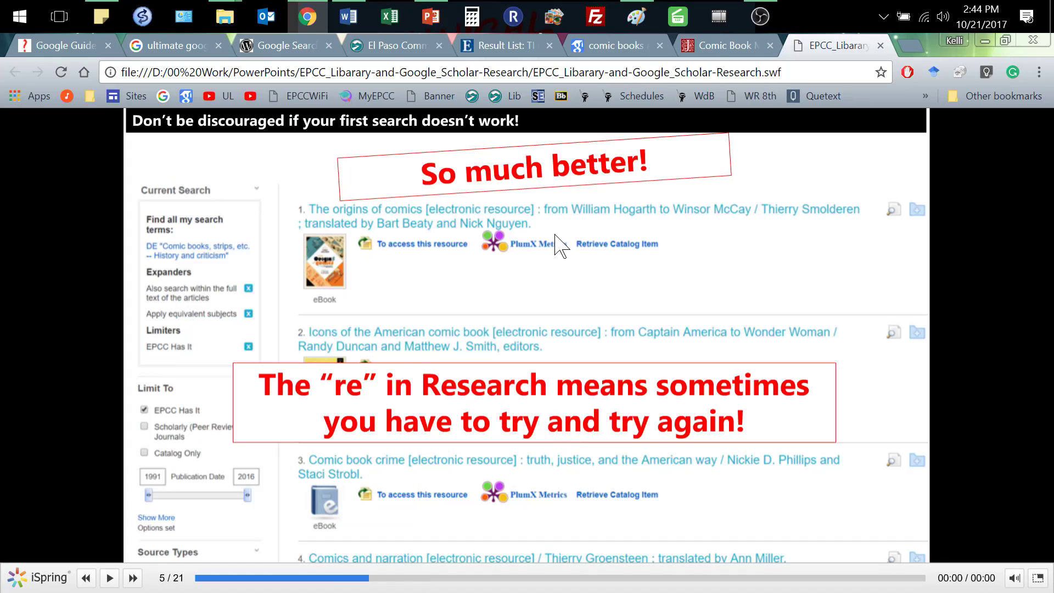
mouse_move(534, 294)
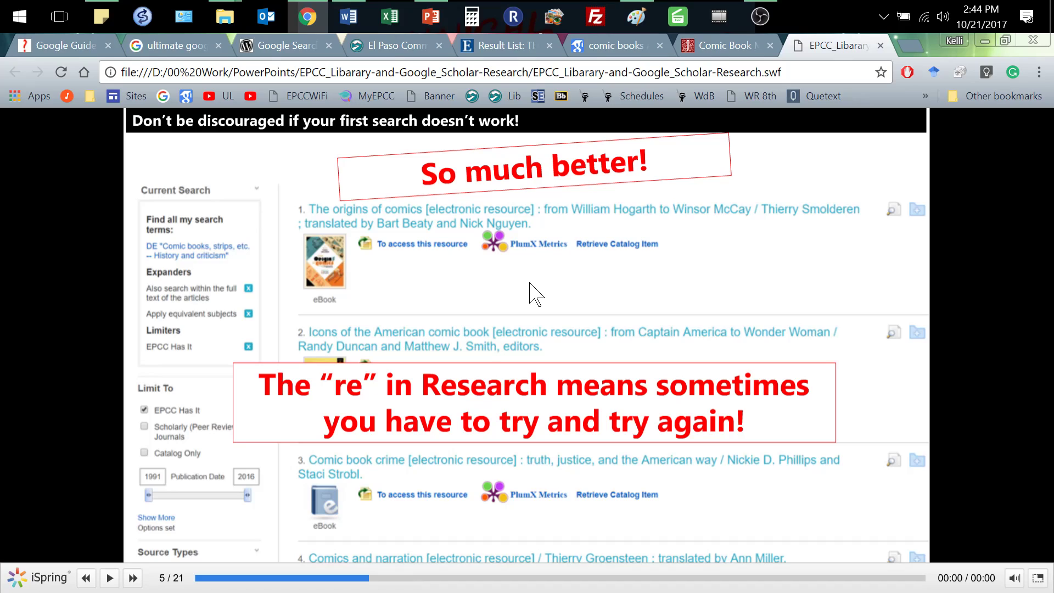
mouse_move(568, 370)
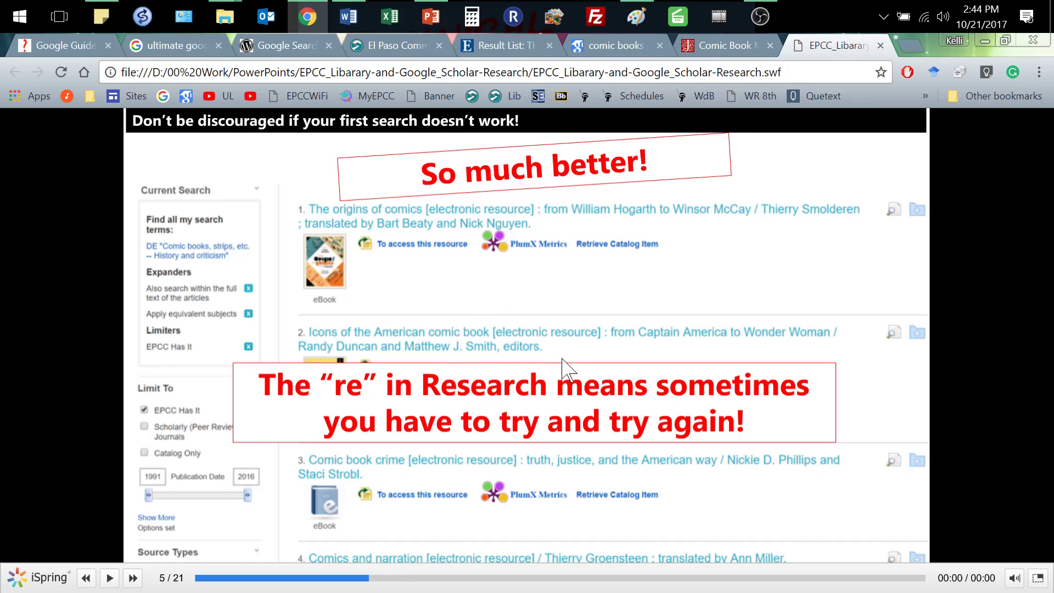
mouse_move(403, 346)
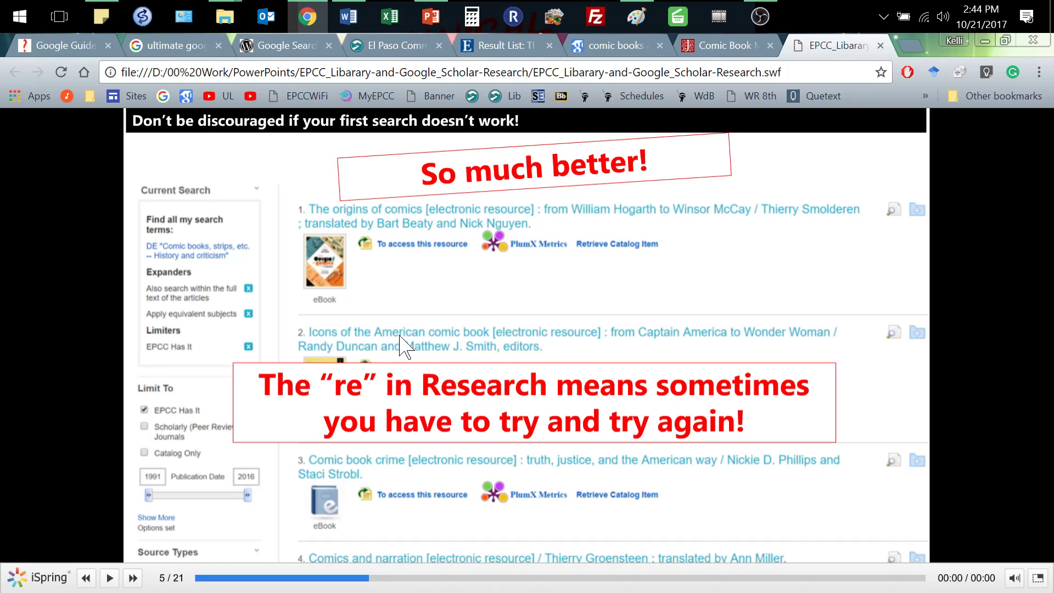
mouse_move(568, 333)
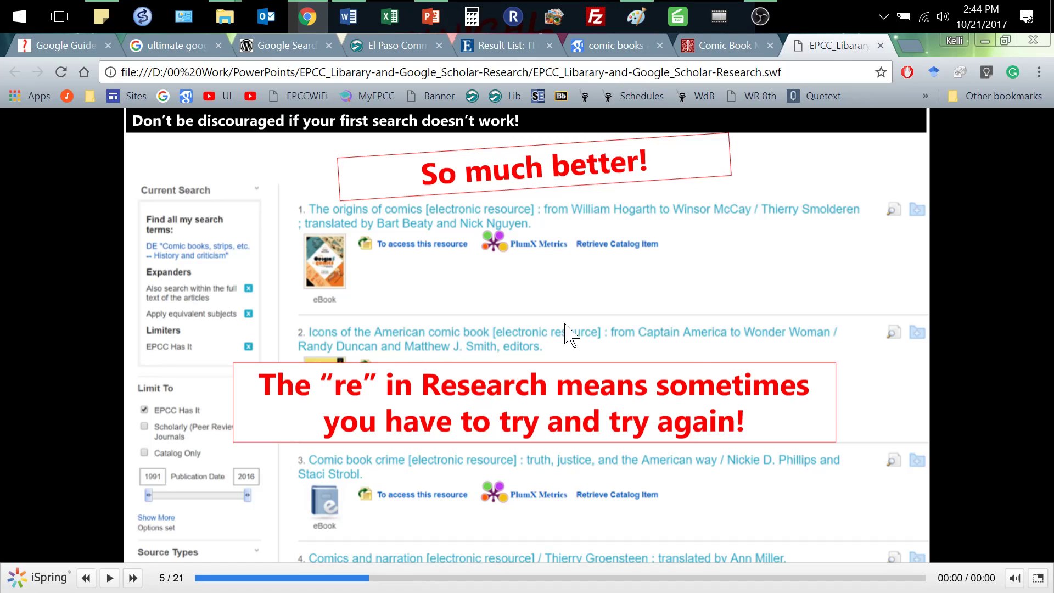
mouse_move(575, 393)
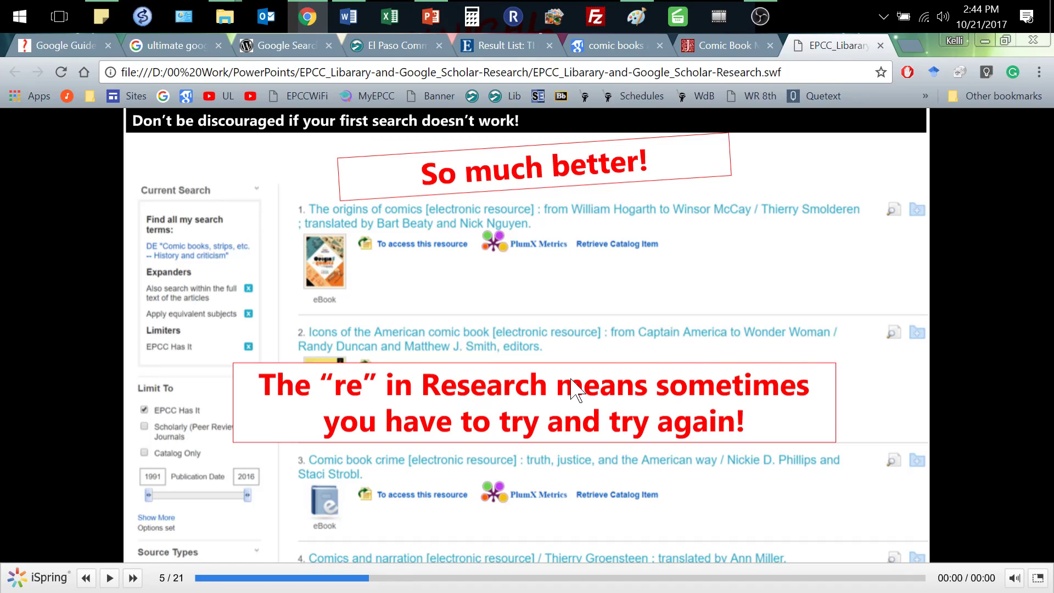
mouse_move(616, 483)
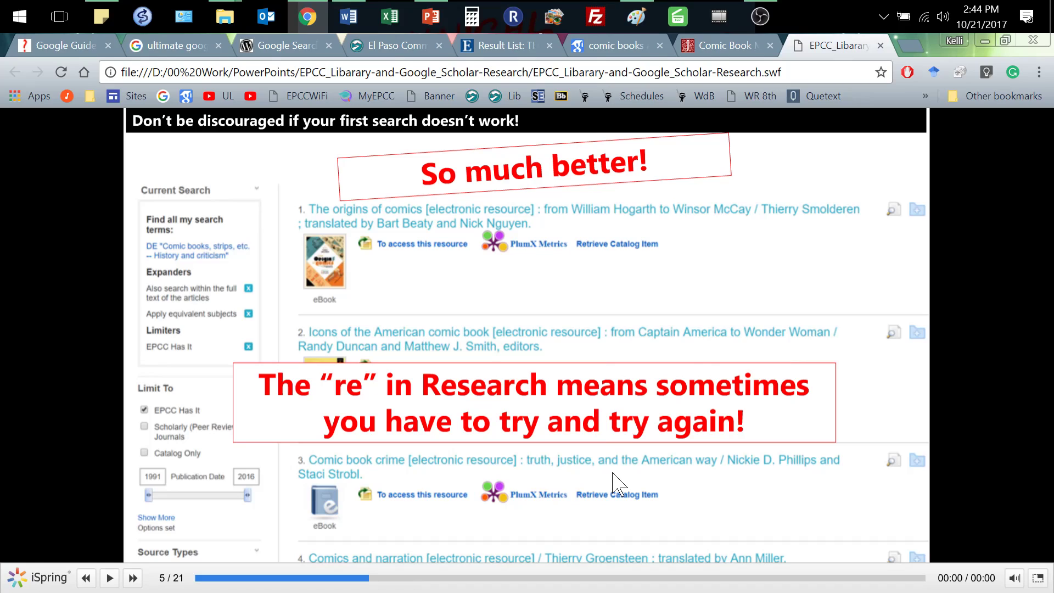
mouse_move(378, 561)
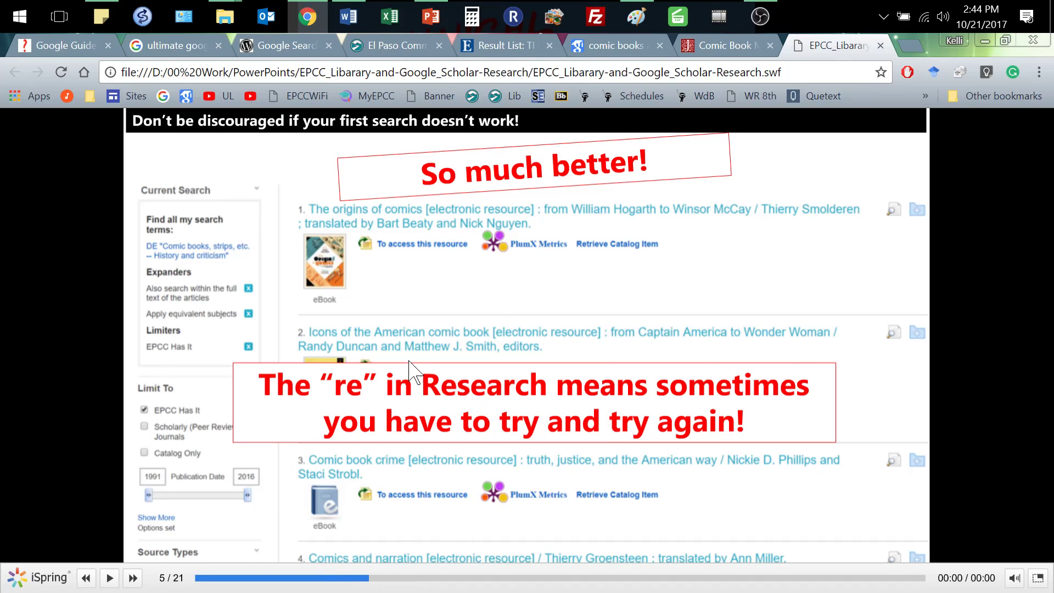
mouse_move(512, 297)
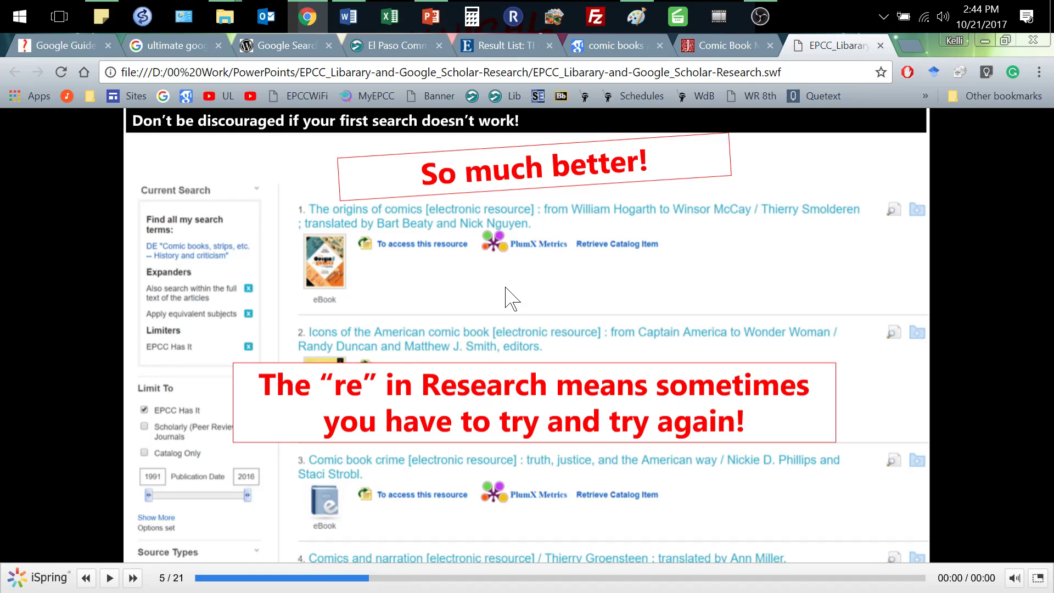
- Advance to slide 6 on source variety and the unchecked Scholarly Journals limit
left_click(132, 578)
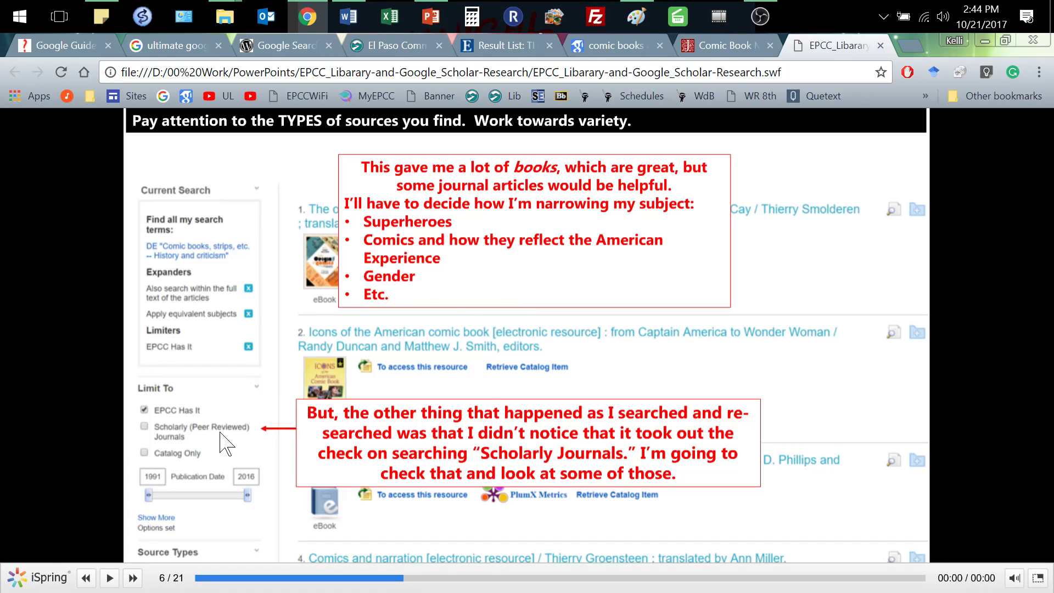
mouse_move(474, 374)
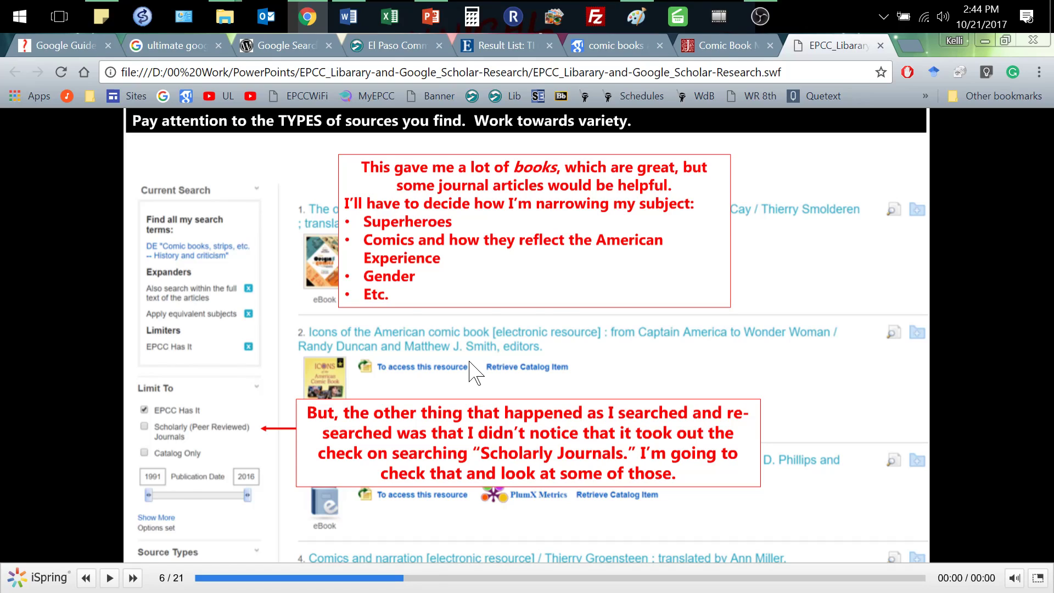
- Flip between slides 6 and 7, then reach slide 8 on Academic Journals source type
left_click(133, 578)
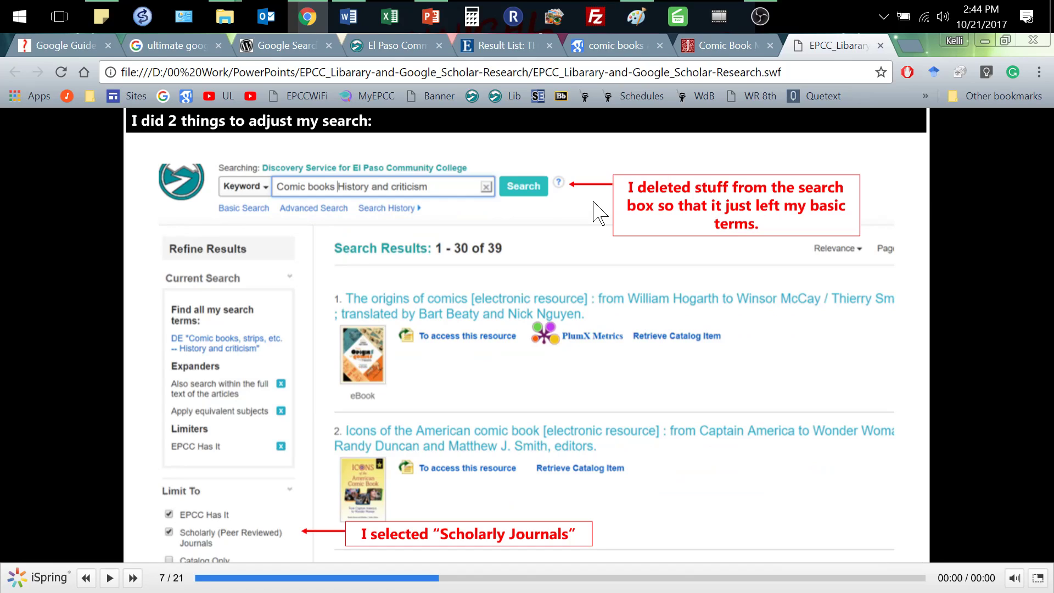
mouse_move(275, 363)
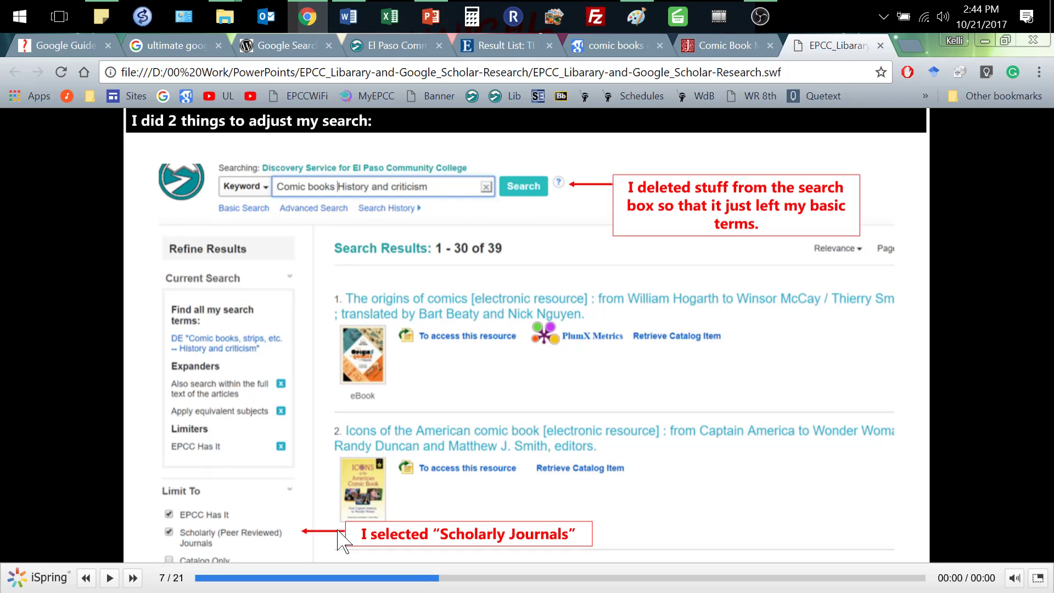
mouse_move(437, 416)
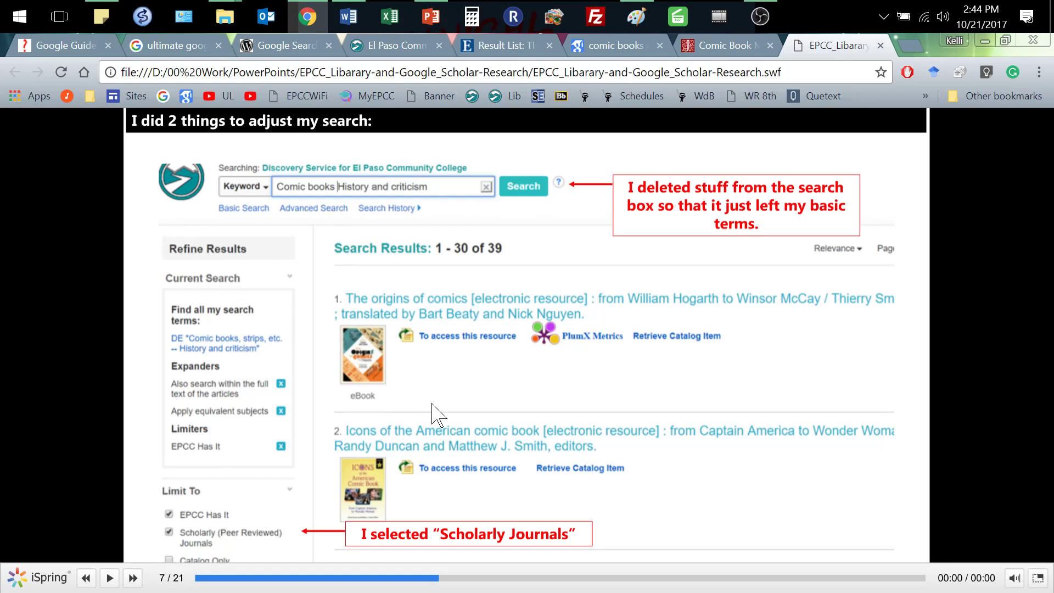
mouse_move(489, 271)
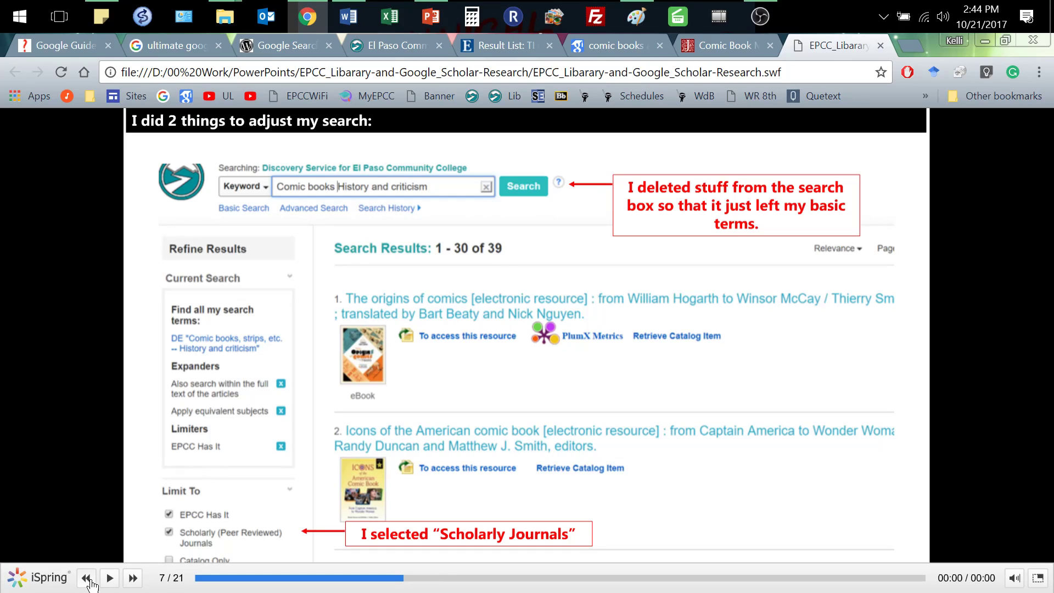
left_click(86, 578)
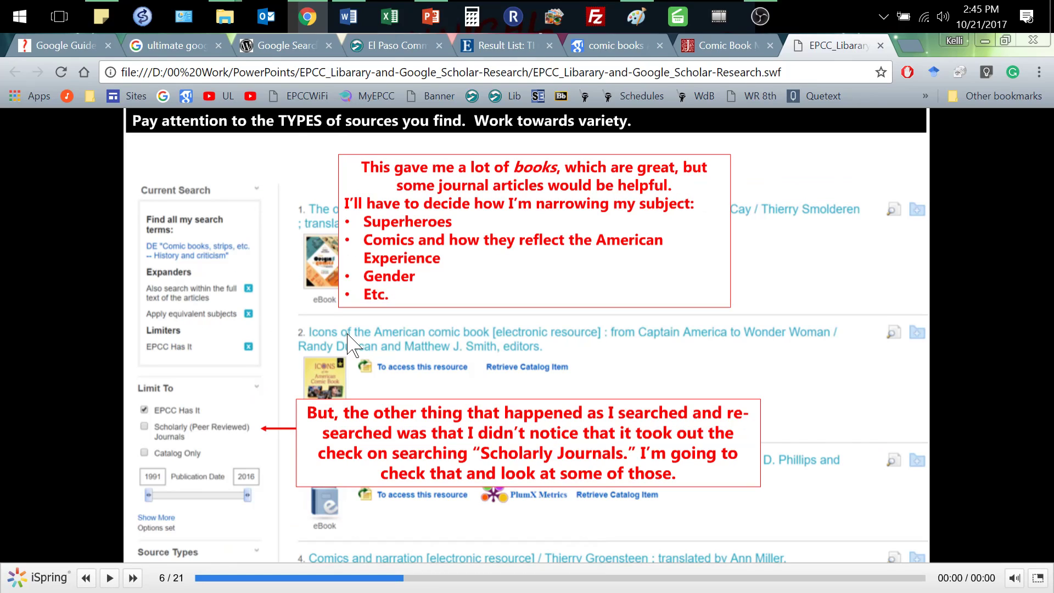
left_click(133, 578)
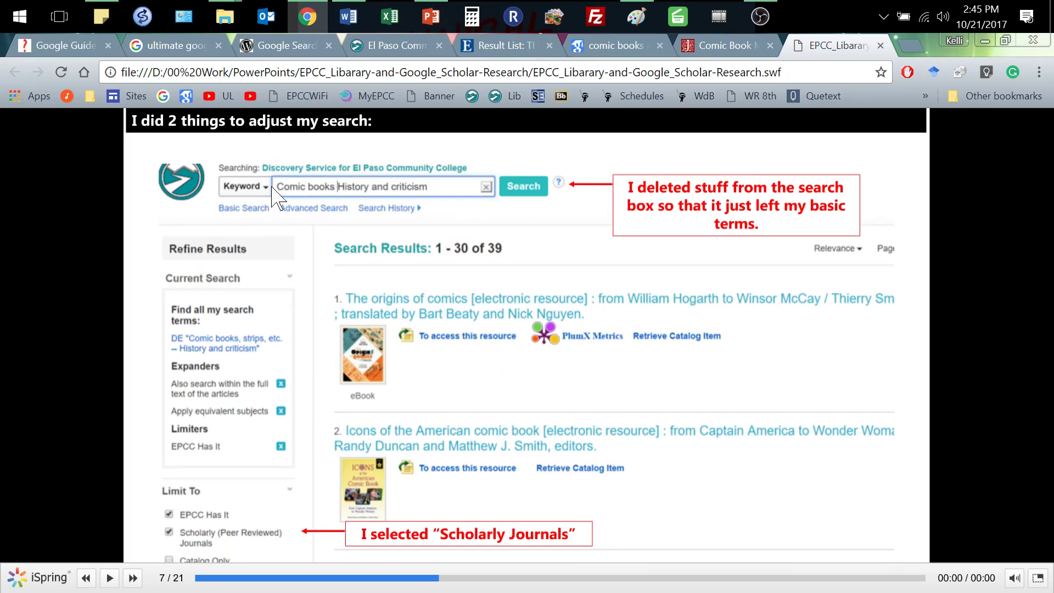
mouse_move(409, 194)
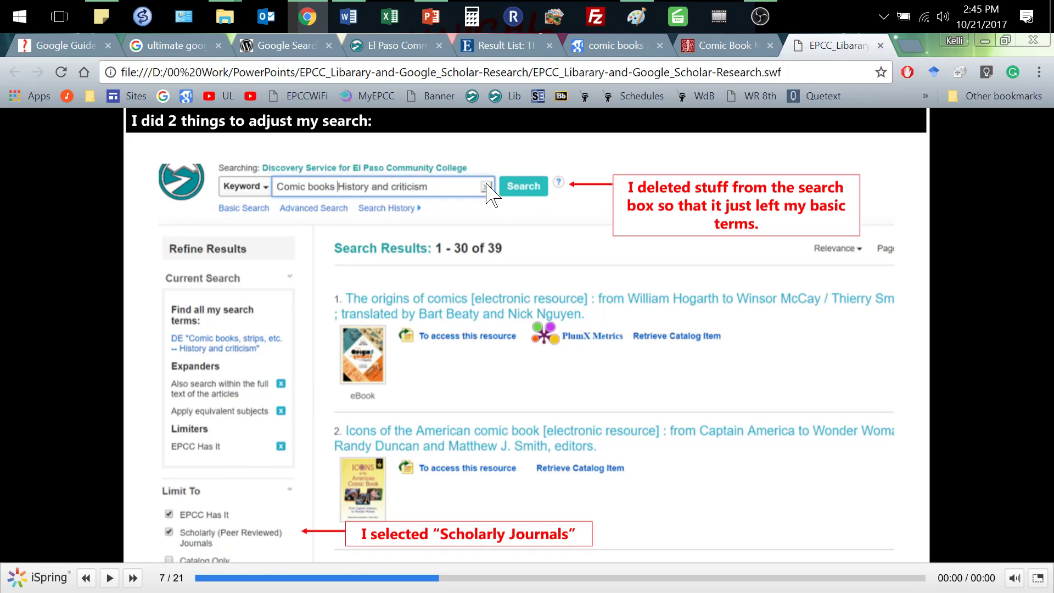
left_click(132, 578)
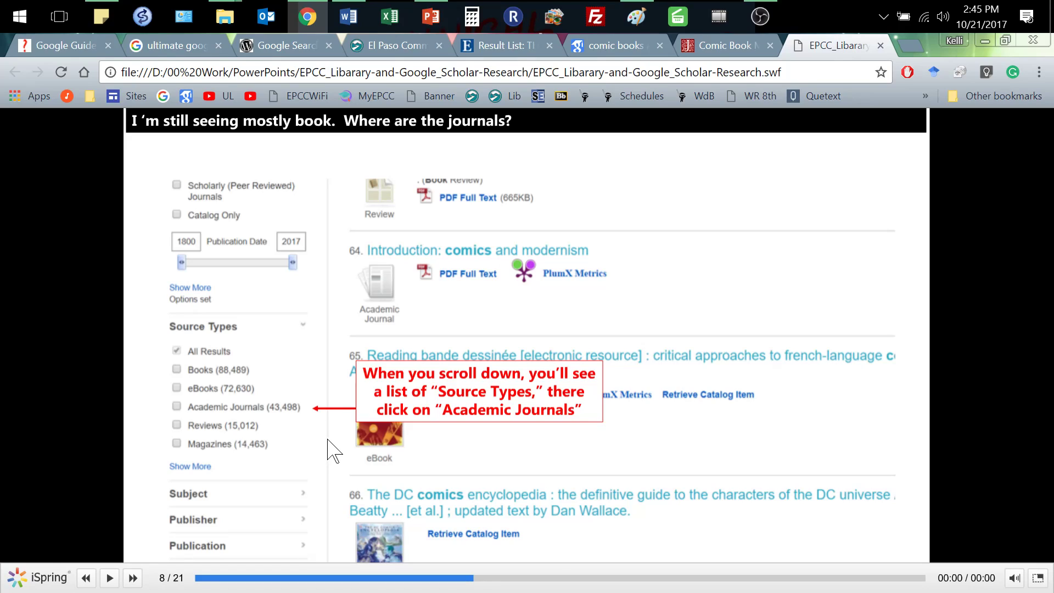
- Step through slide 9's journal results to slide 10's Captain Marvel article record
left_click(133, 579)
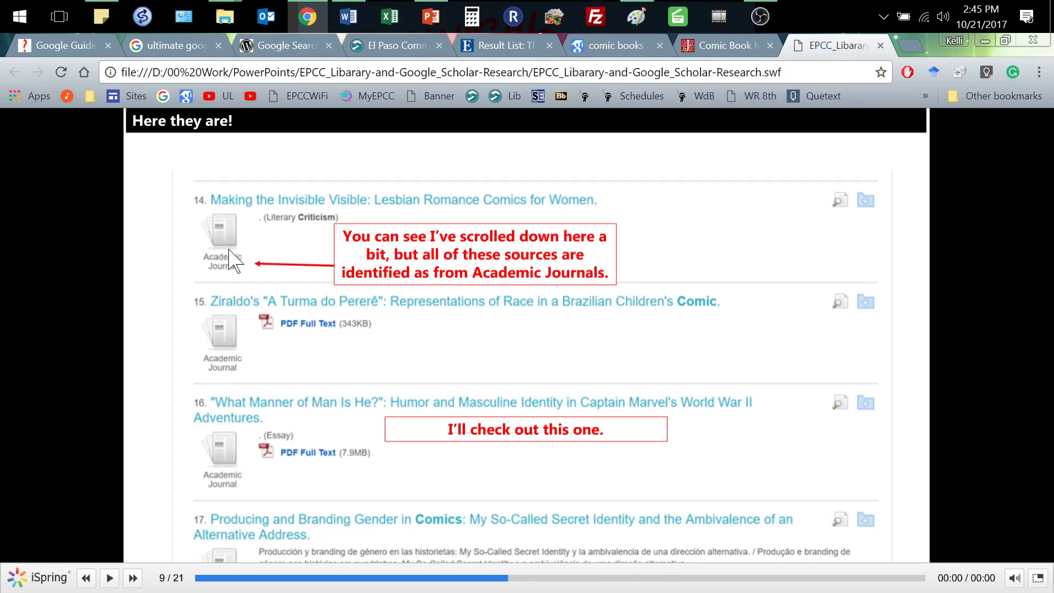
mouse_move(214, 225)
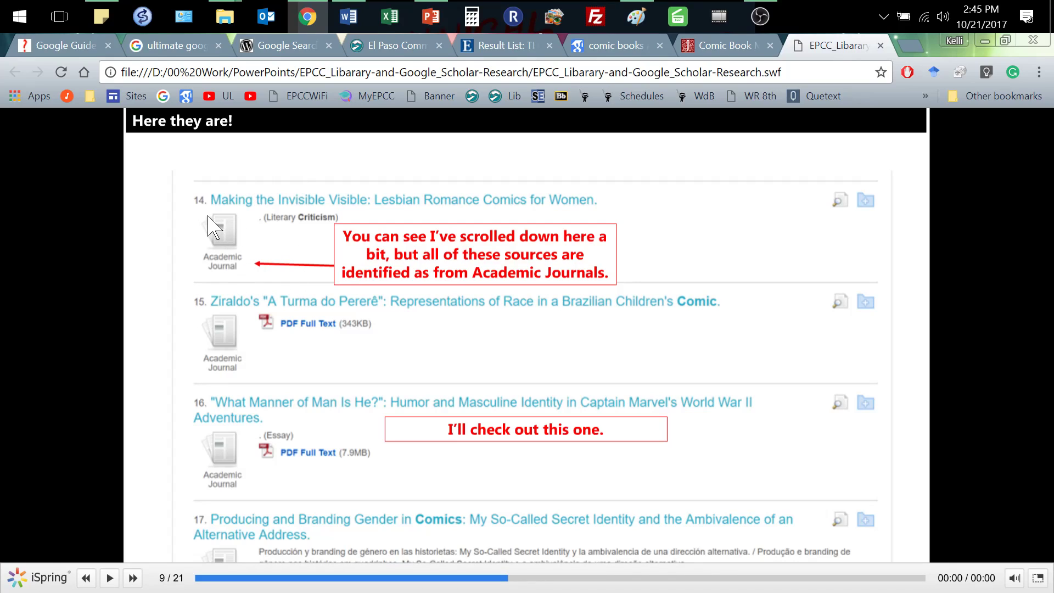
mouse_move(323, 327)
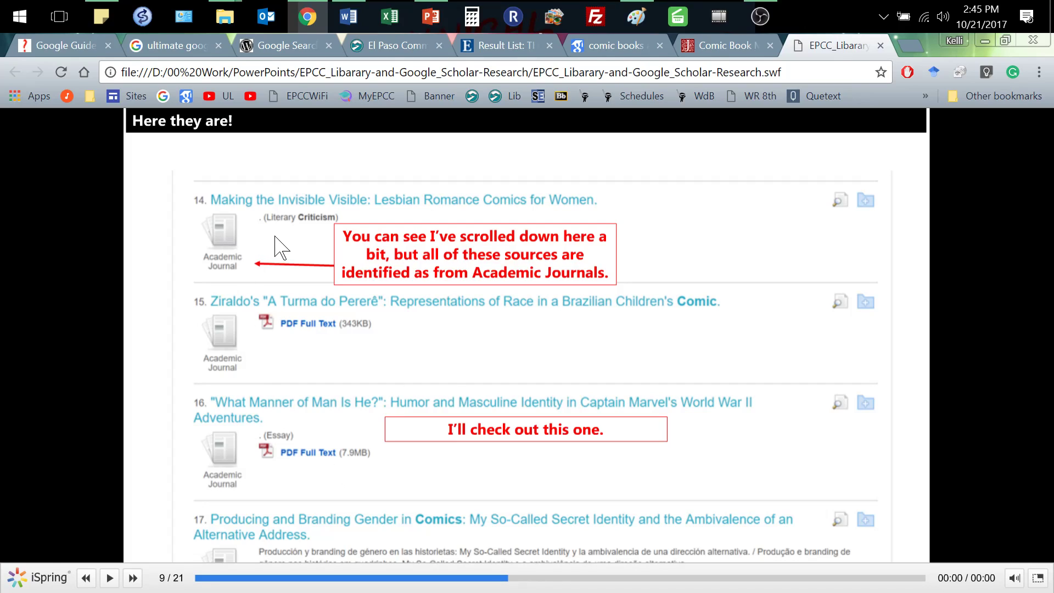
mouse_move(444, 209)
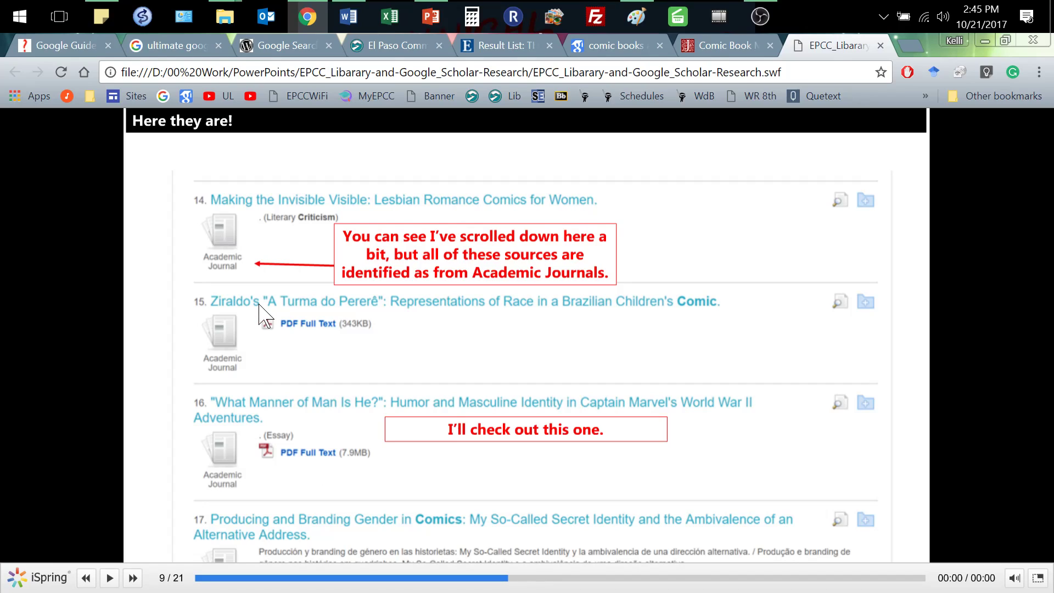
mouse_move(290, 318)
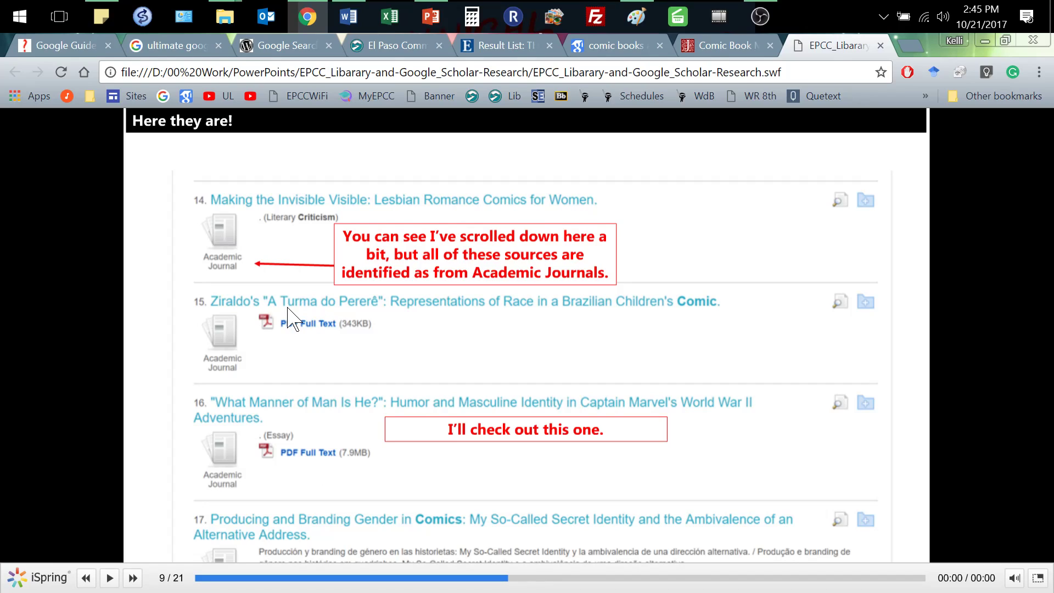
mouse_move(487, 330)
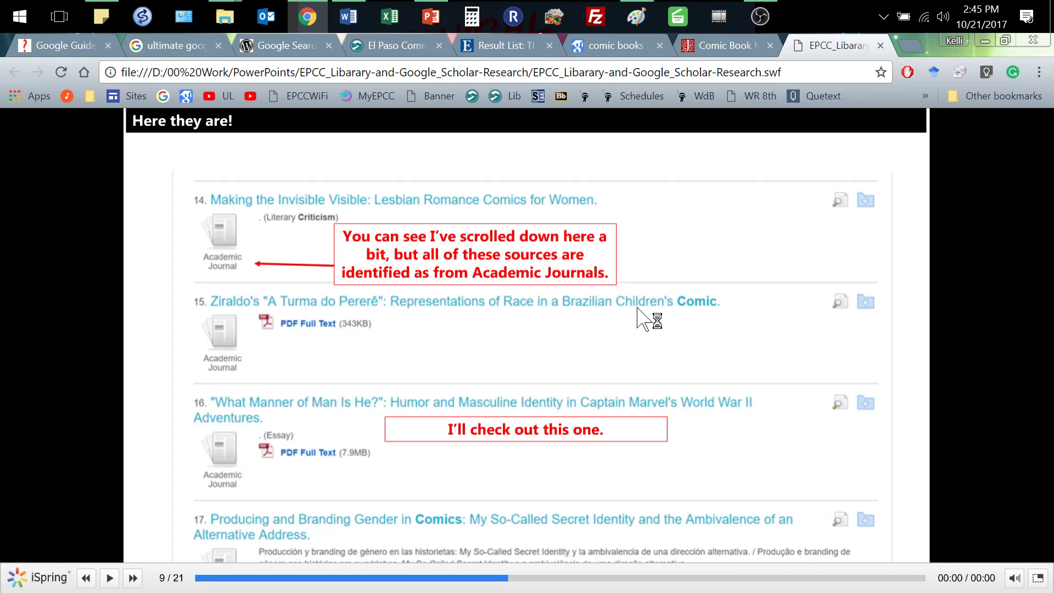
mouse_move(706, 320)
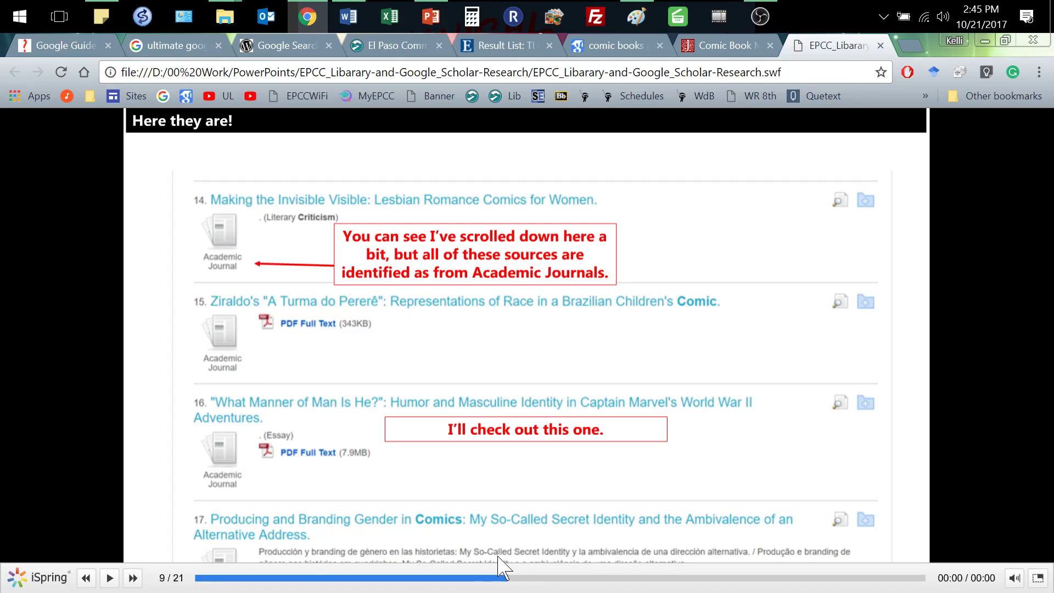
mouse_move(551, 354)
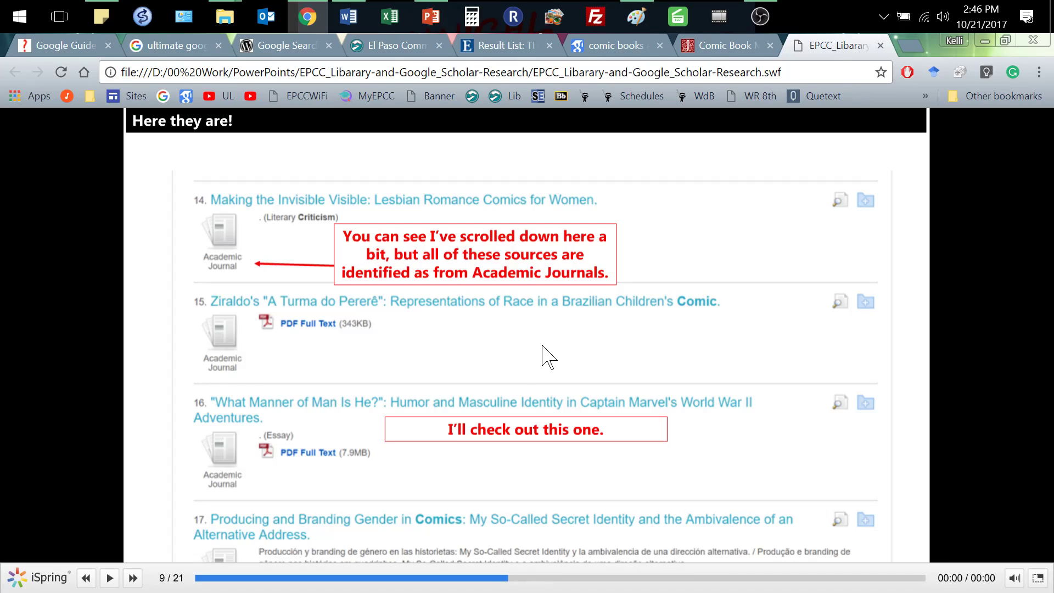
mouse_move(336, 431)
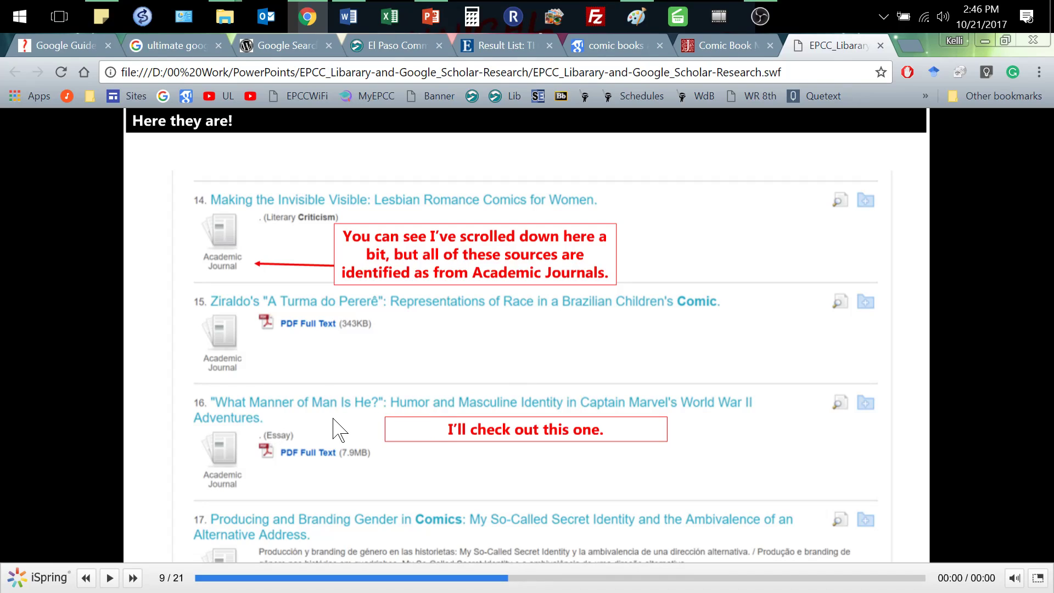
left_click(132, 578)
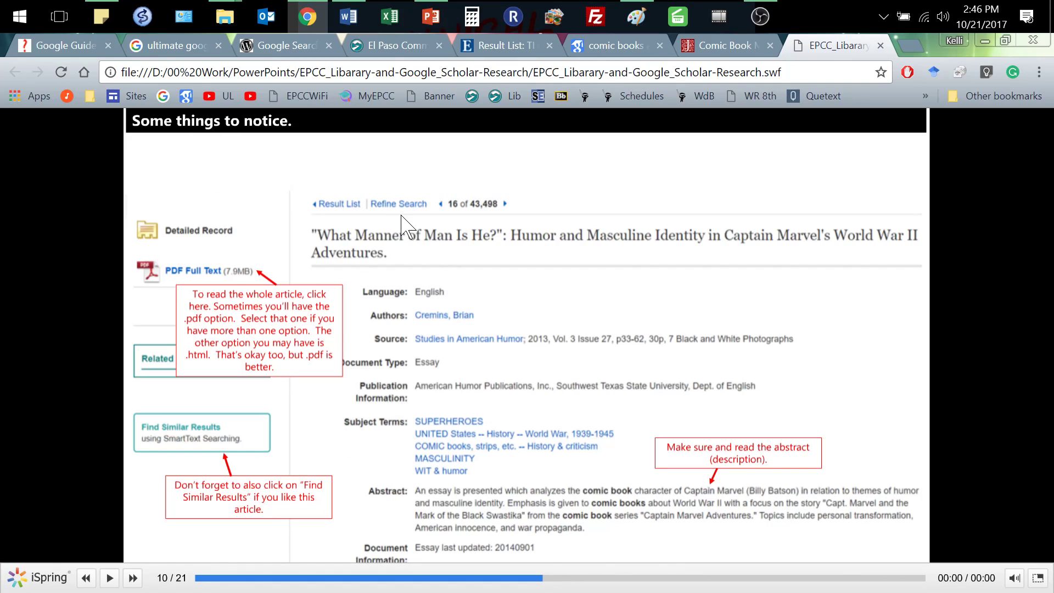
mouse_move(325, 316)
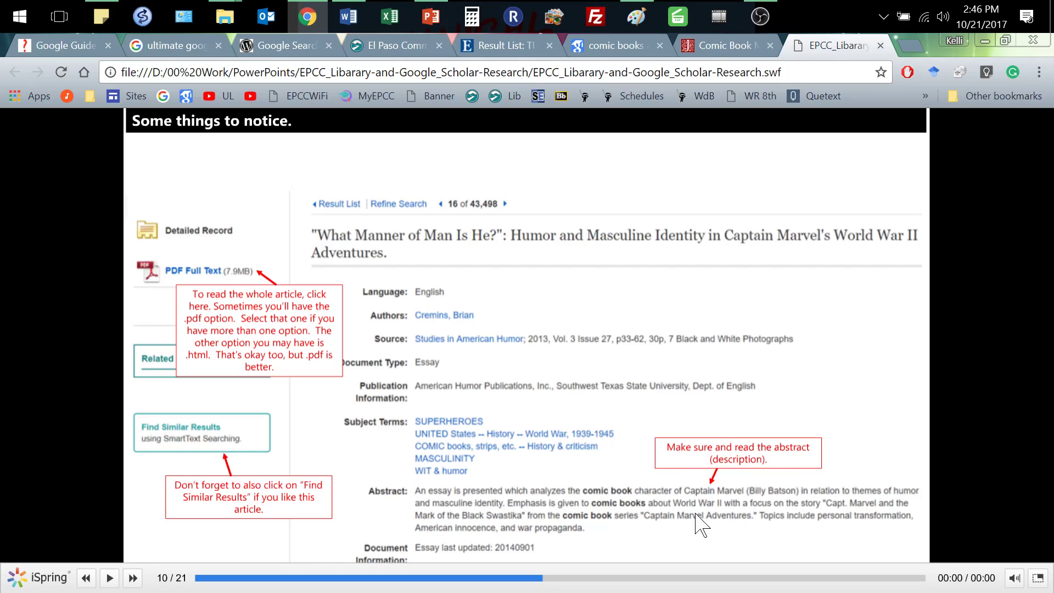
mouse_move(833, 527)
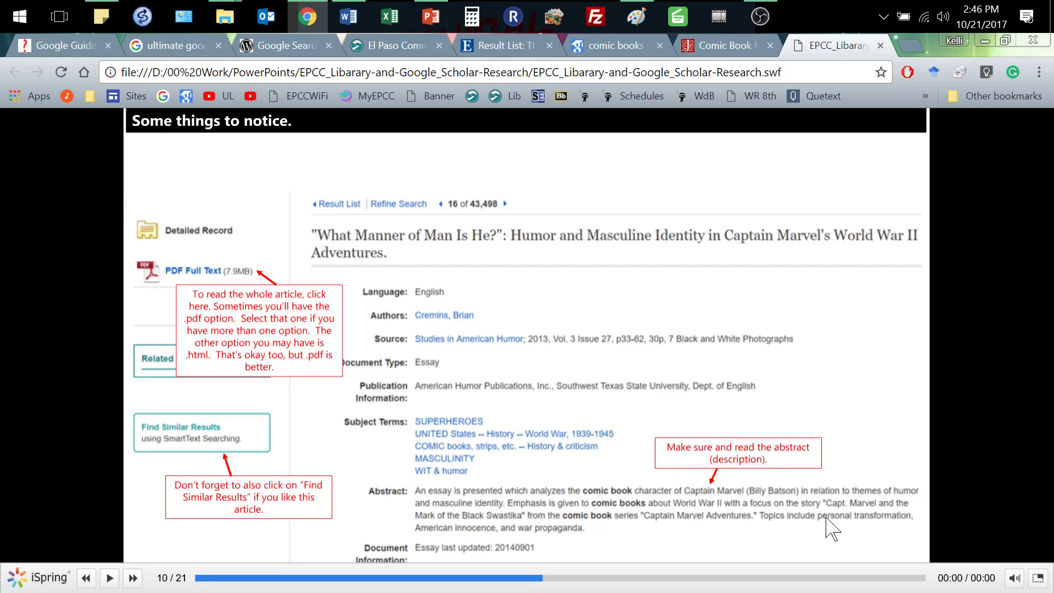
mouse_move(478, 454)
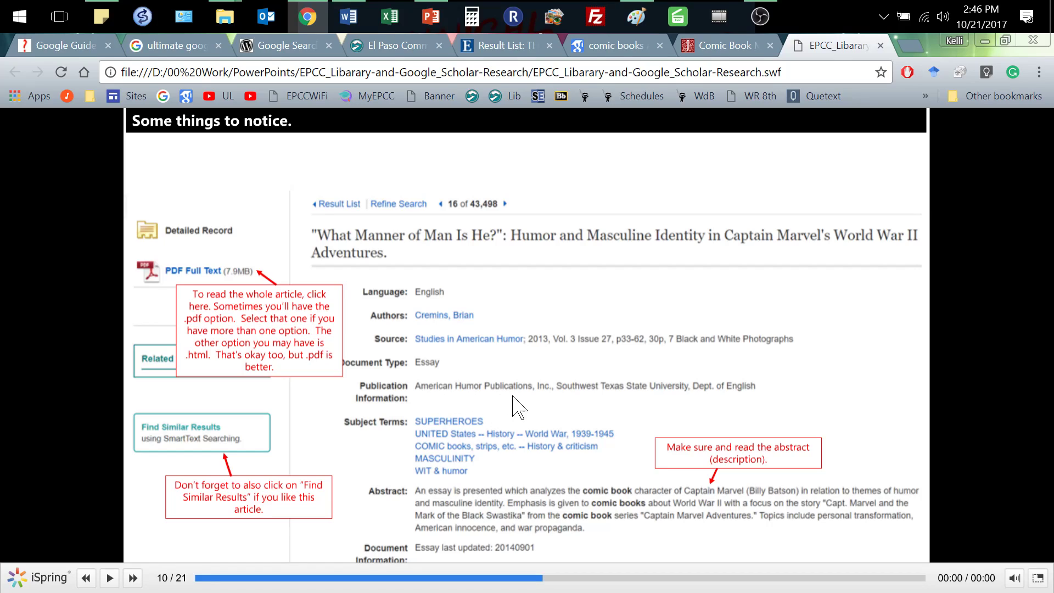
mouse_move(431, 349)
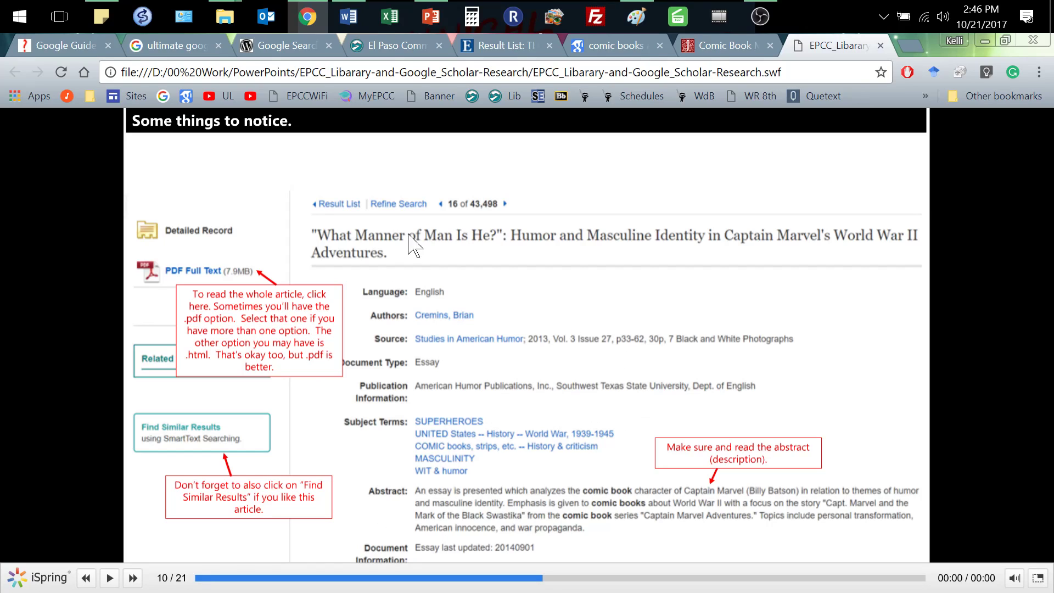
mouse_move(578, 386)
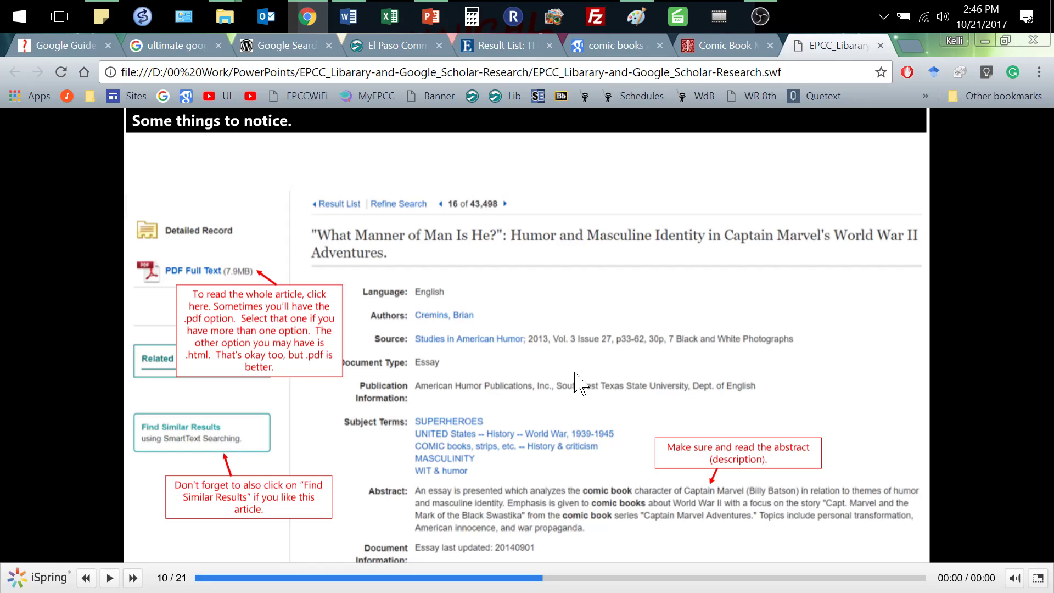
mouse_move(617, 369)
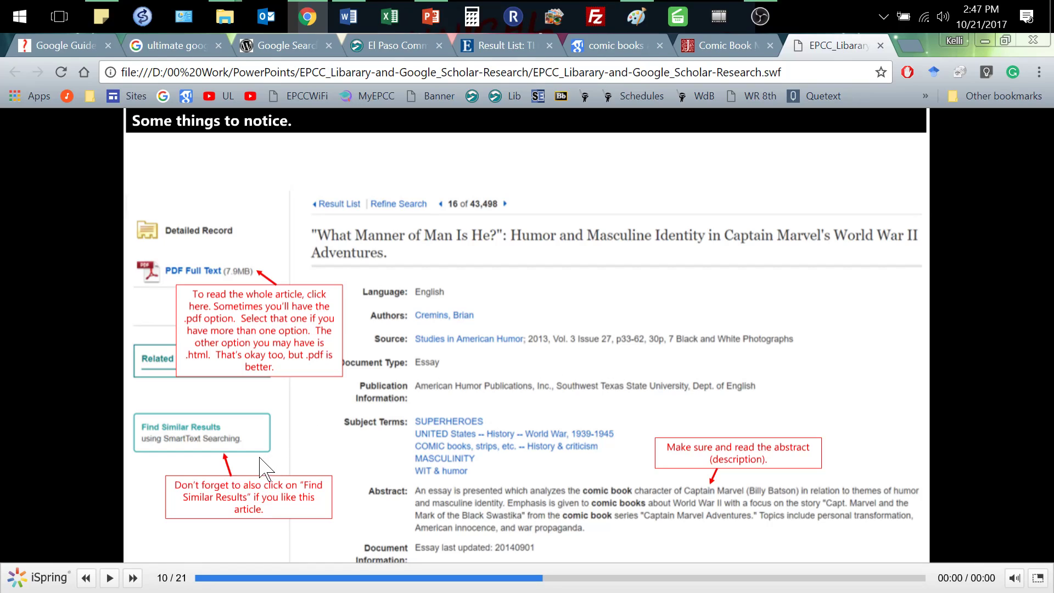
mouse_move(186, 464)
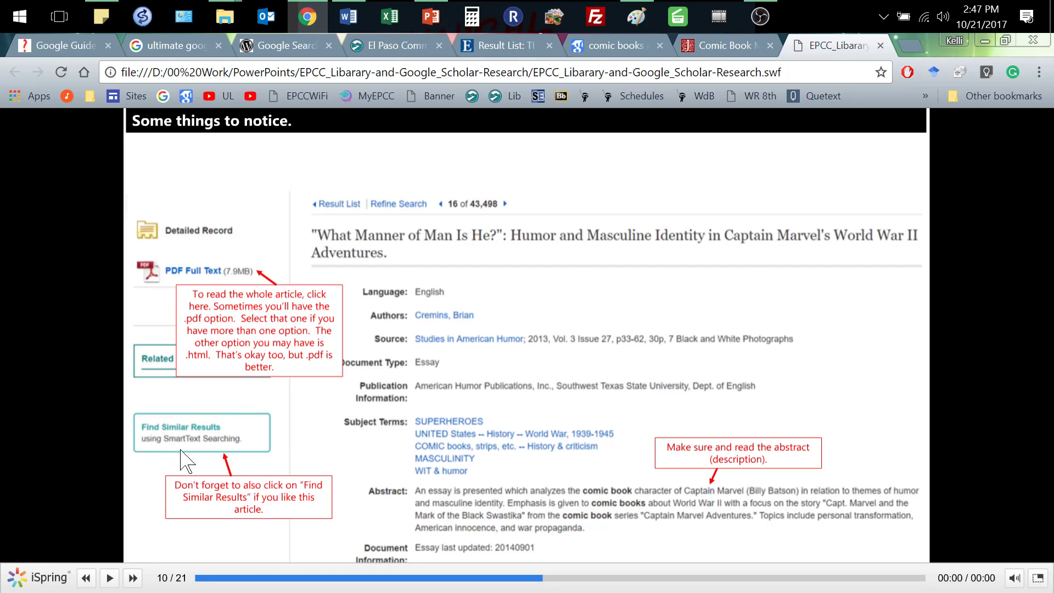
mouse_move(440, 395)
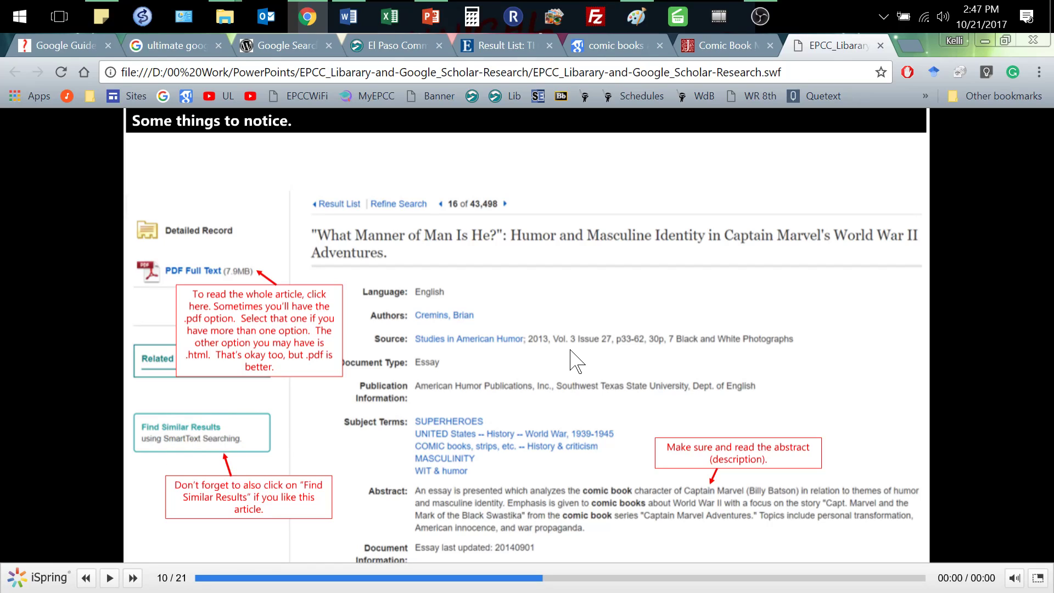
mouse_move(192, 279)
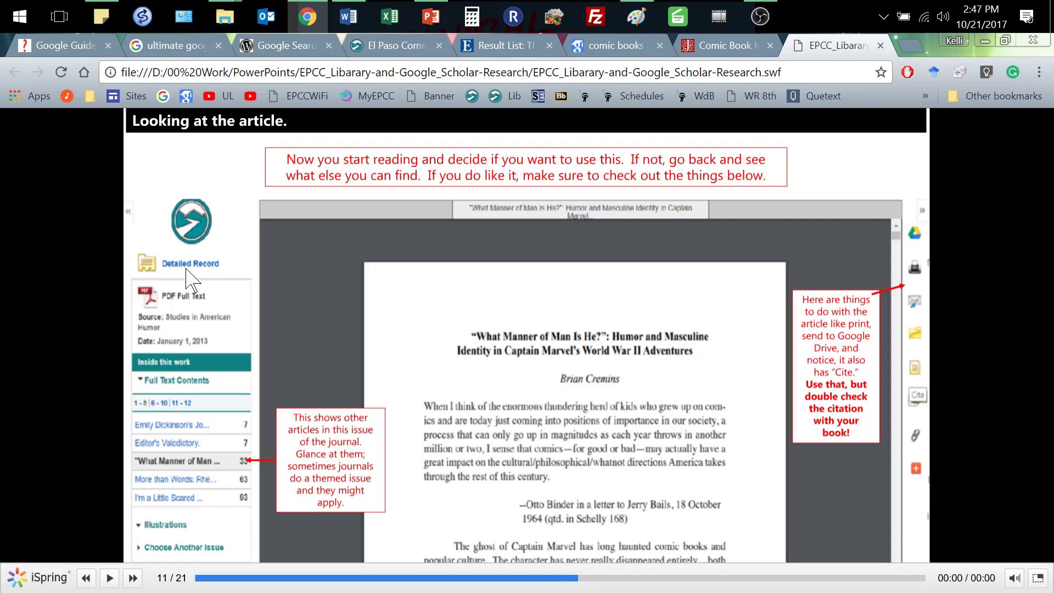
mouse_move(906, 226)
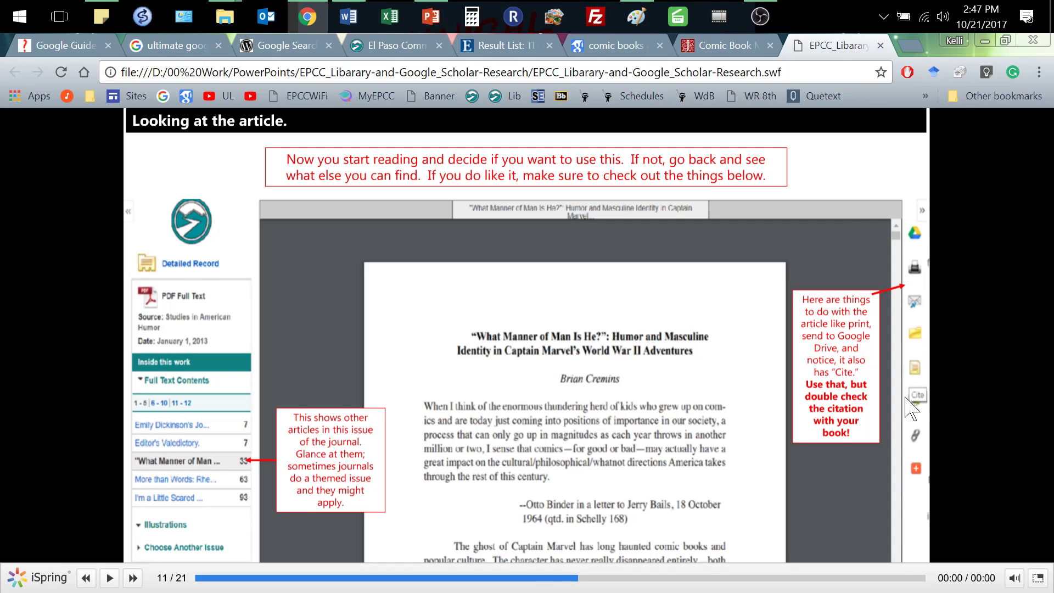
mouse_move(922, 242)
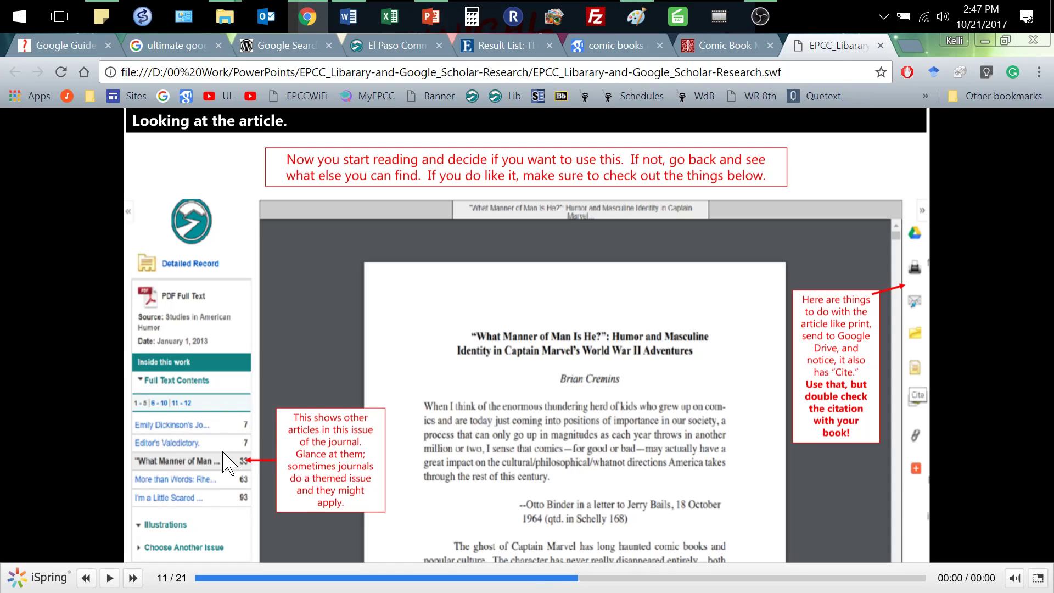
mouse_move(195, 483)
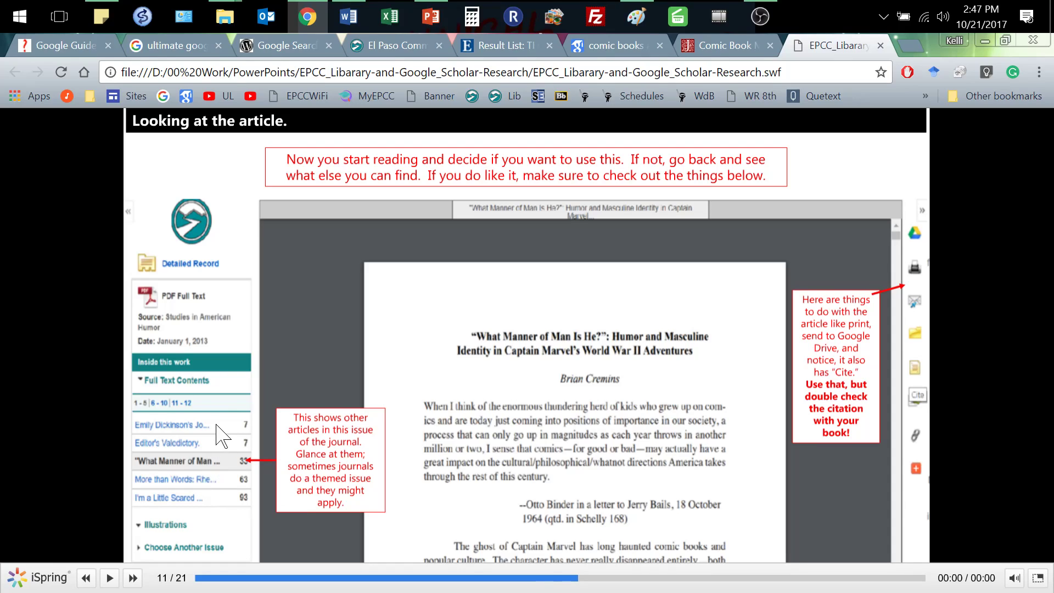
mouse_move(209, 446)
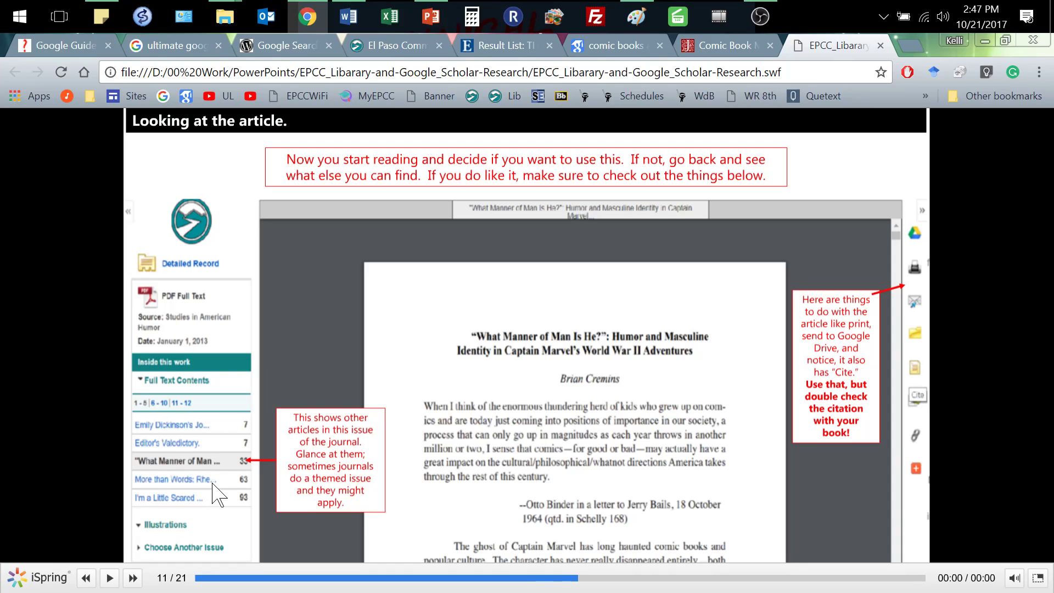
mouse_move(195, 503)
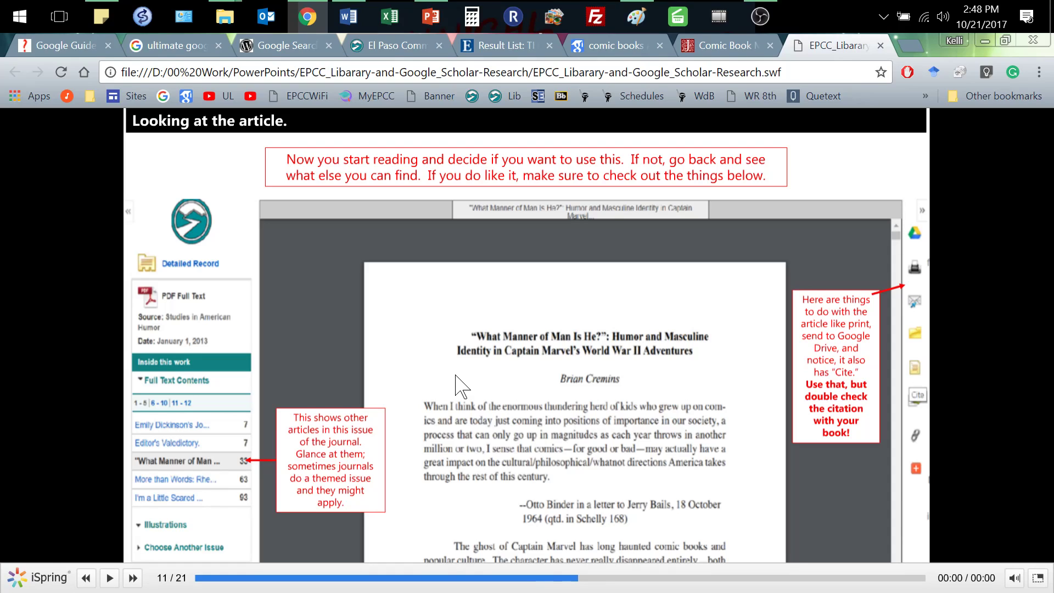
- Advance to slide 12, suggesting an advanced masculinity and comic books search
left_click(132, 578)
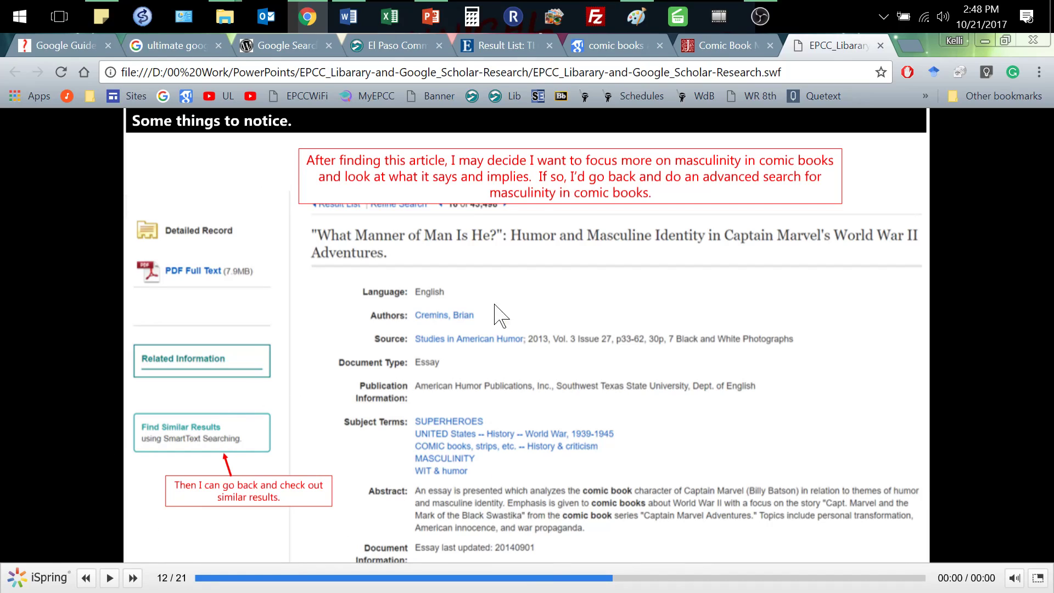
mouse_move(297, 508)
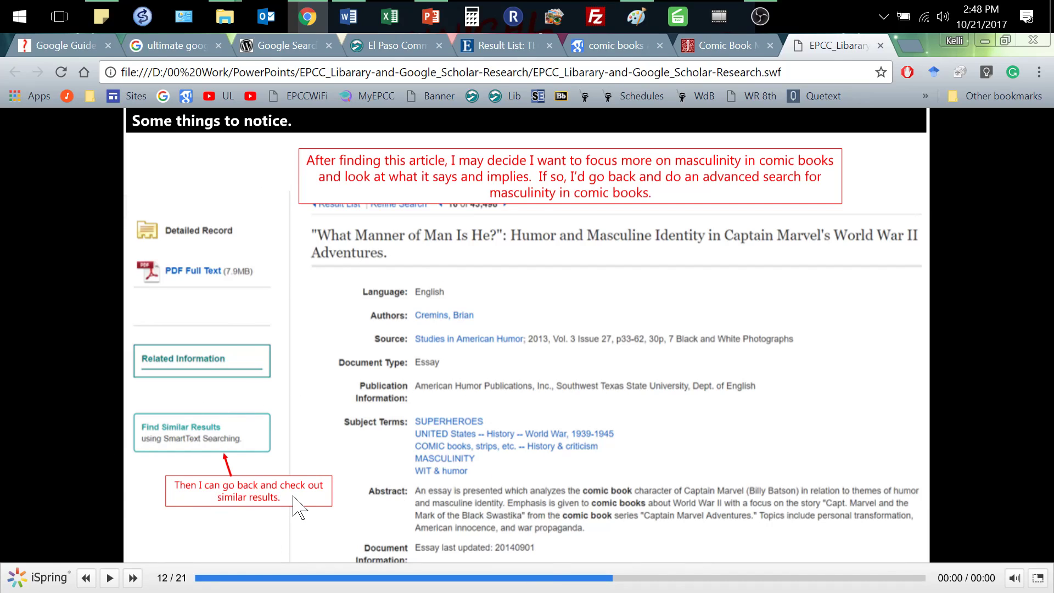
mouse_move(255, 435)
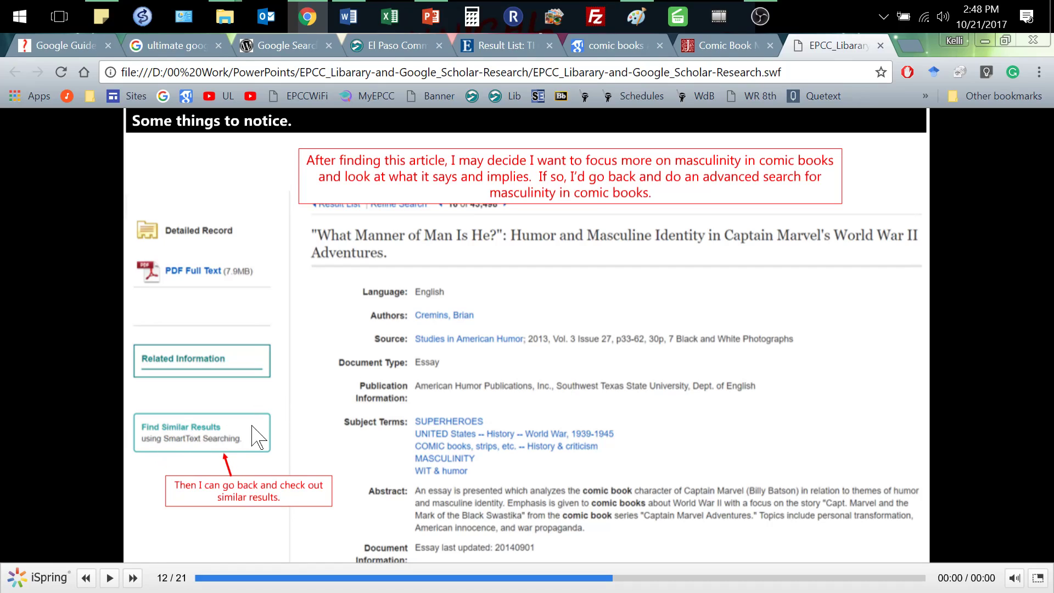
mouse_move(291, 435)
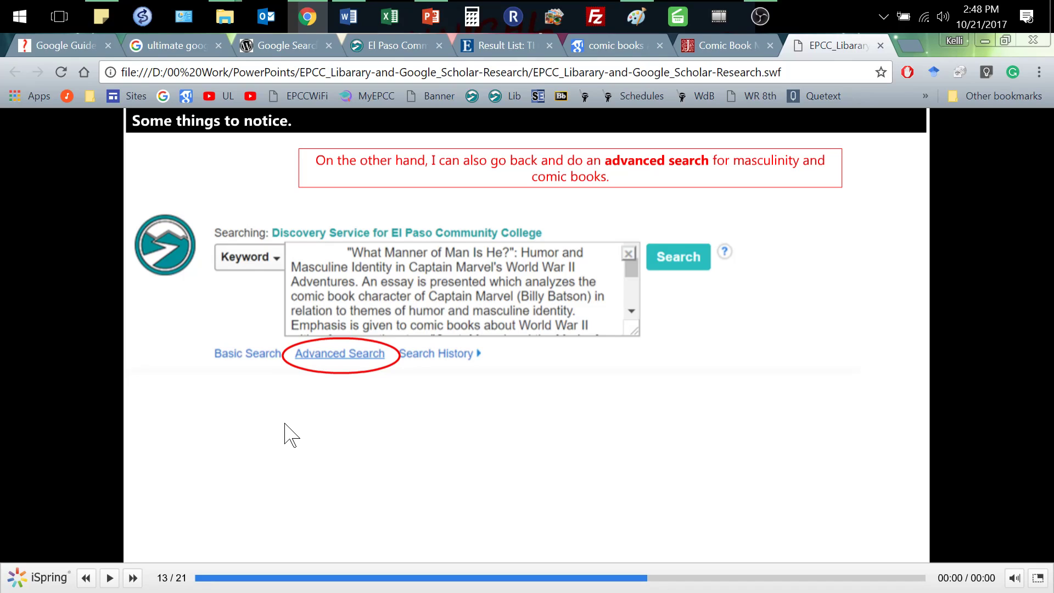
mouse_move(230, 289)
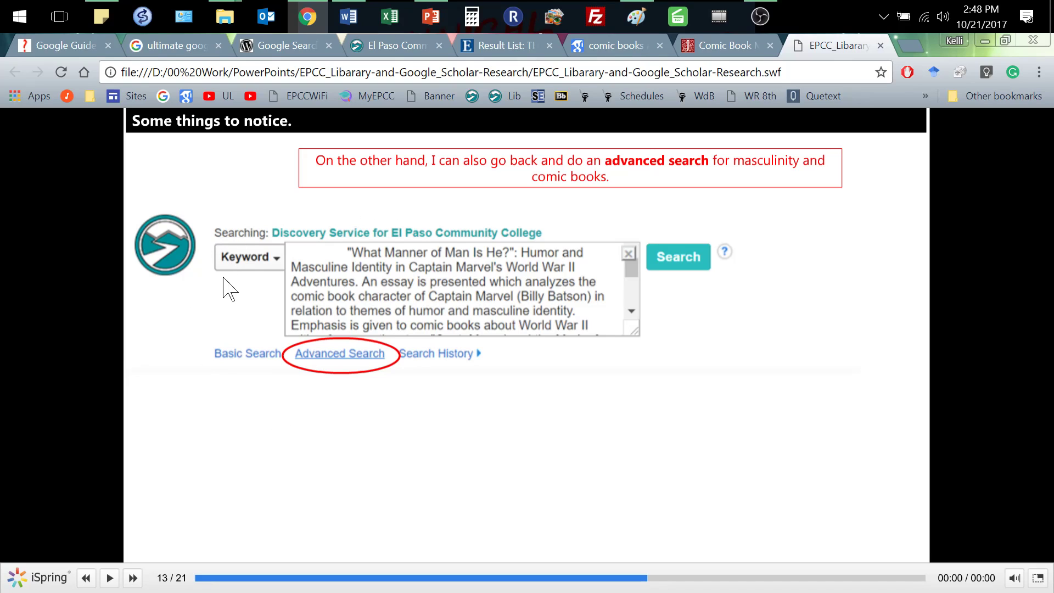
mouse_move(564, 281)
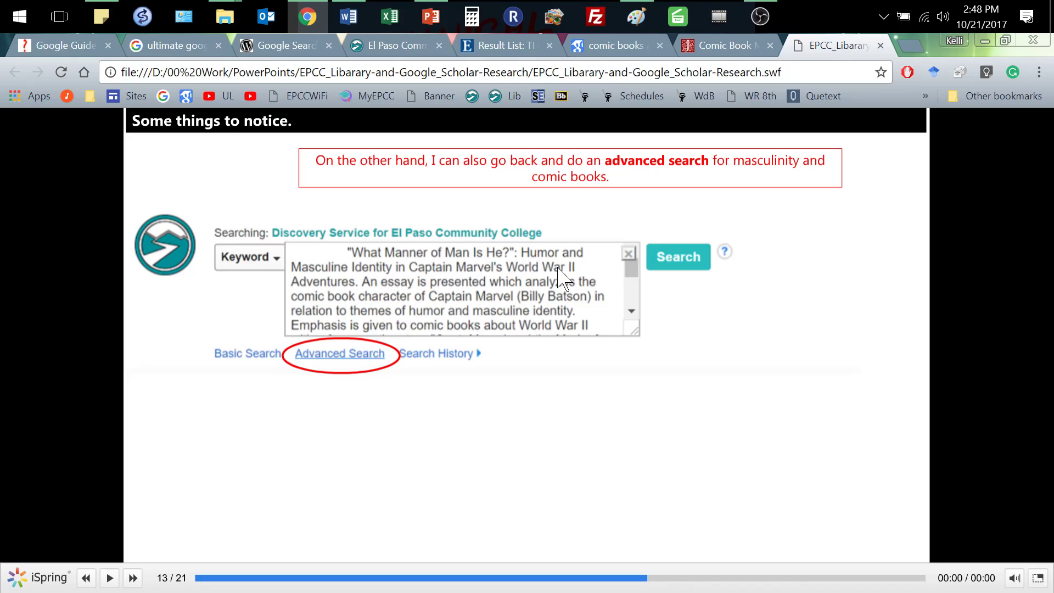
mouse_move(345, 360)
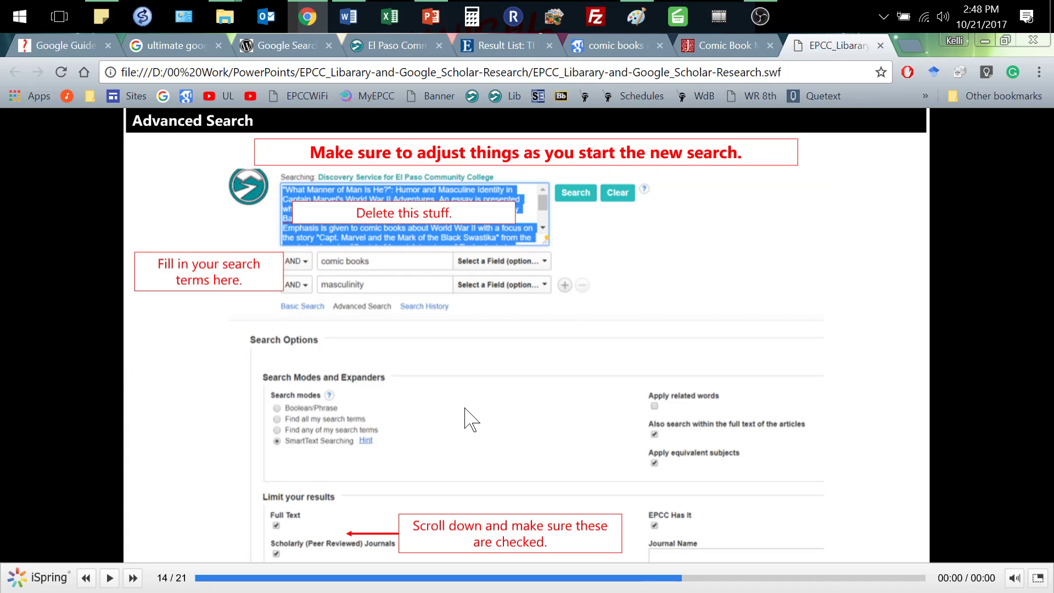
mouse_move(401, 215)
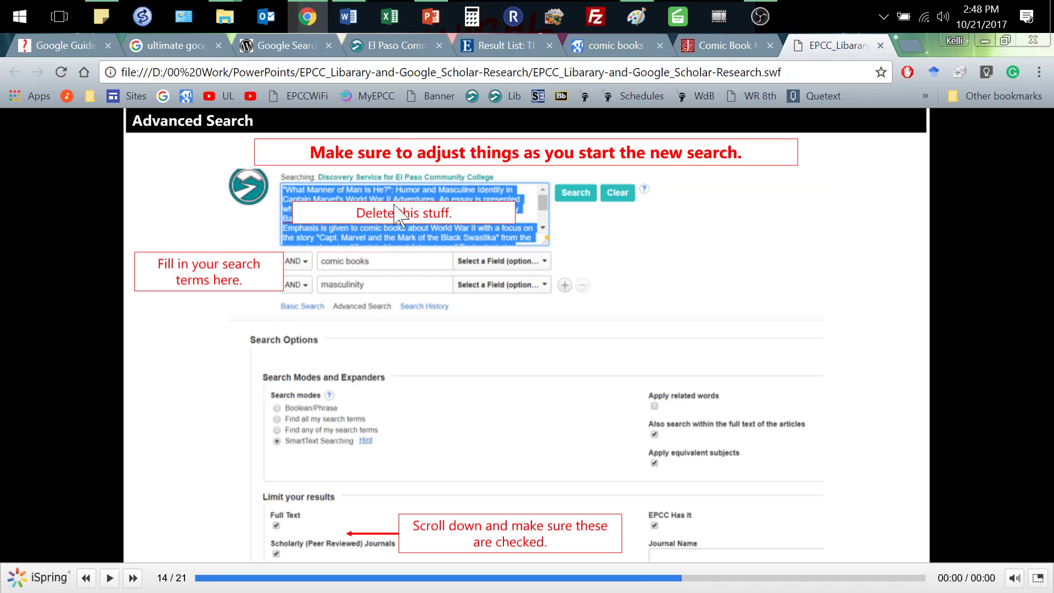
mouse_move(444, 249)
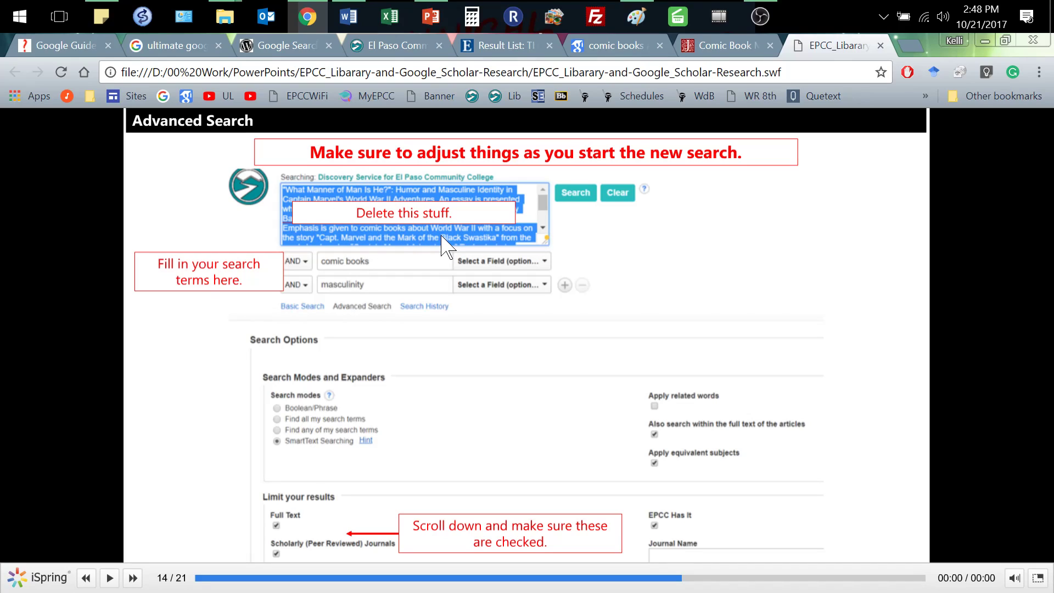
mouse_move(363, 278)
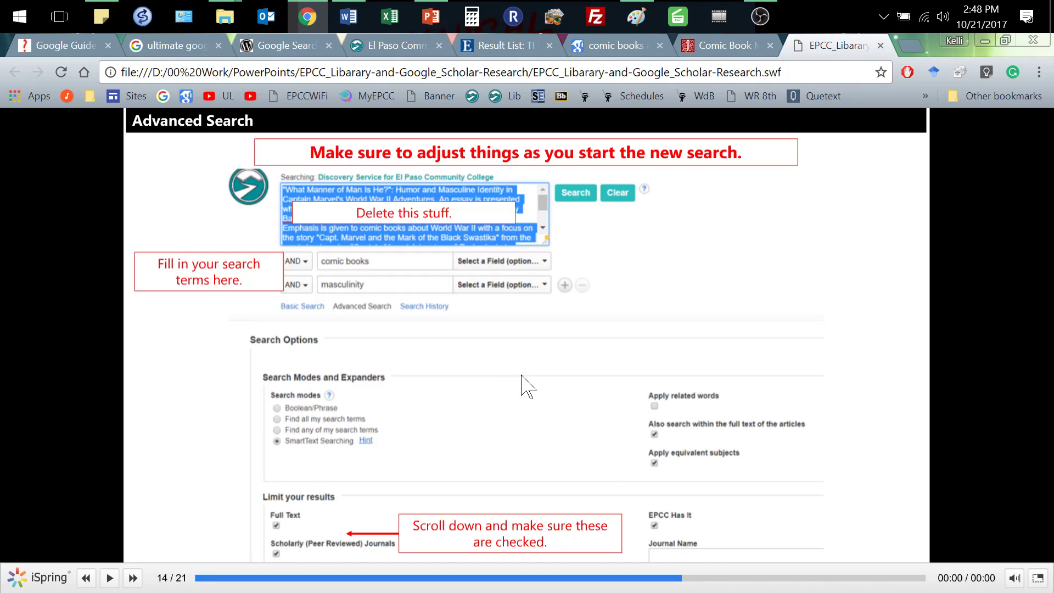
- Advance past the Advanced Search tips to slide 15, 'Search and Re-search'
left_click(132, 578)
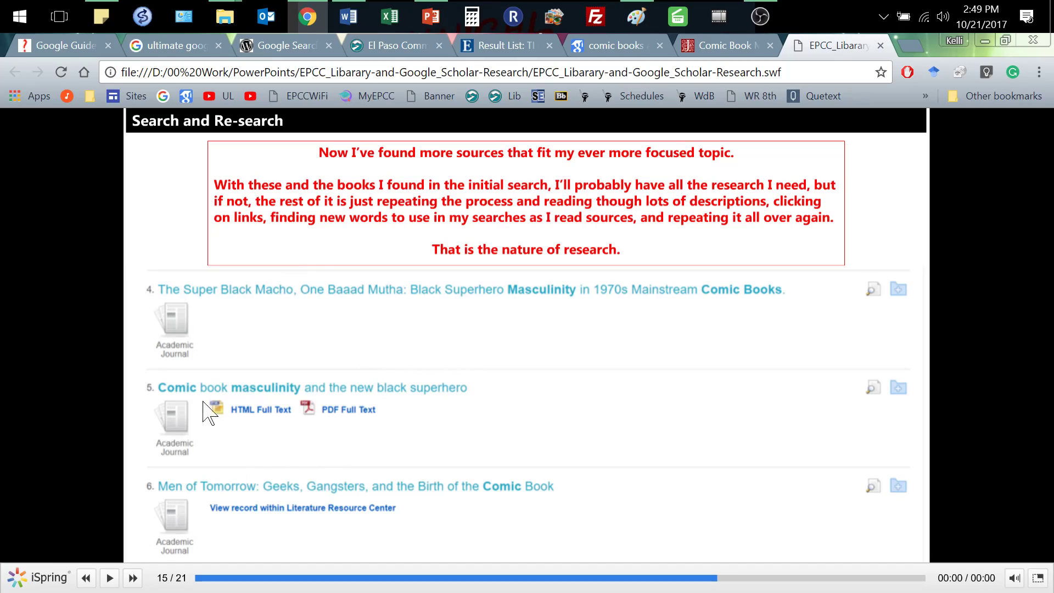
mouse_move(188, 369)
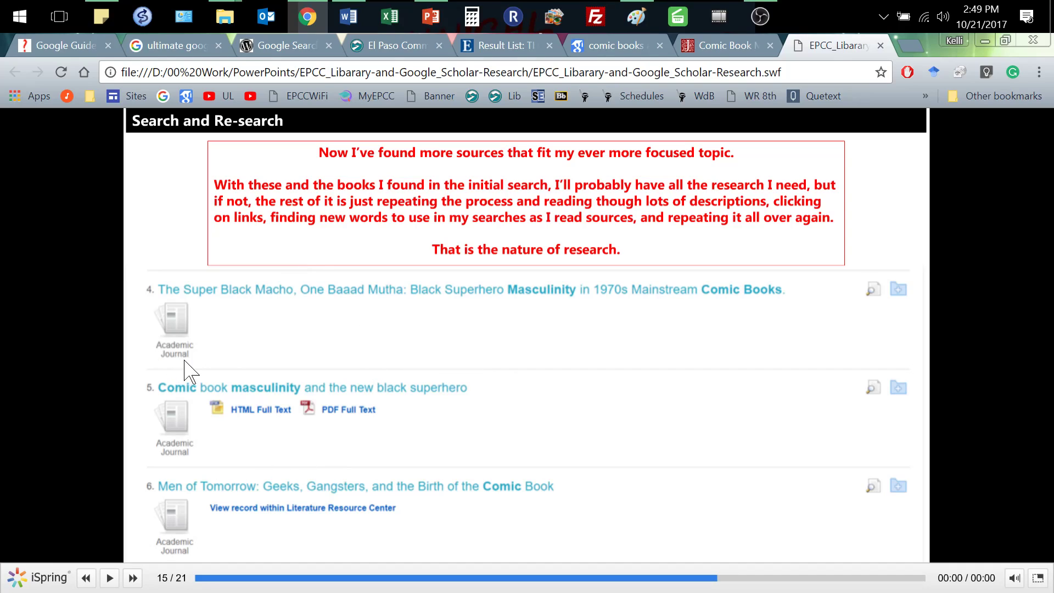
mouse_move(193, 368)
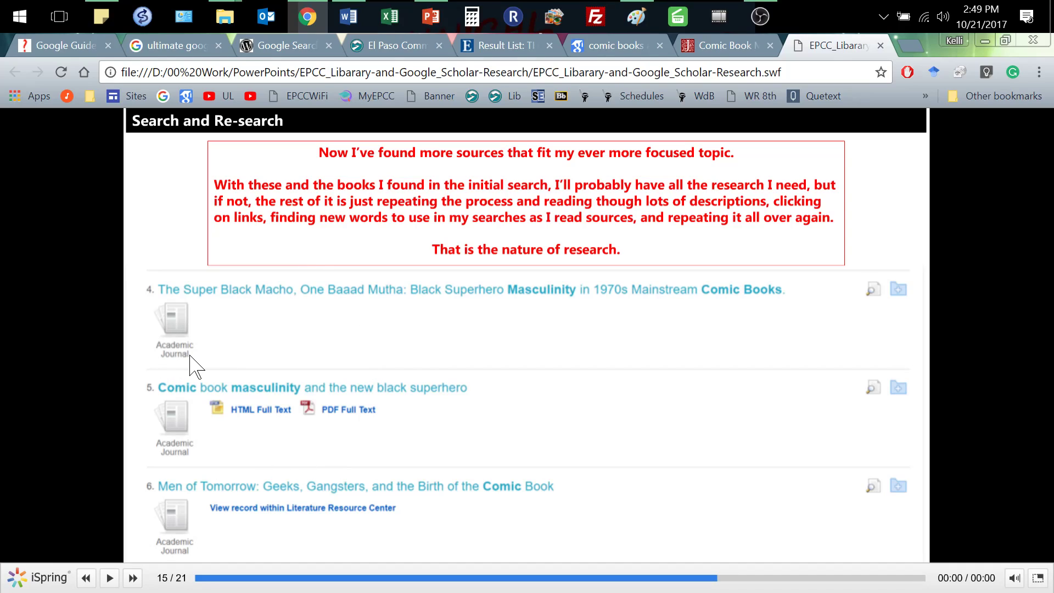
mouse_move(400, 357)
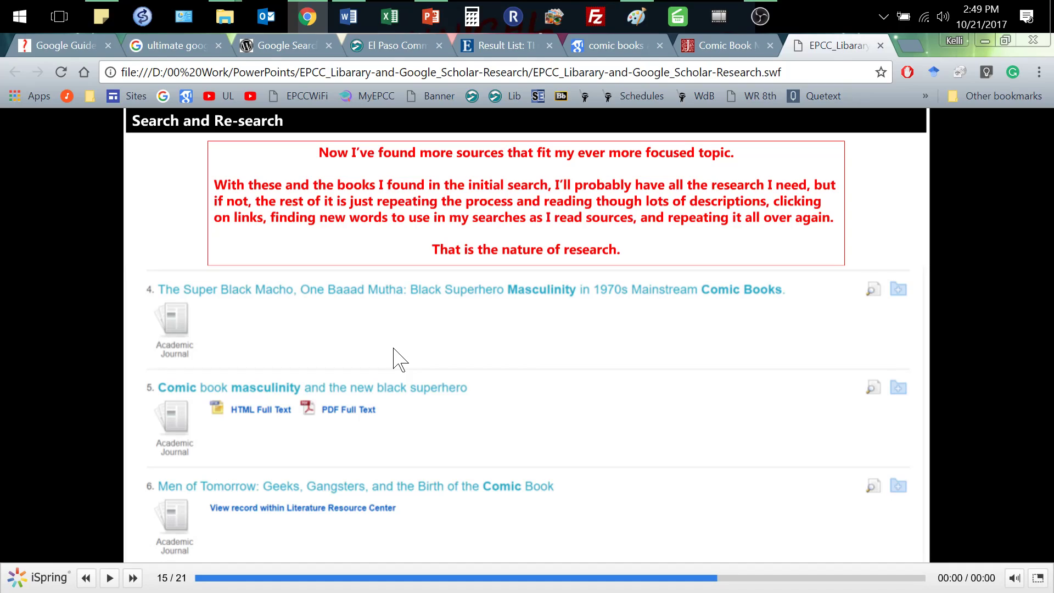
- Go through 'Giving Google Scholar a Try' to slide 17's Google Scholar results
left_click(132, 578)
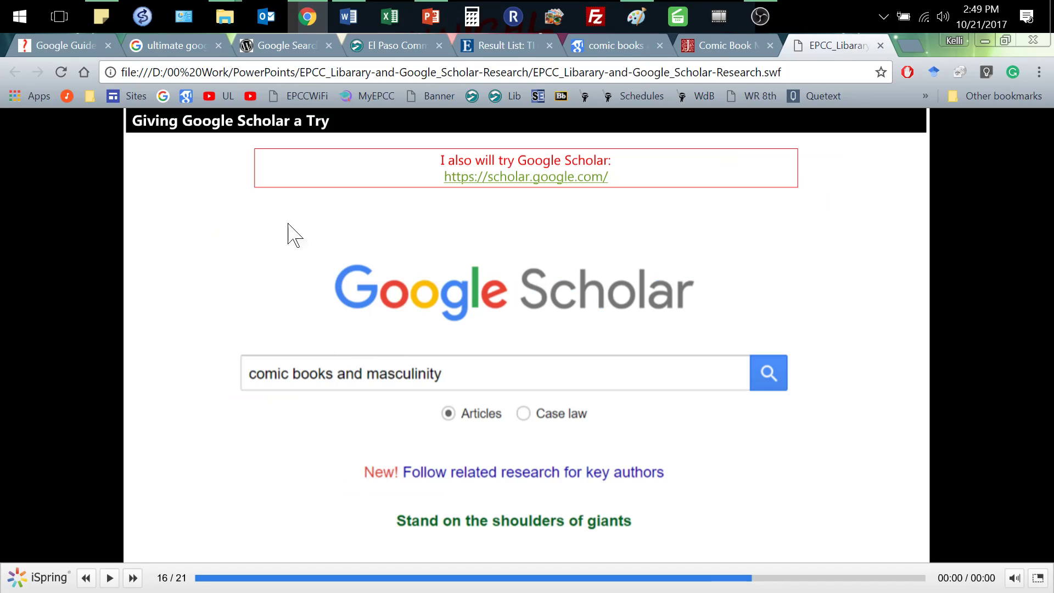
mouse_move(581, 260)
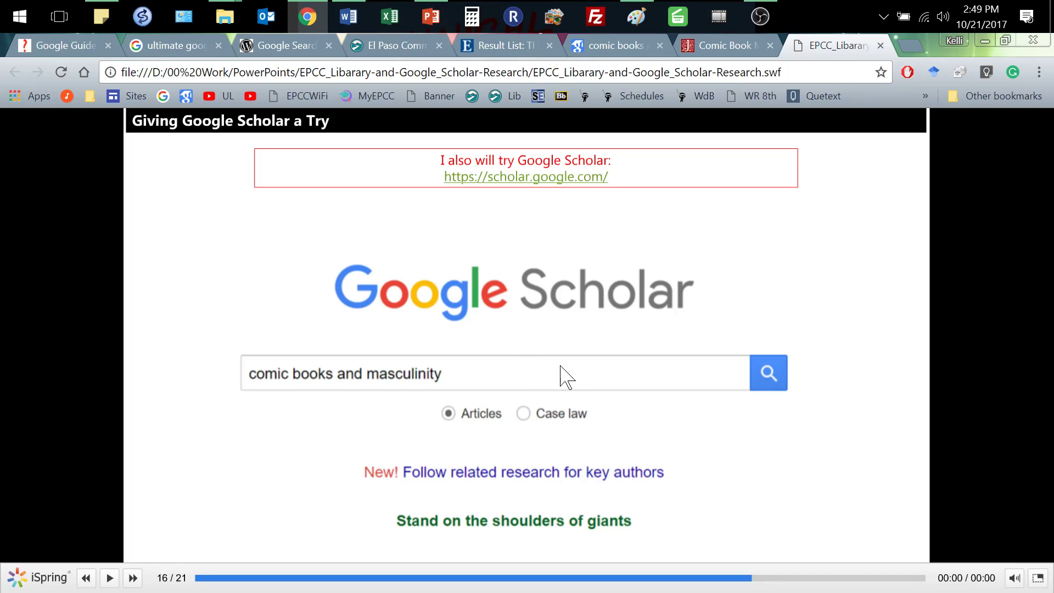
mouse_move(330, 389)
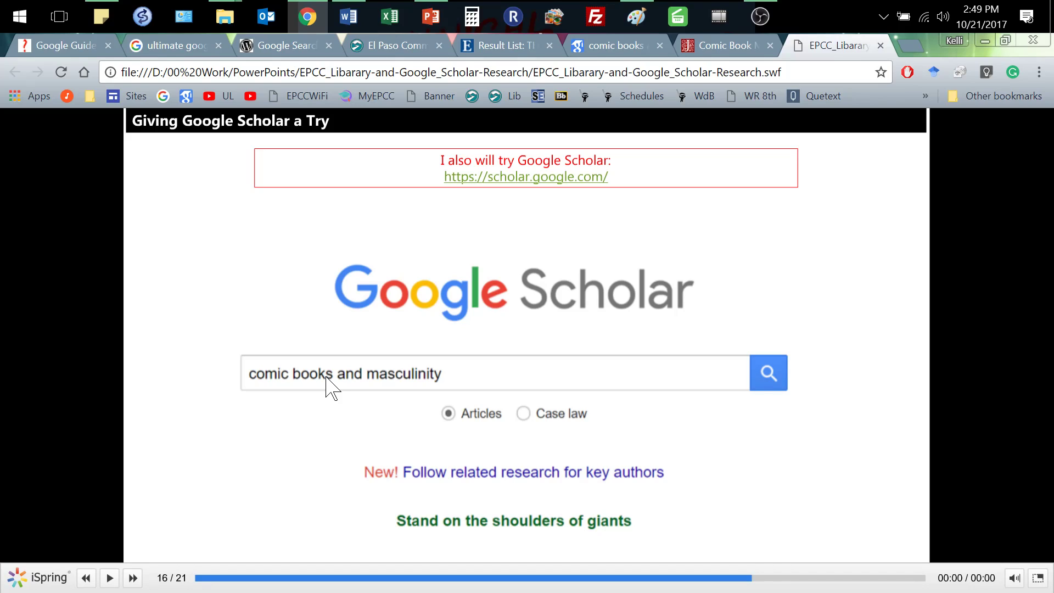
left_click(133, 578)
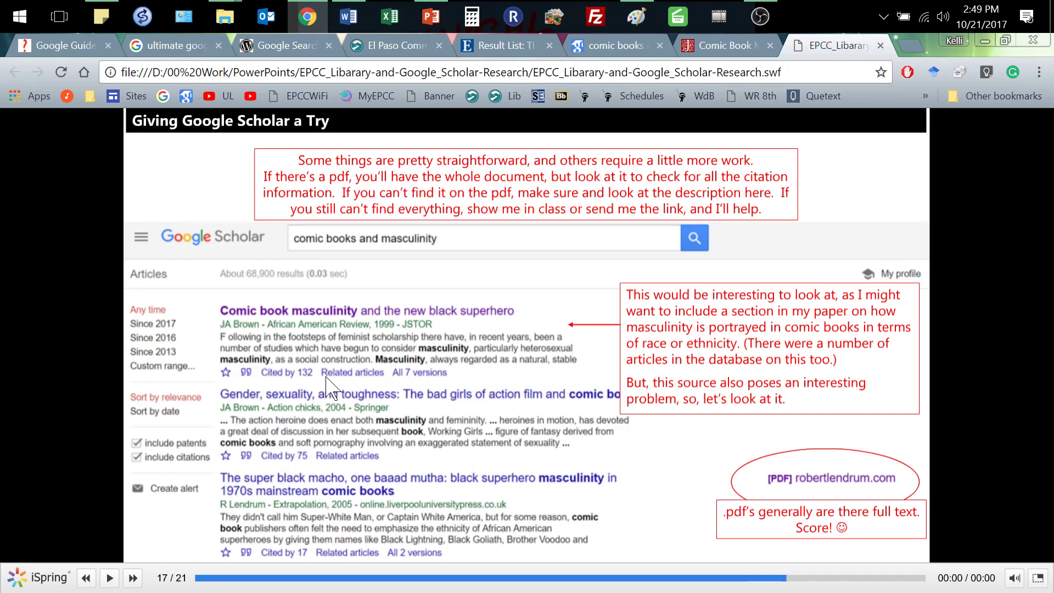
mouse_move(471, 313)
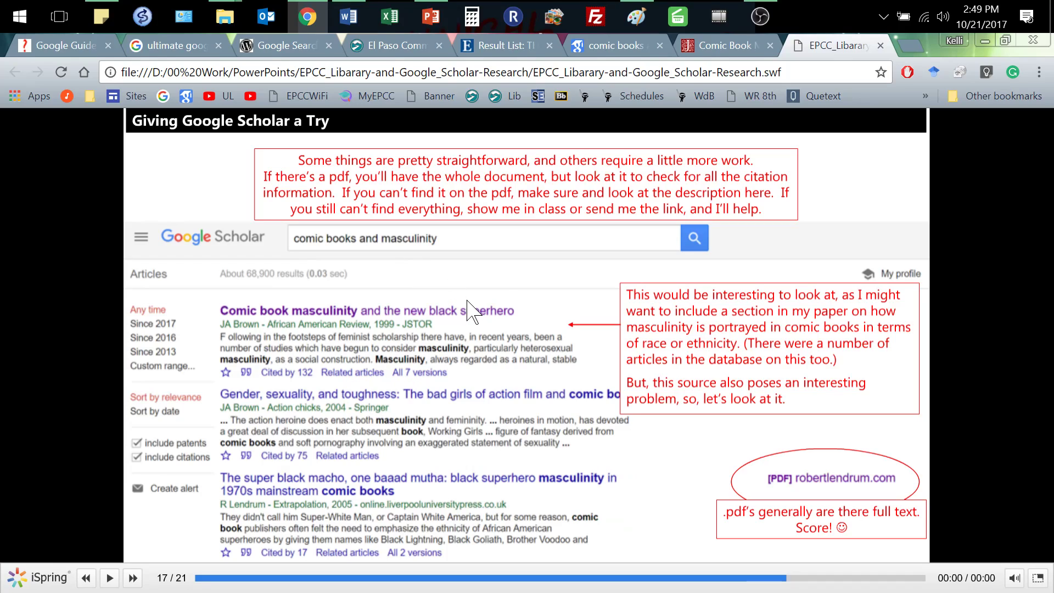
mouse_move(146, 363)
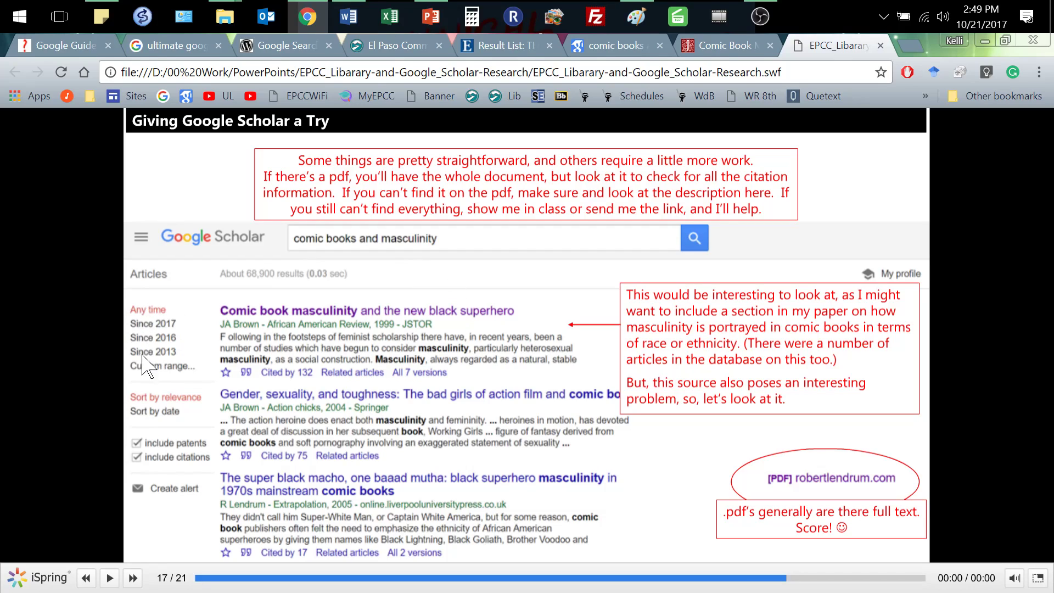
mouse_move(168, 363)
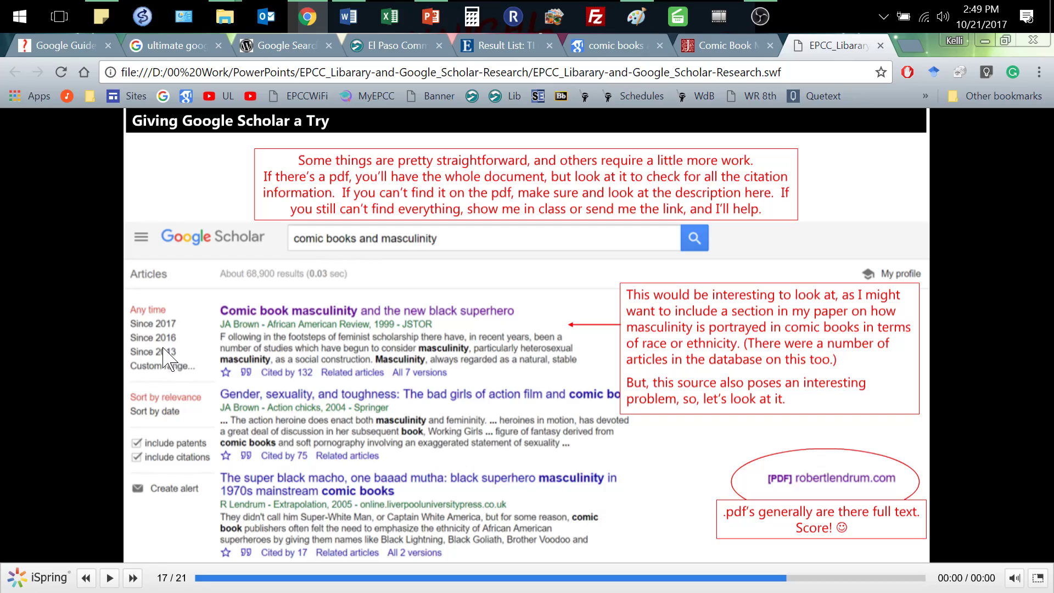
mouse_move(181, 380)
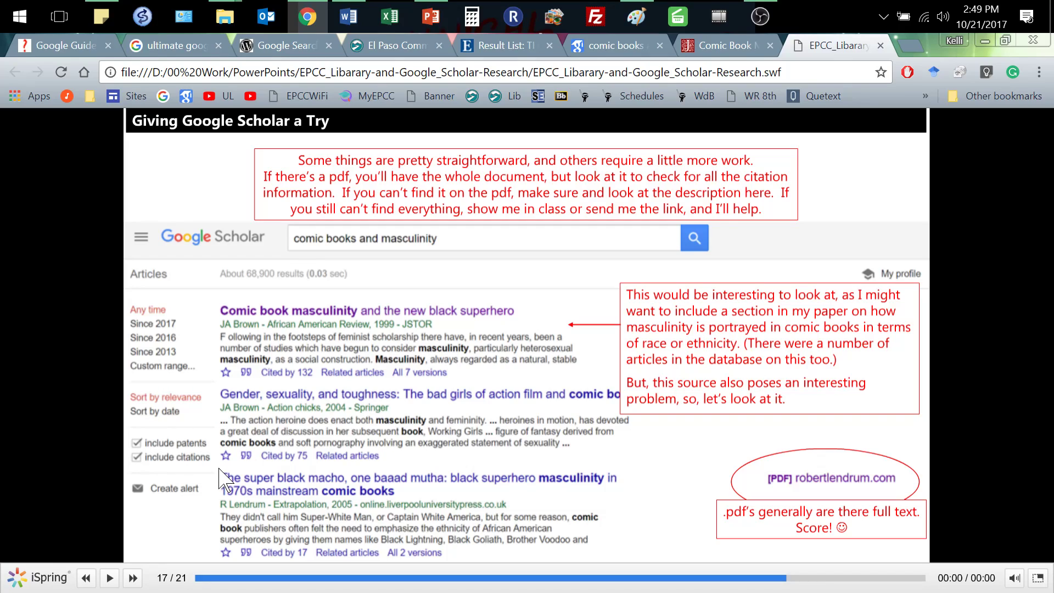
mouse_move(191, 477)
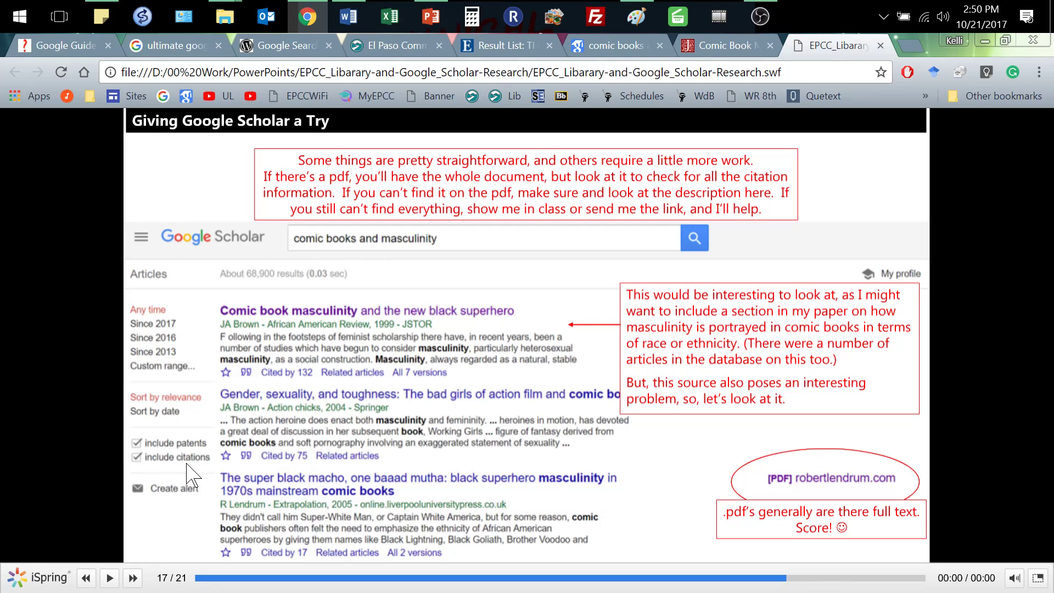
mouse_move(325, 369)
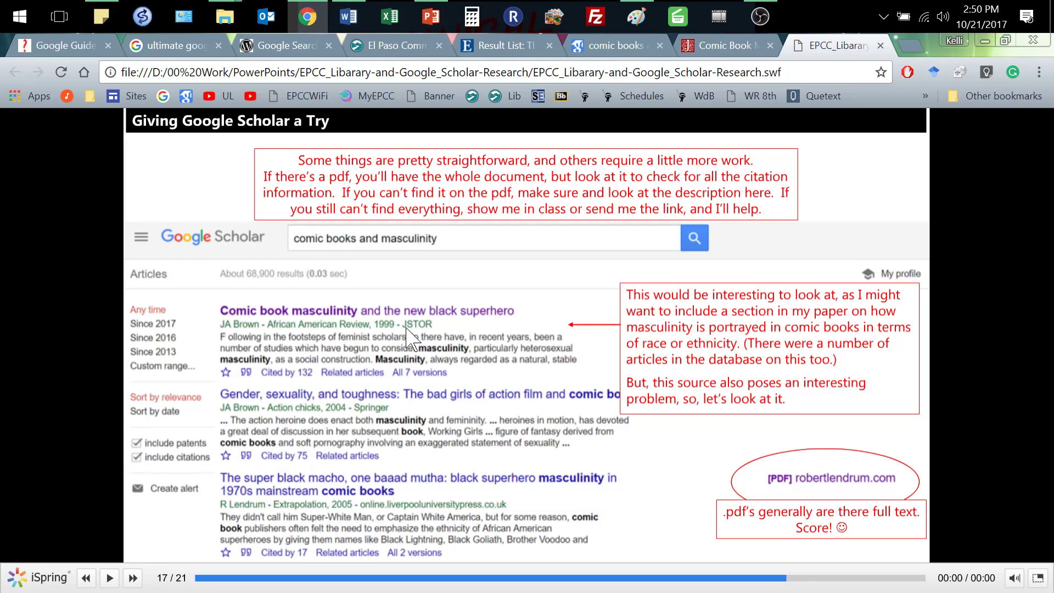
mouse_move(835, 510)
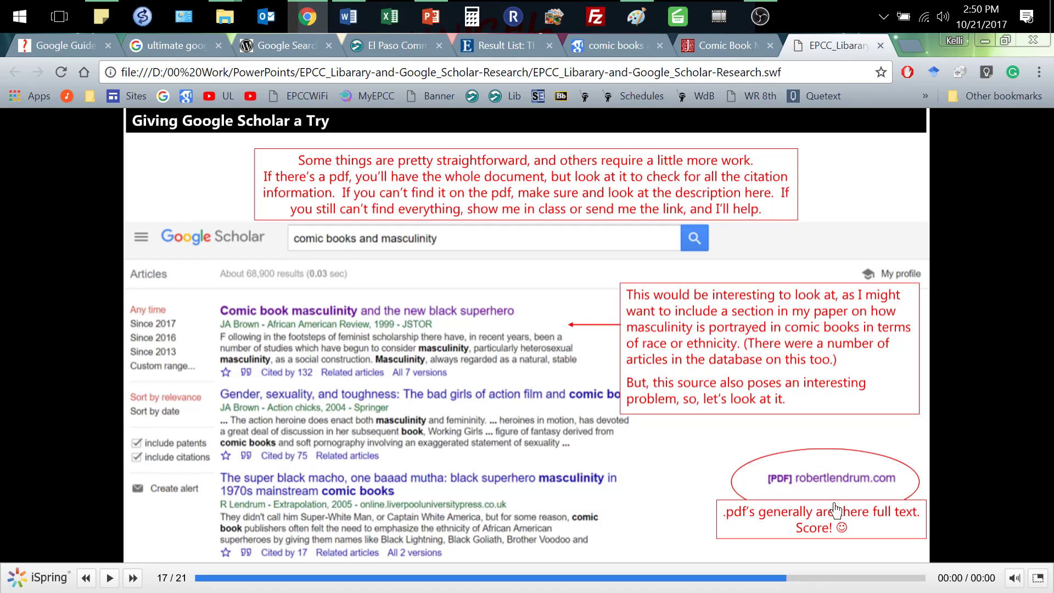
mouse_move(817, 485)
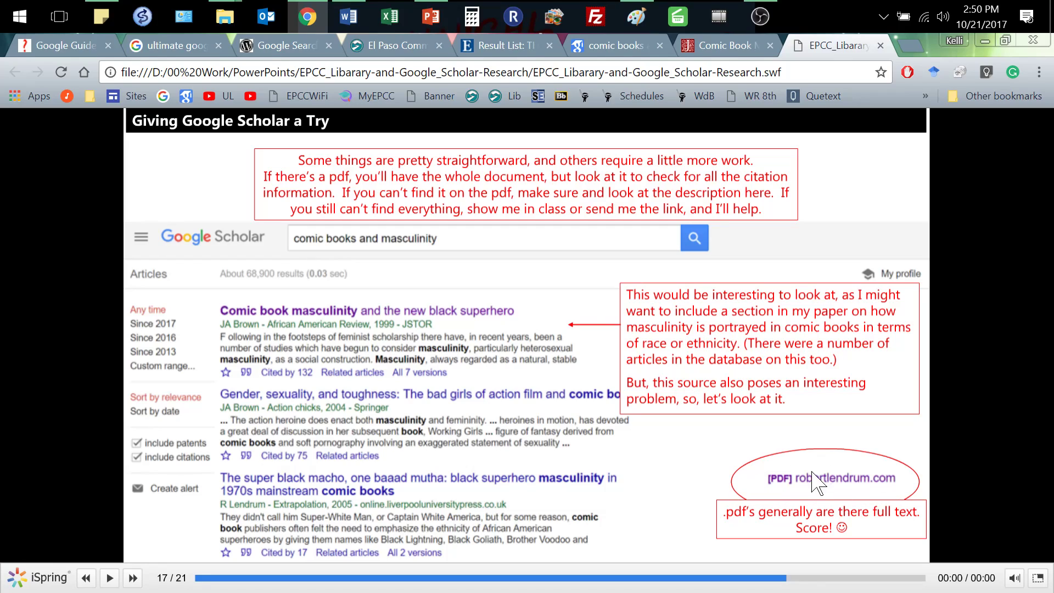
mouse_move(810, 488)
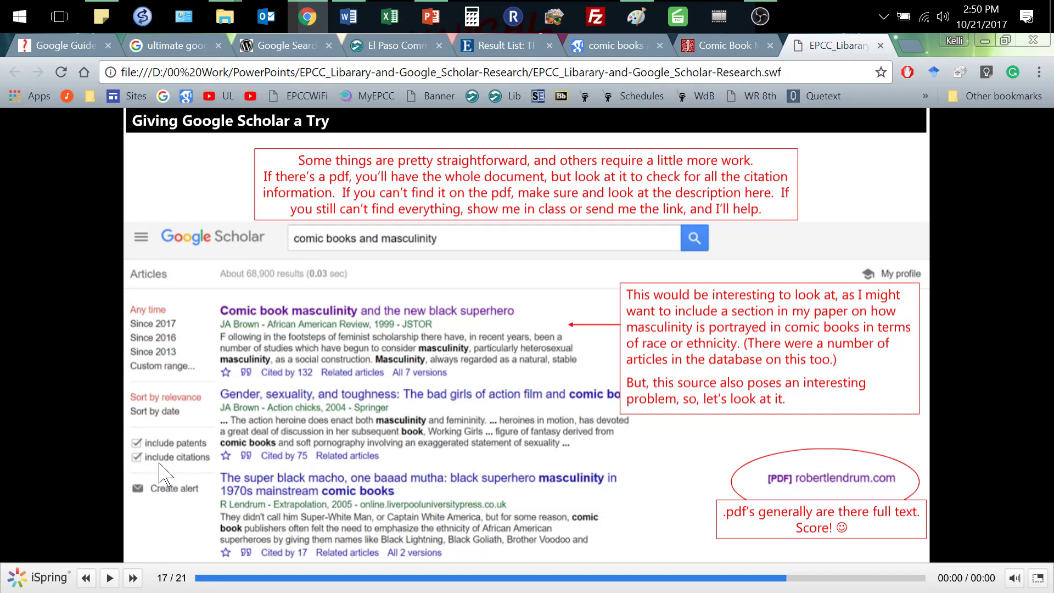
mouse_move(371, 353)
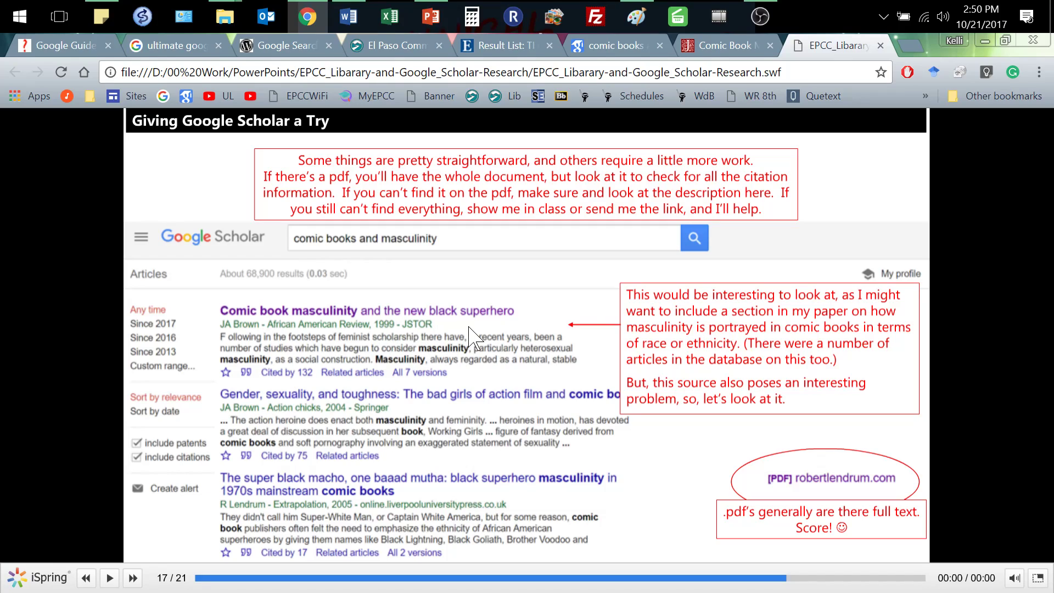
mouse_move(447, 336)
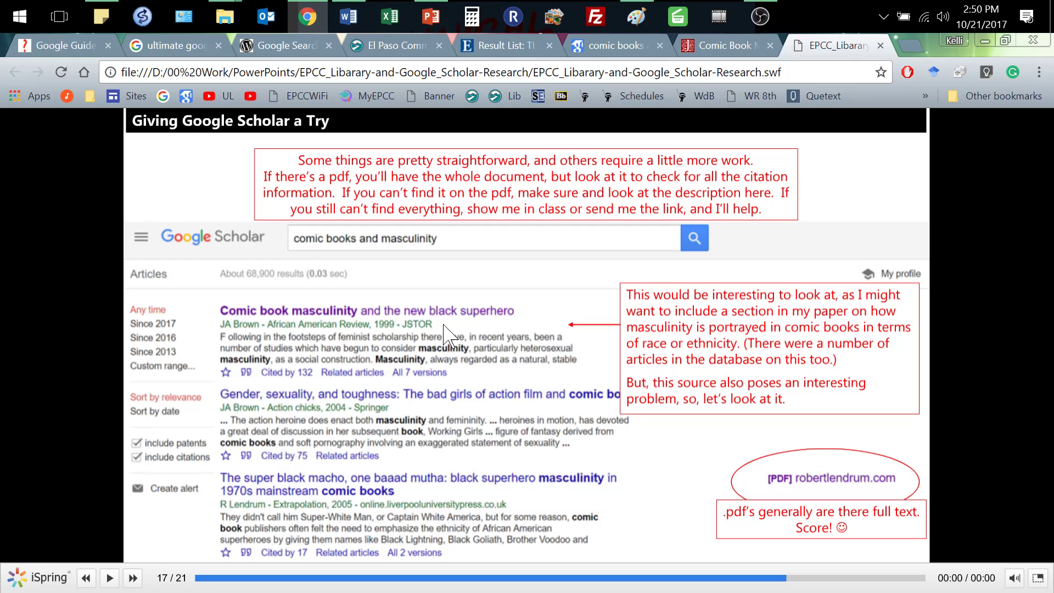
- View slide 18's JSTOR article preview, revisit slide 17, then return to slide 18
left_click(133, 577)
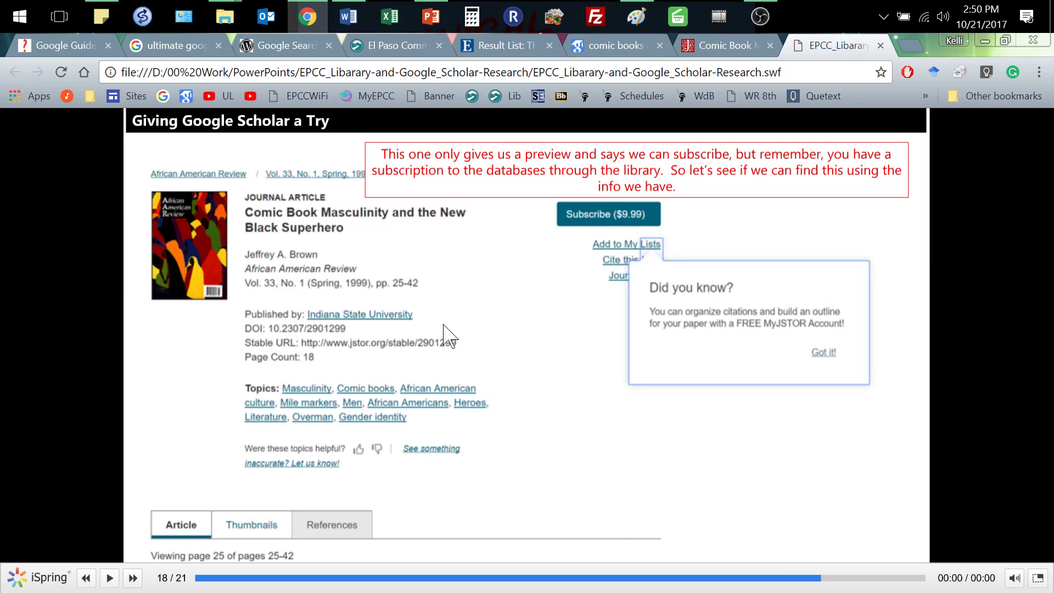
mouse_move(604, 242)
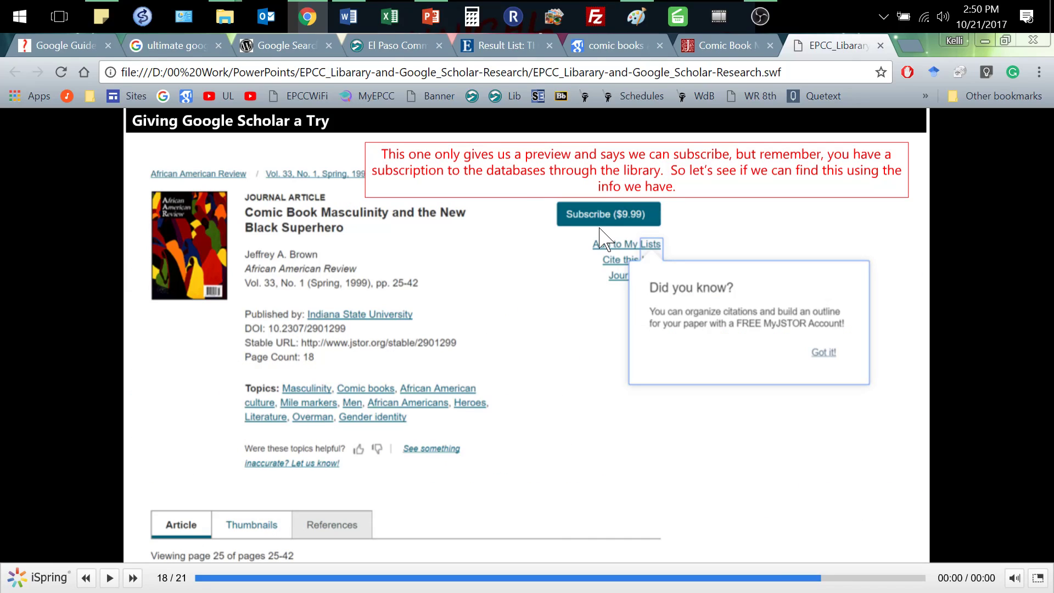
mouse_move(651, 234)
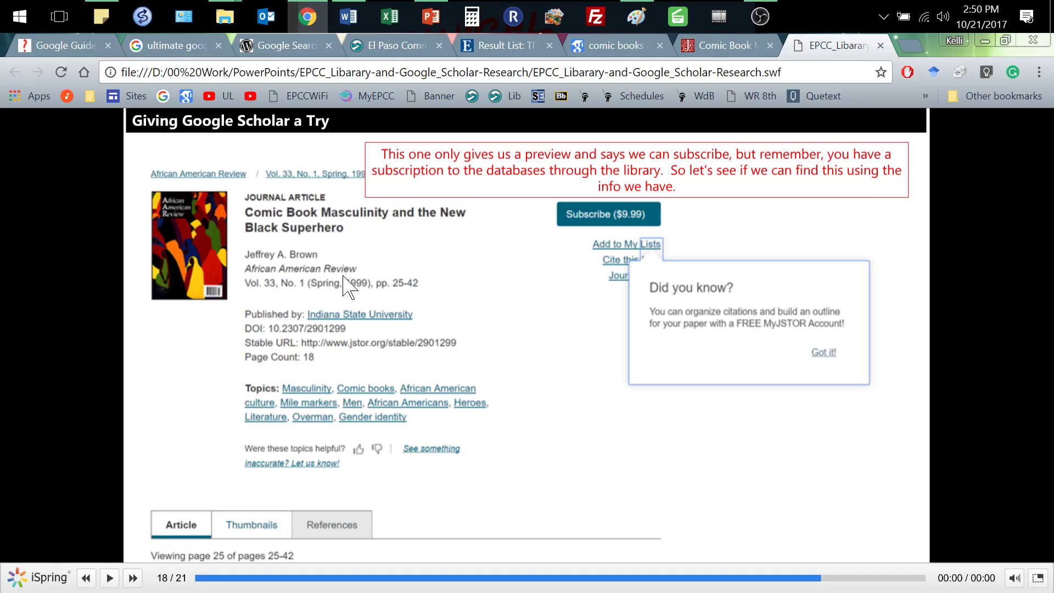
mouse_move(296, 299)
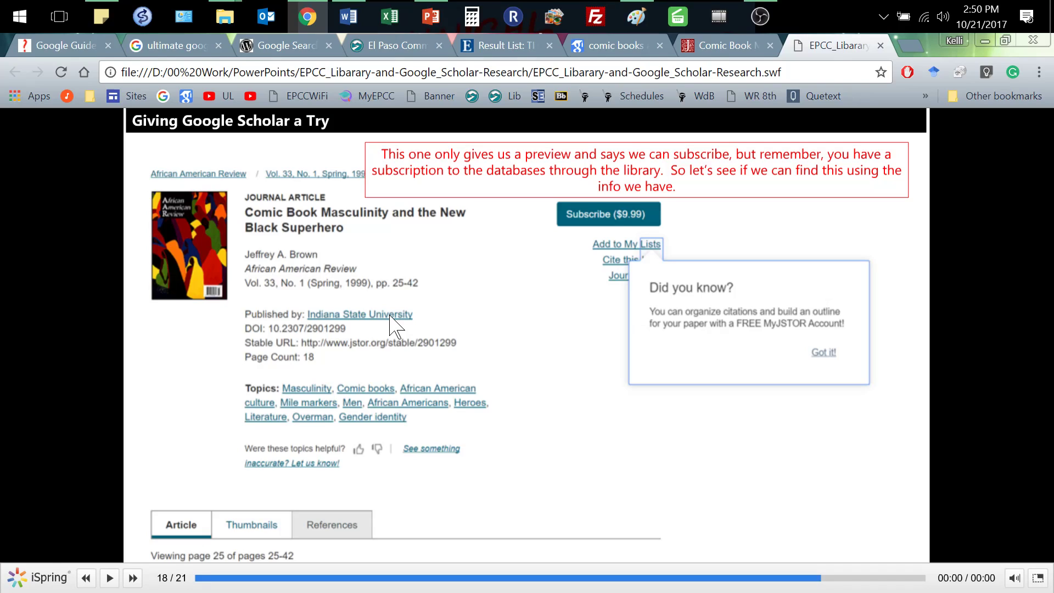
mouse_move(366, 423)
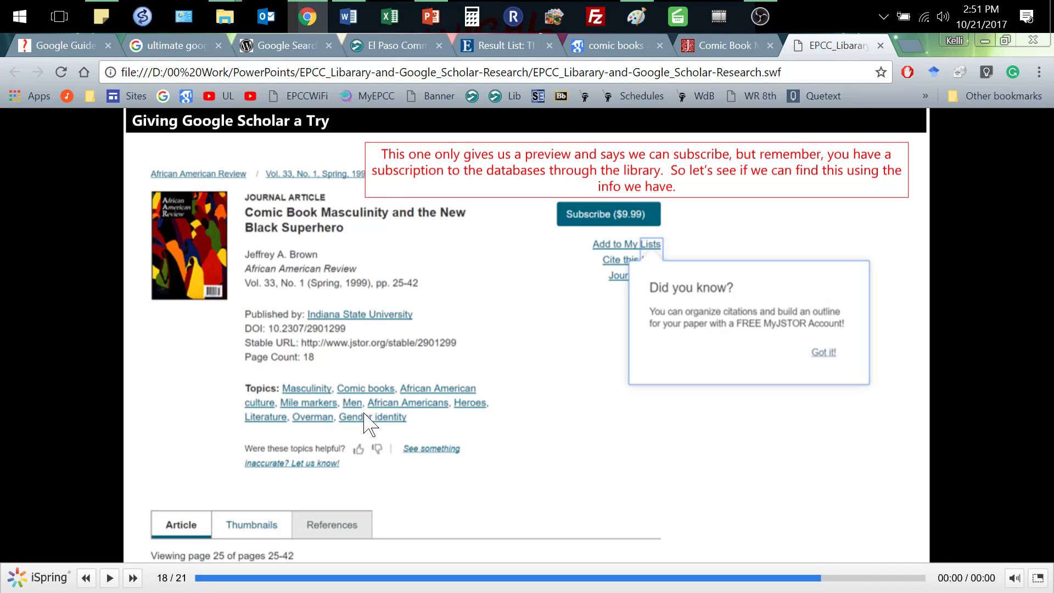
mouse_move(554, 294)
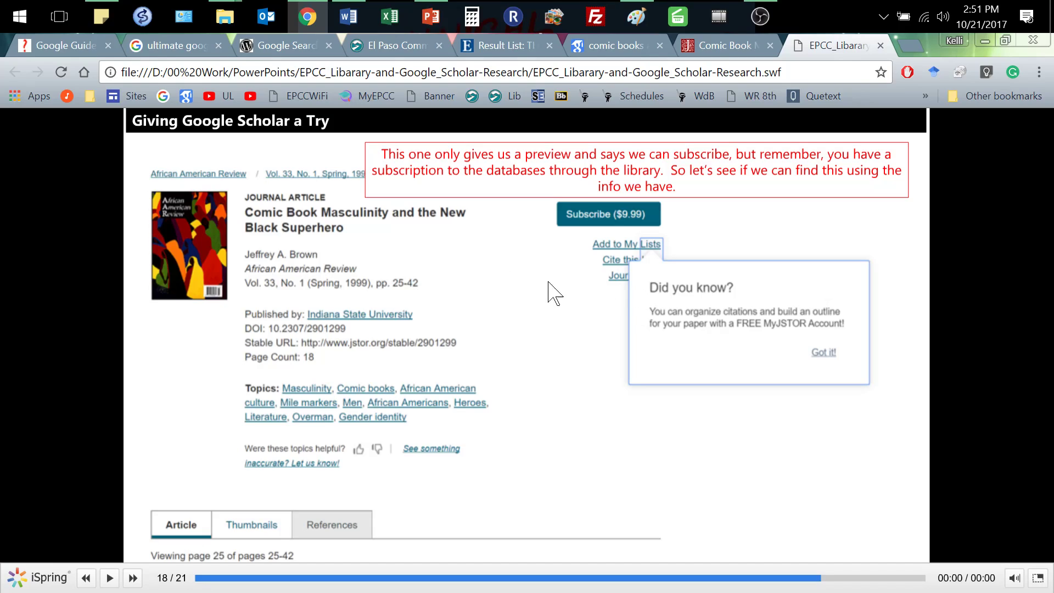
mouse_move(487, 260)
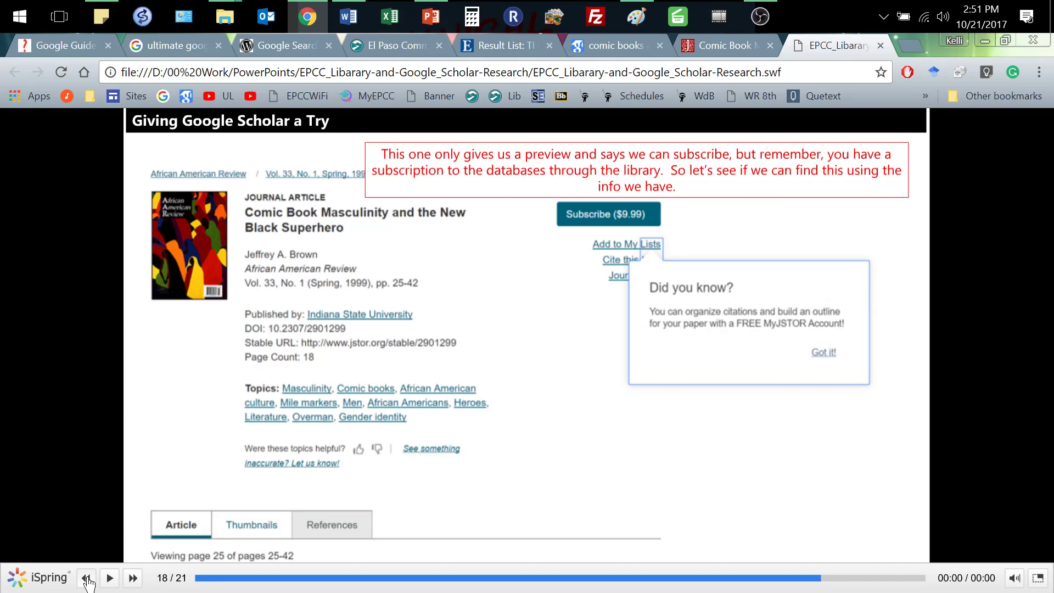
left_click(86, 578)
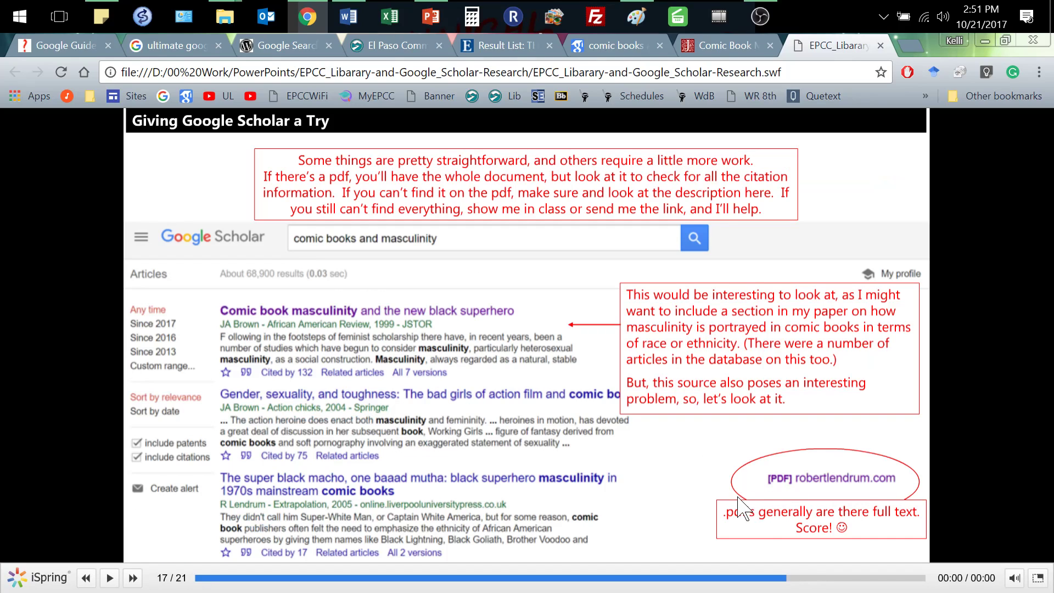
mouse_move(812, 437)
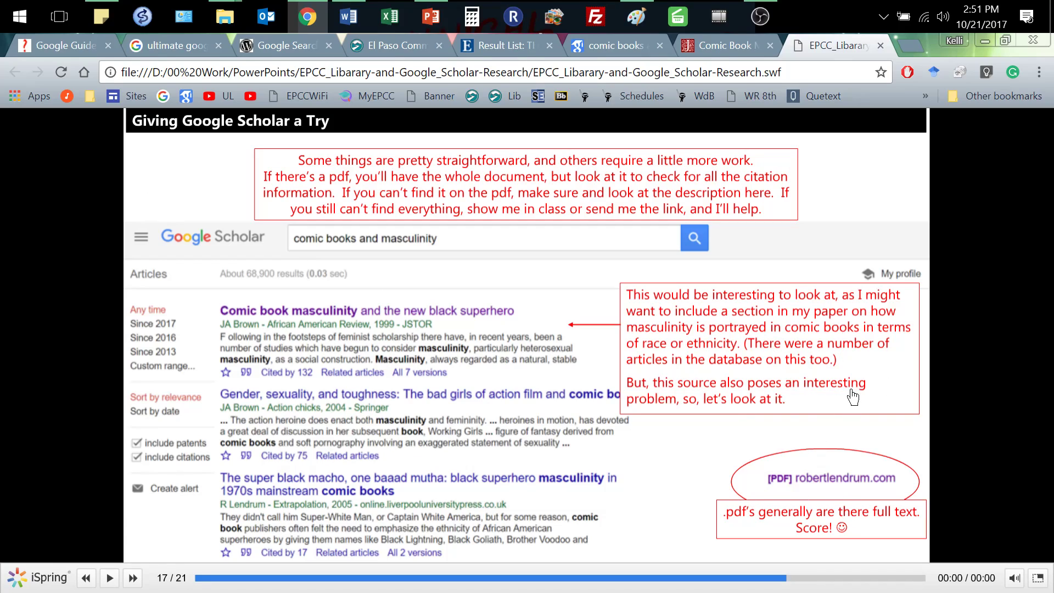
mouse_move(851, 353)
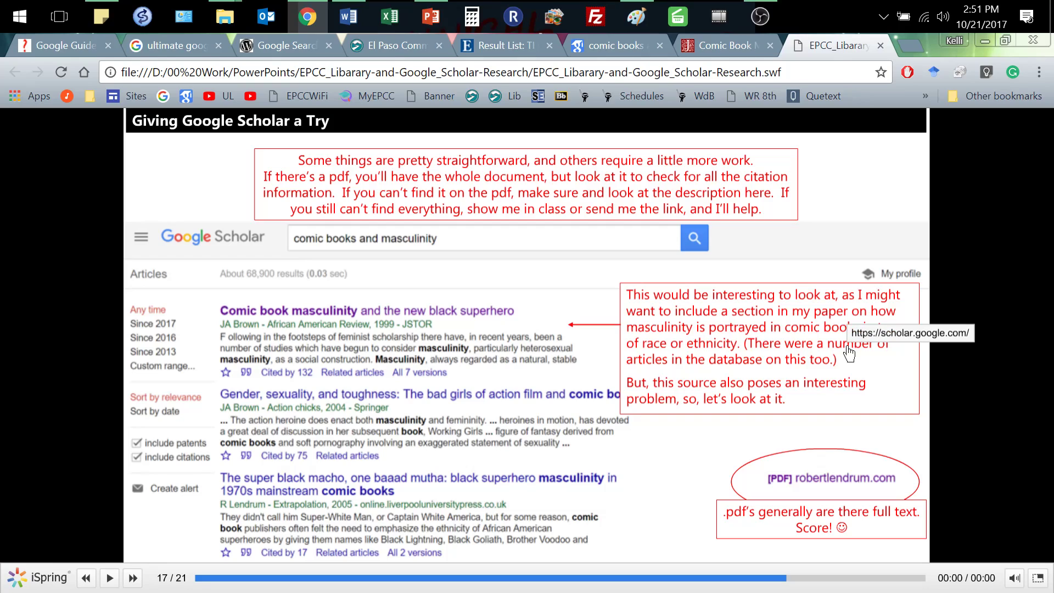
mouse_move(548, 336)
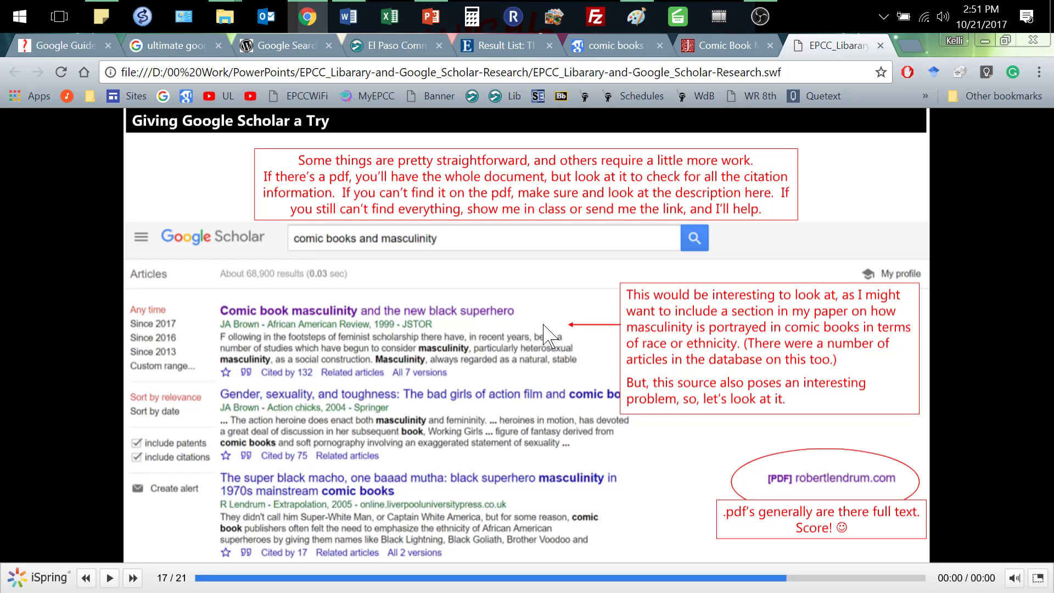
left_click(132, 578)
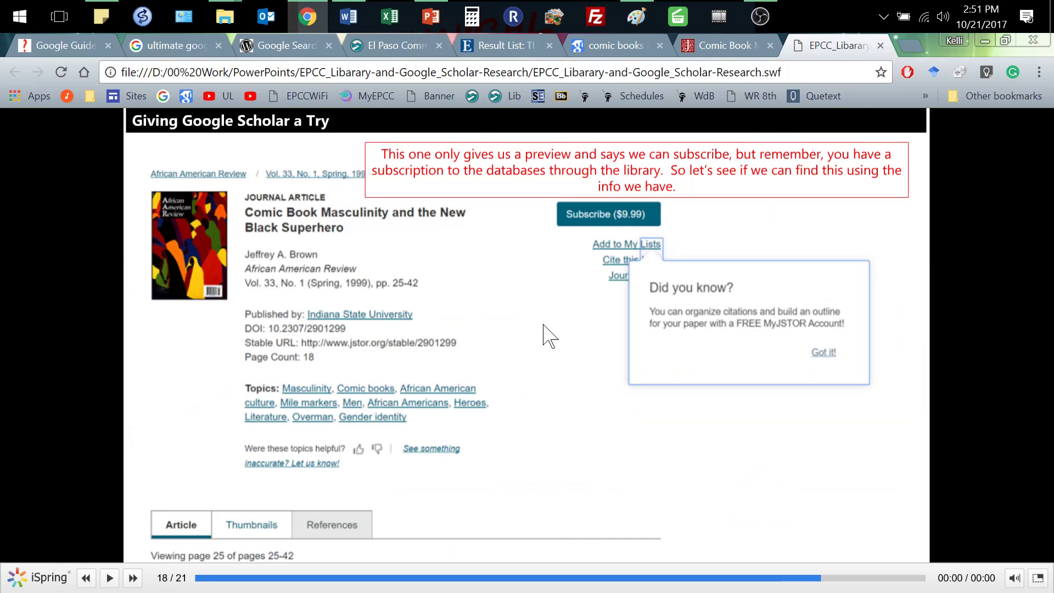
mouse_move(467, 333)
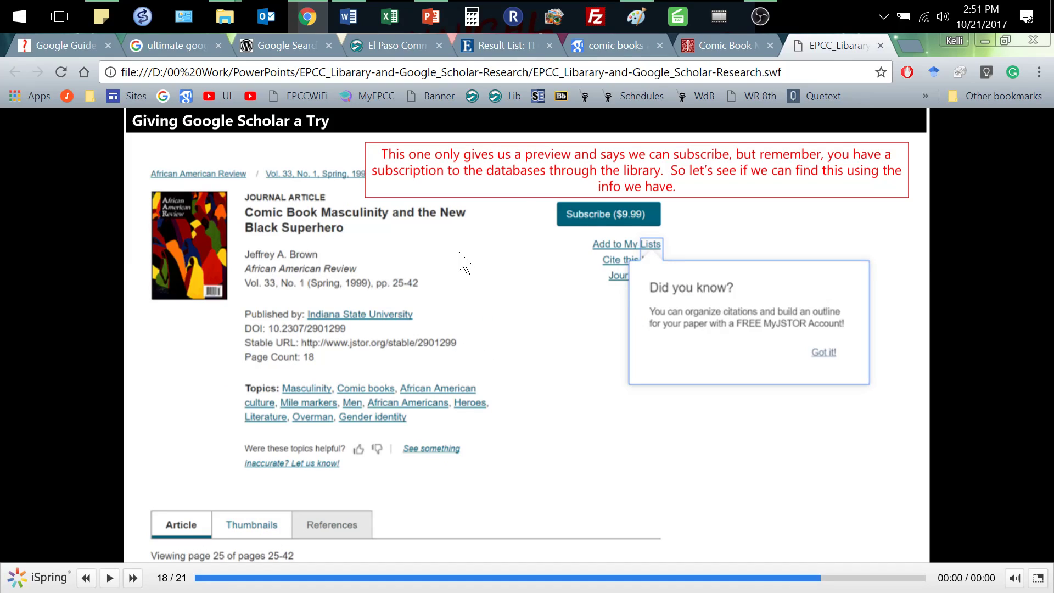
- Go to slide 20, where the library search finds the Comic Book Masculinity article with full text
left_click(132, 578)
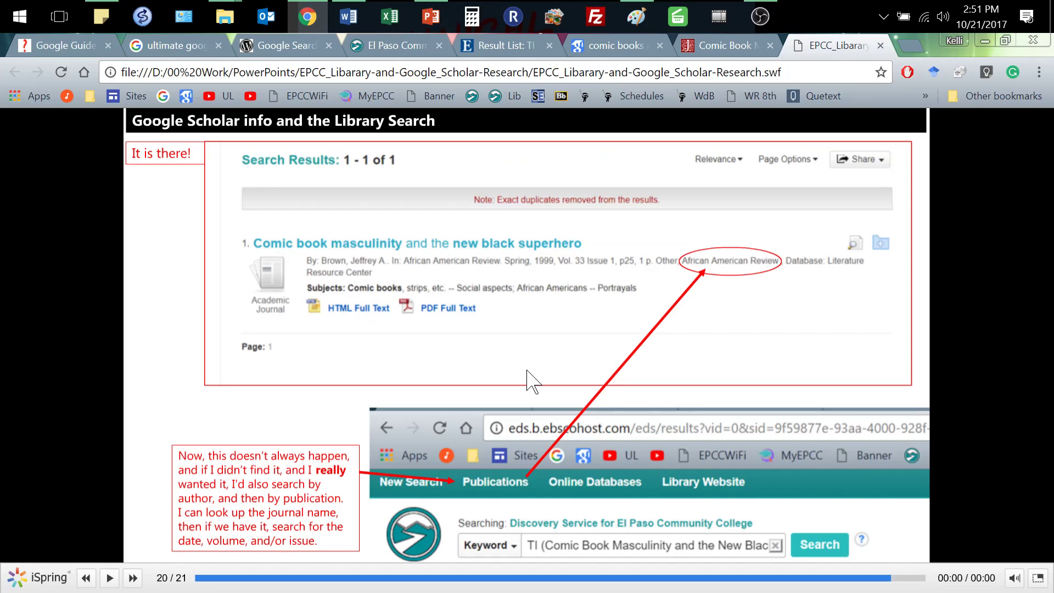
mouse_move(557, 286)
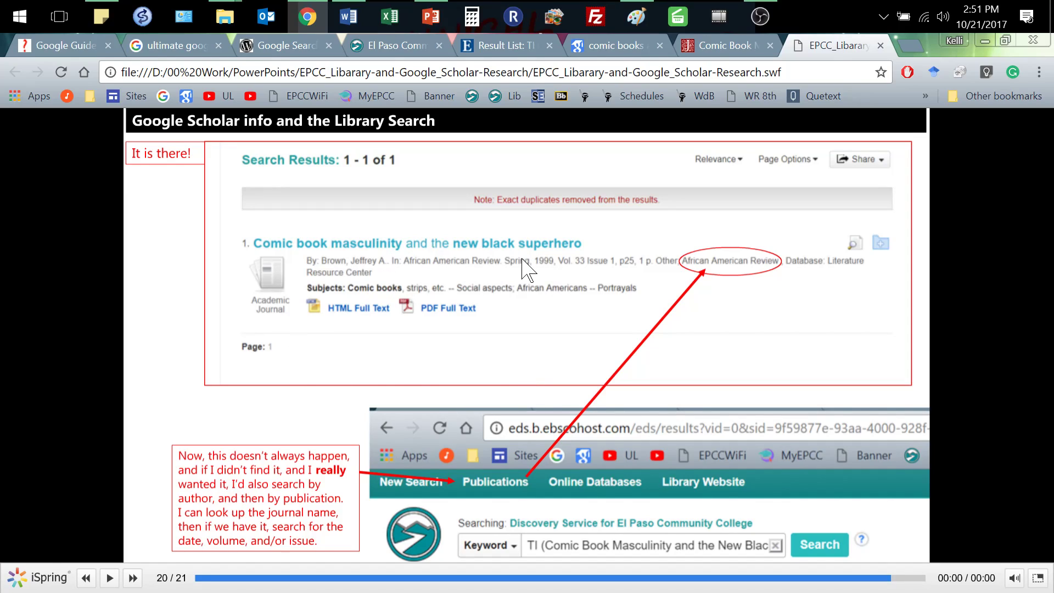
mouse_move(518, 254)
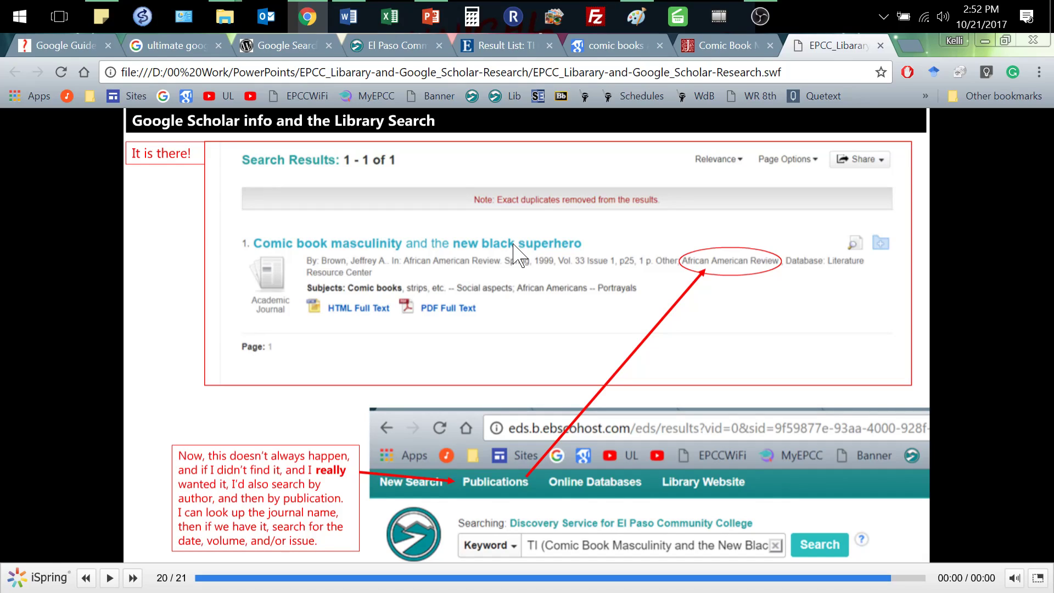
mouse_move(366, 192)
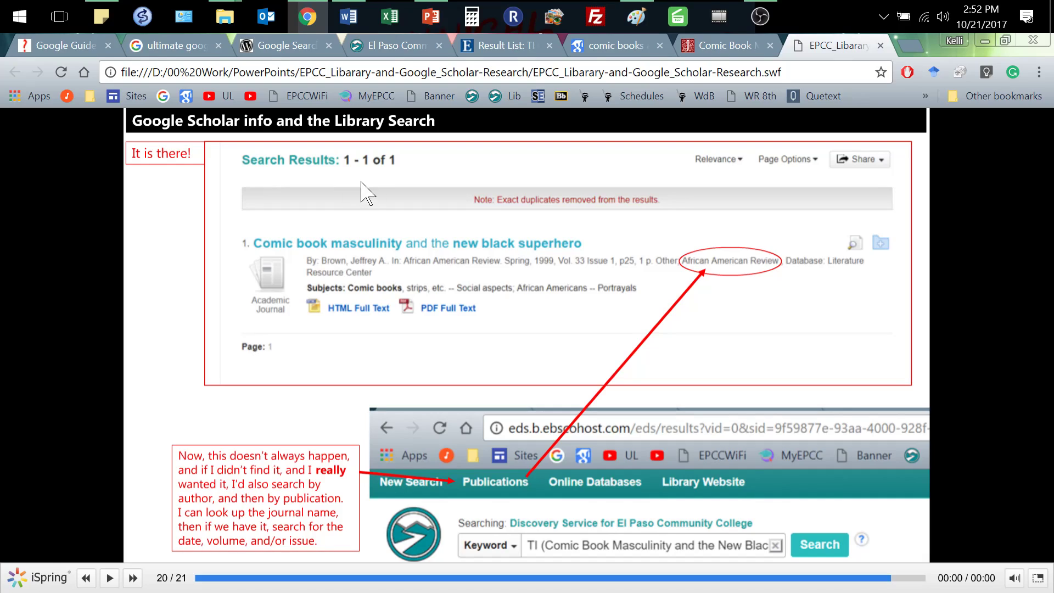
mouse_move(449, 317)
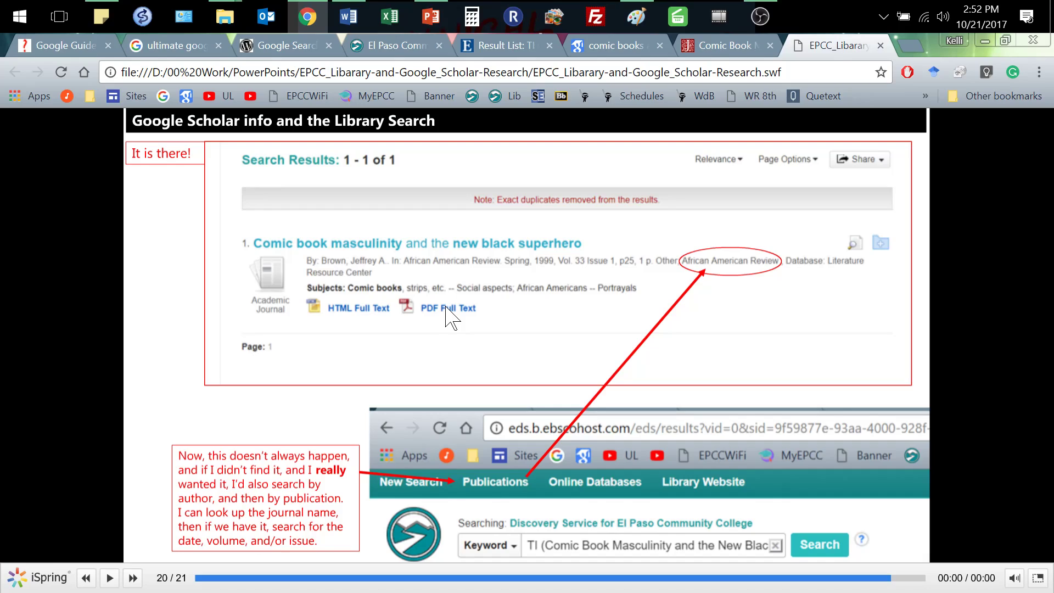
mouse_move(434, 276)
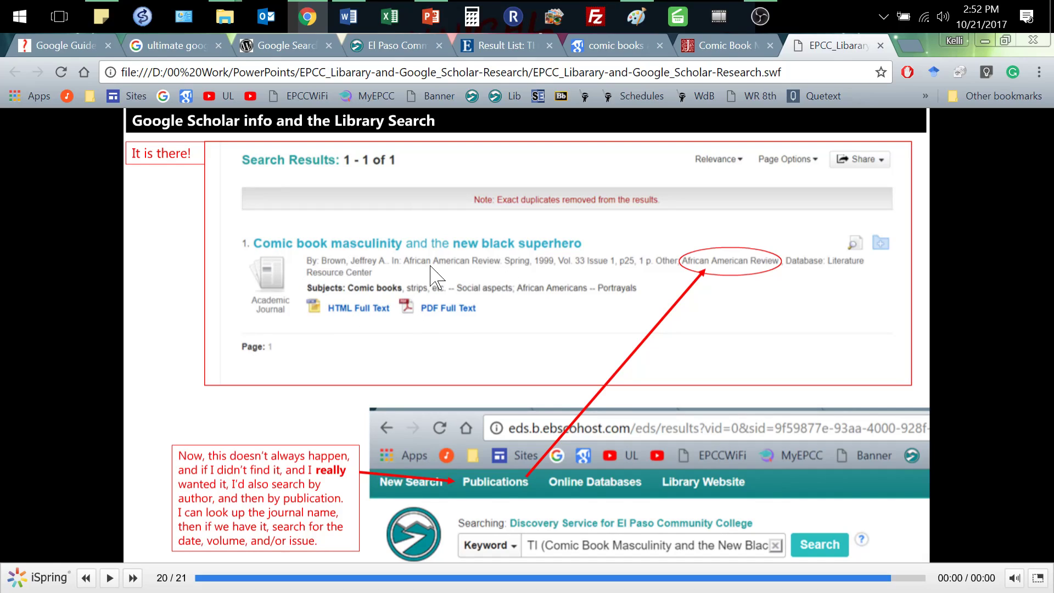
mouse_move(521, 286)
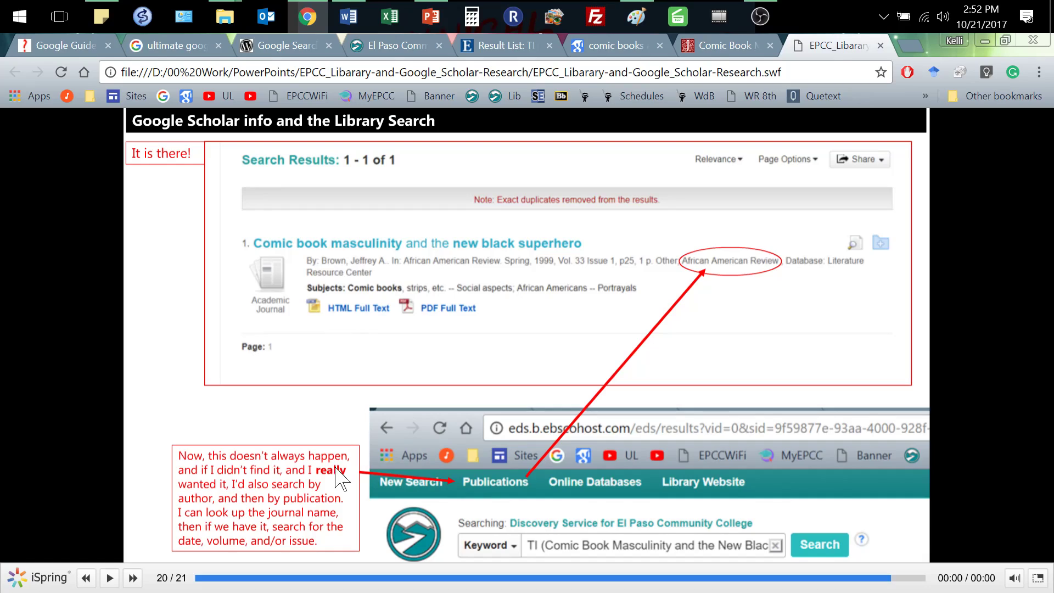
mouse_move(497, 491)
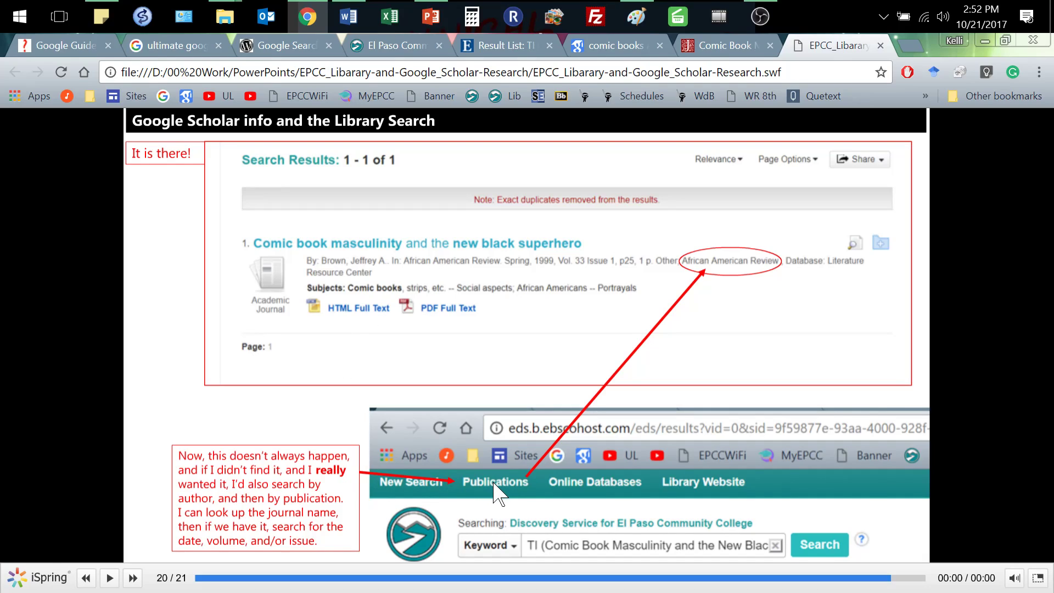
mouse_move(722, 276)
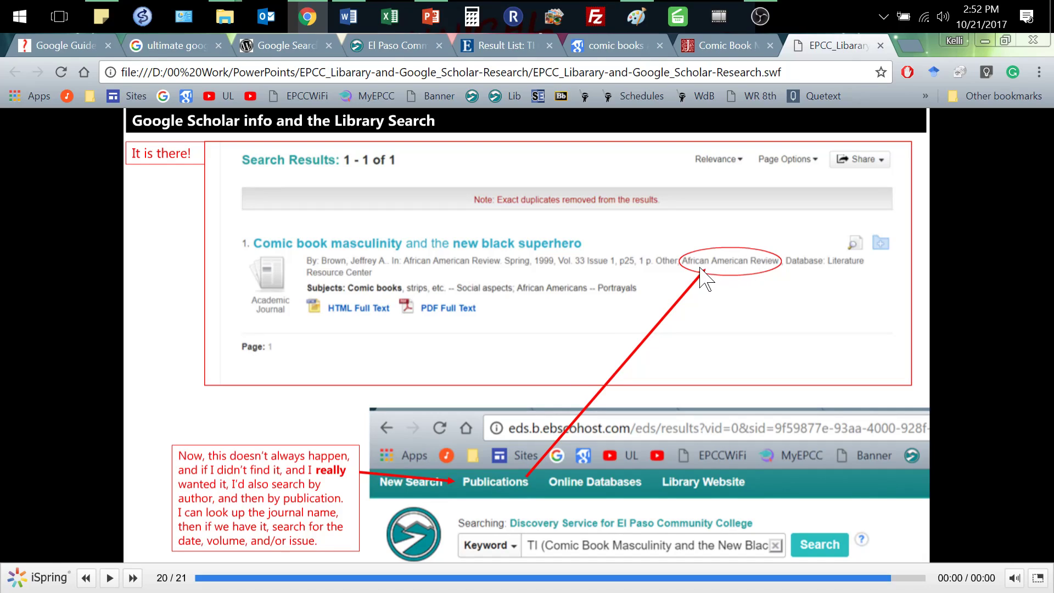
mouse_move(512, 489)
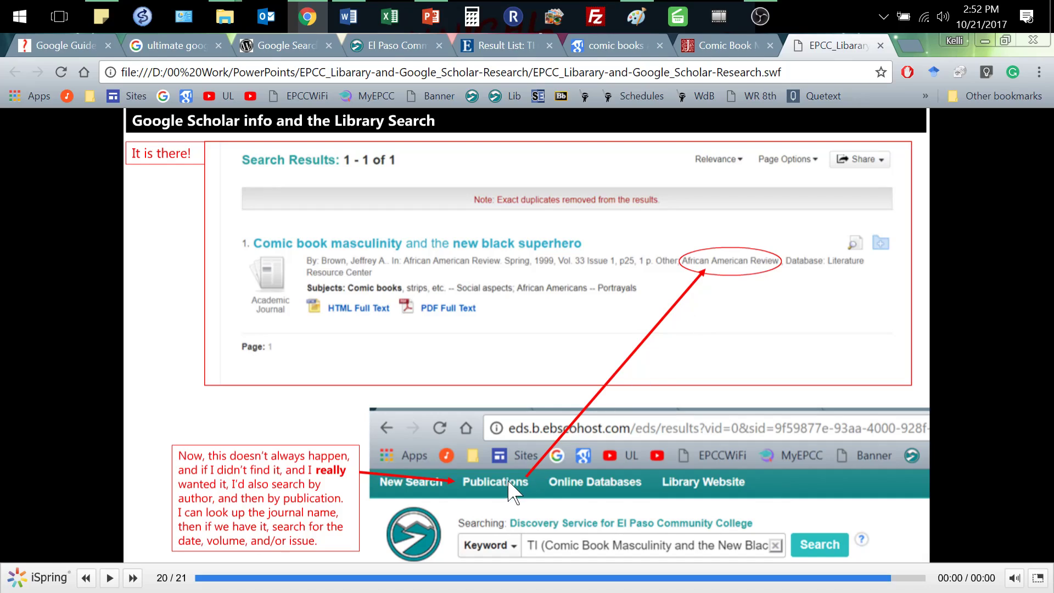
mouse_move(506, 493)
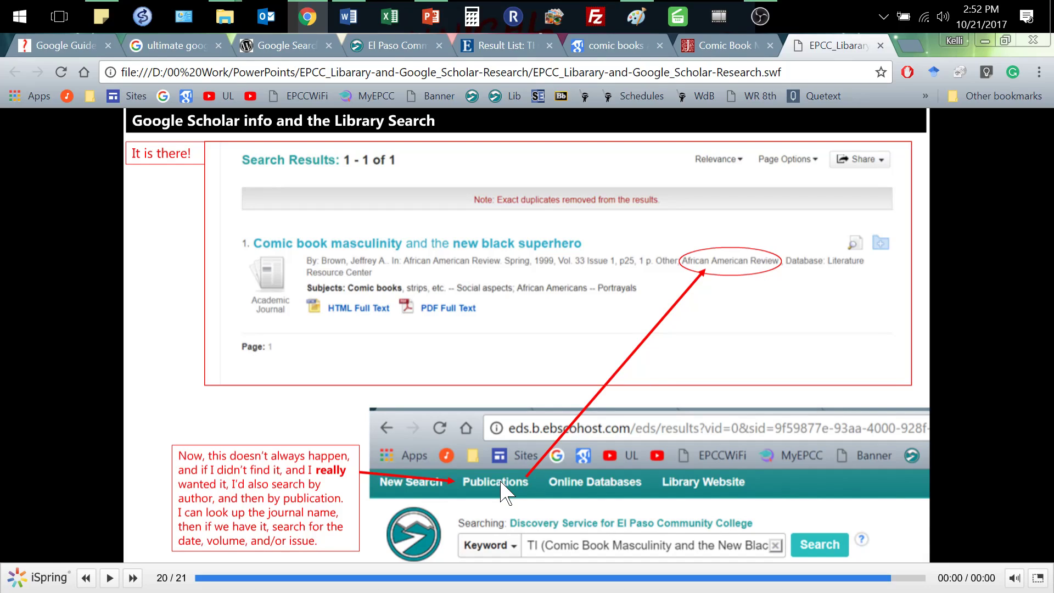
mouse_move(528, 275)
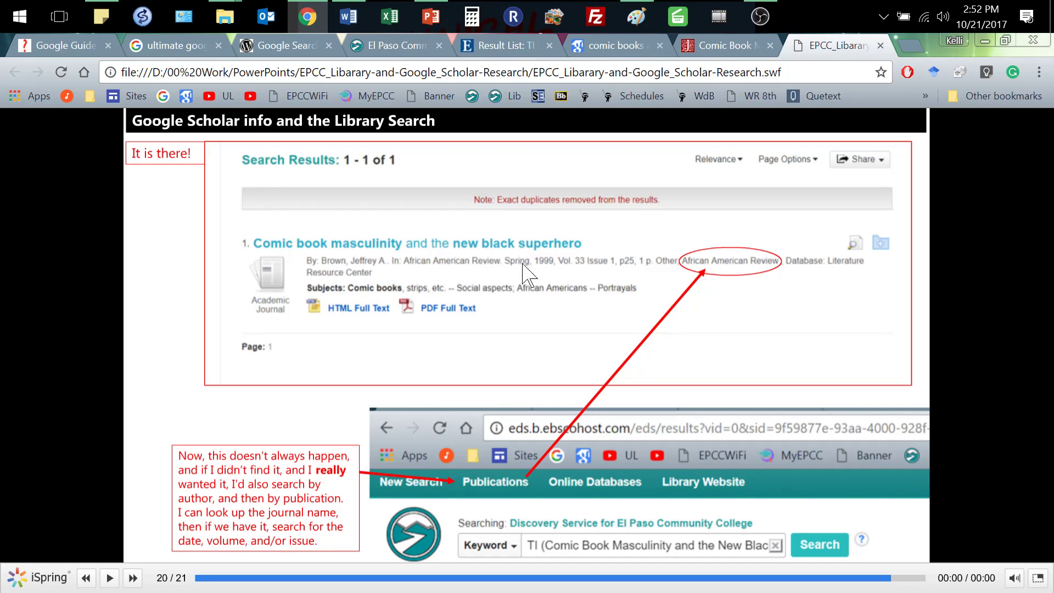
mouse_move(612, 282)
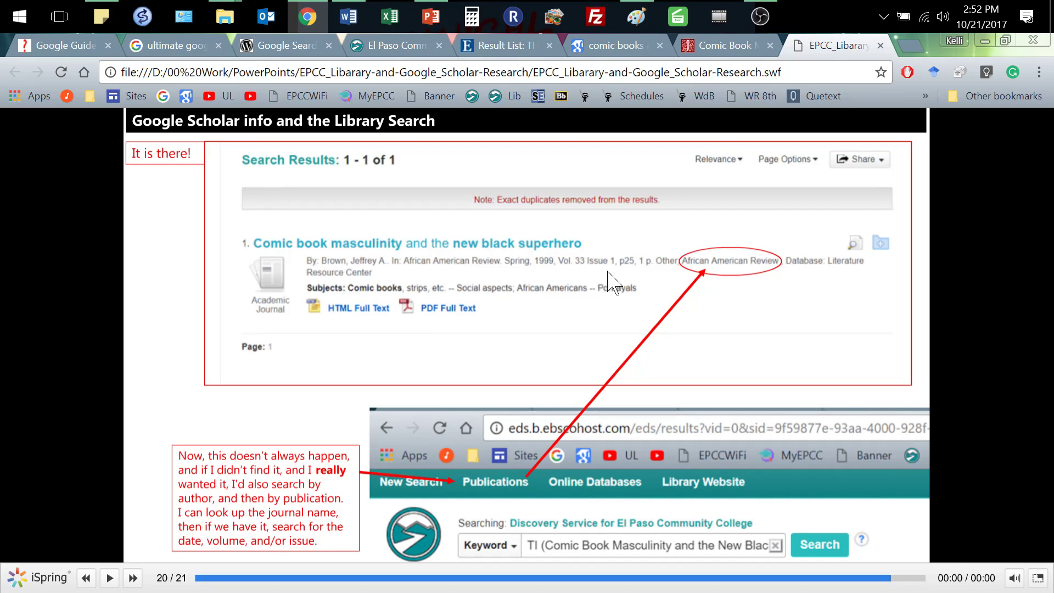
mouse_move(617, 276)
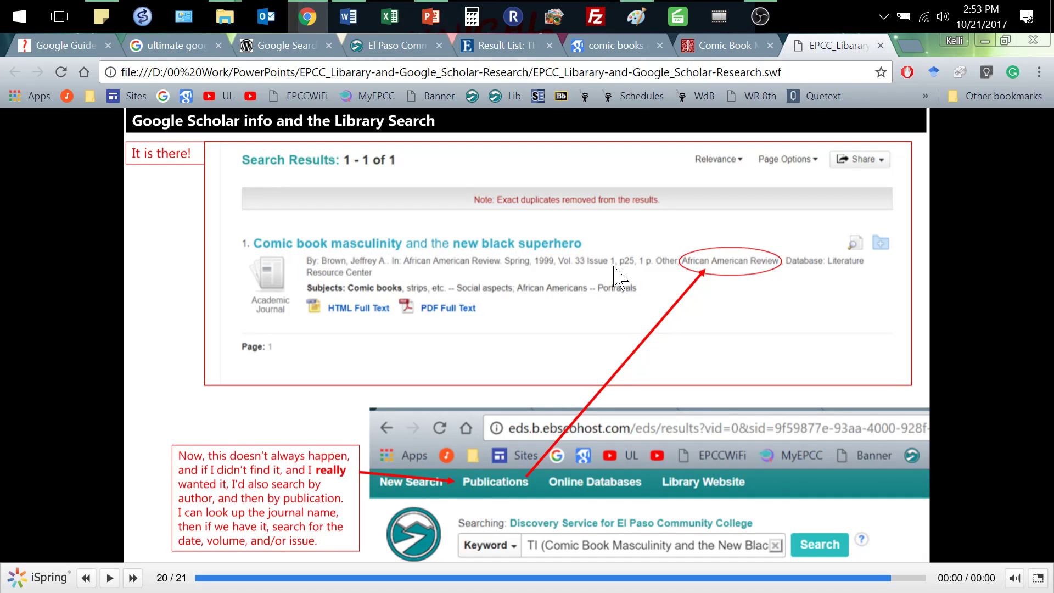
mouse_move(586, 323)
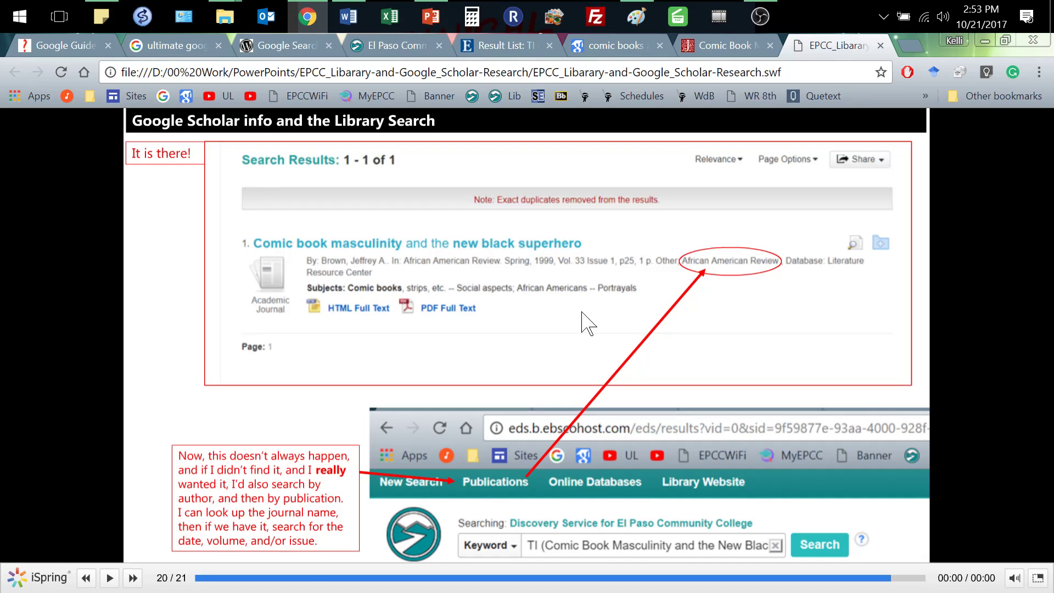
- Go to the final slide 21 of 21, cautioning careful evaluation of web sources
left_click(133, 579)
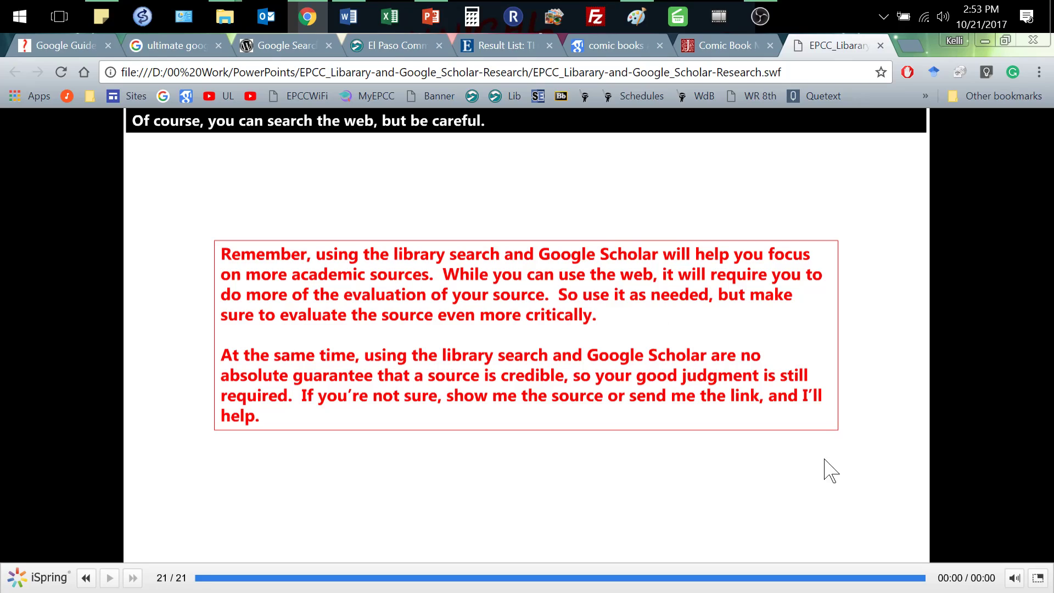
mouse_move(707, 506)
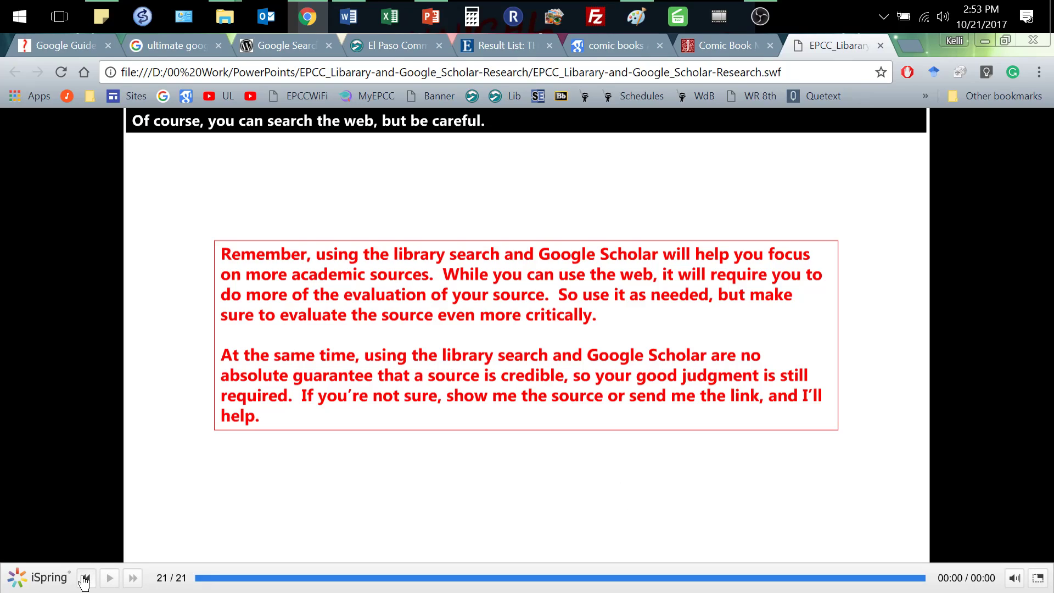
left_click(85, 578)
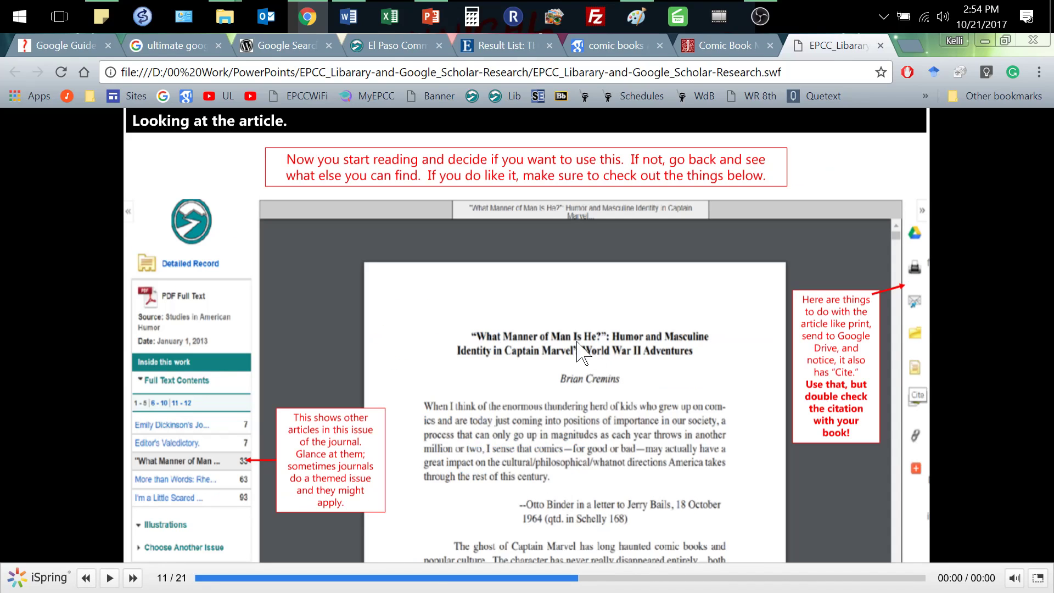
mouse_move(531, 425)
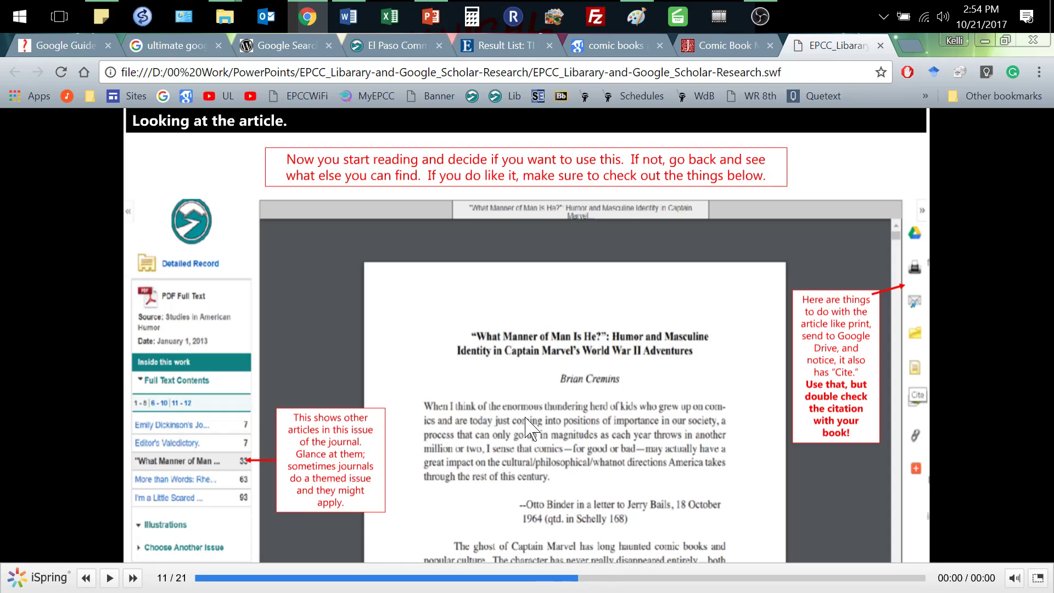
mouse_move(638, 328)
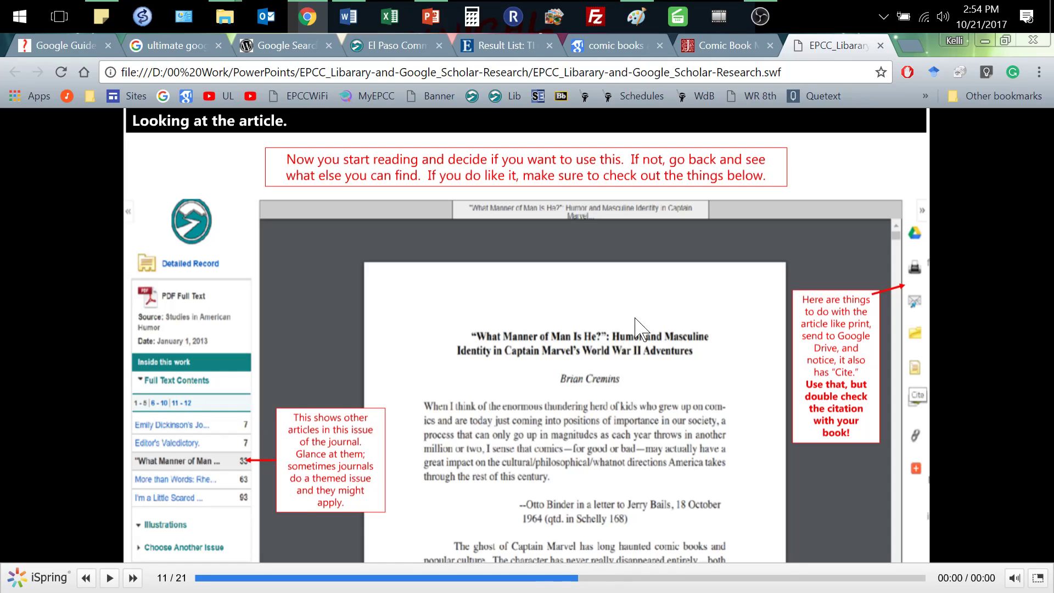
mouse_move(632, 402)
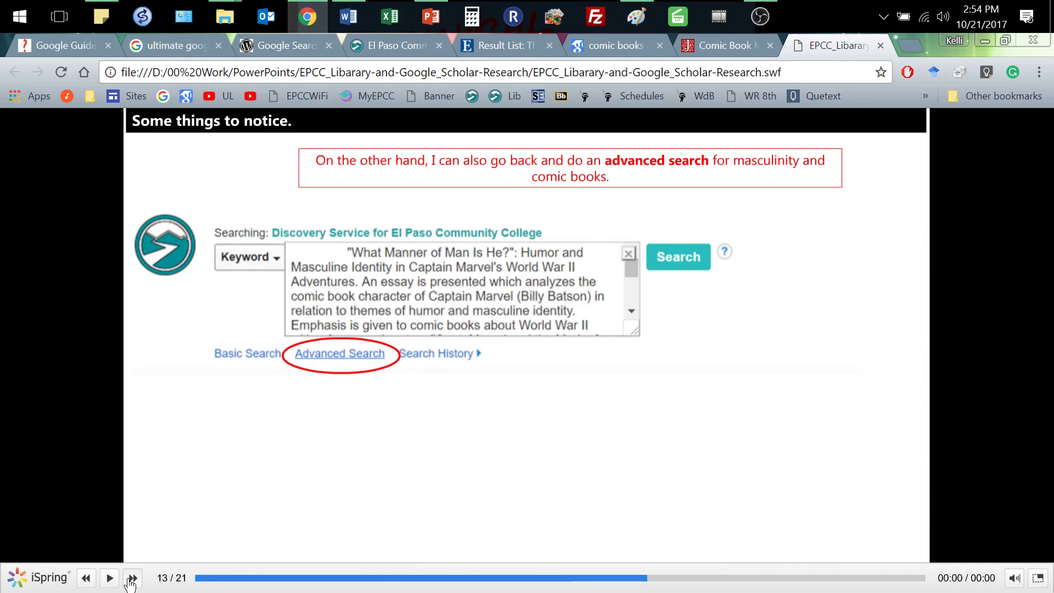
left_click(132, 578)
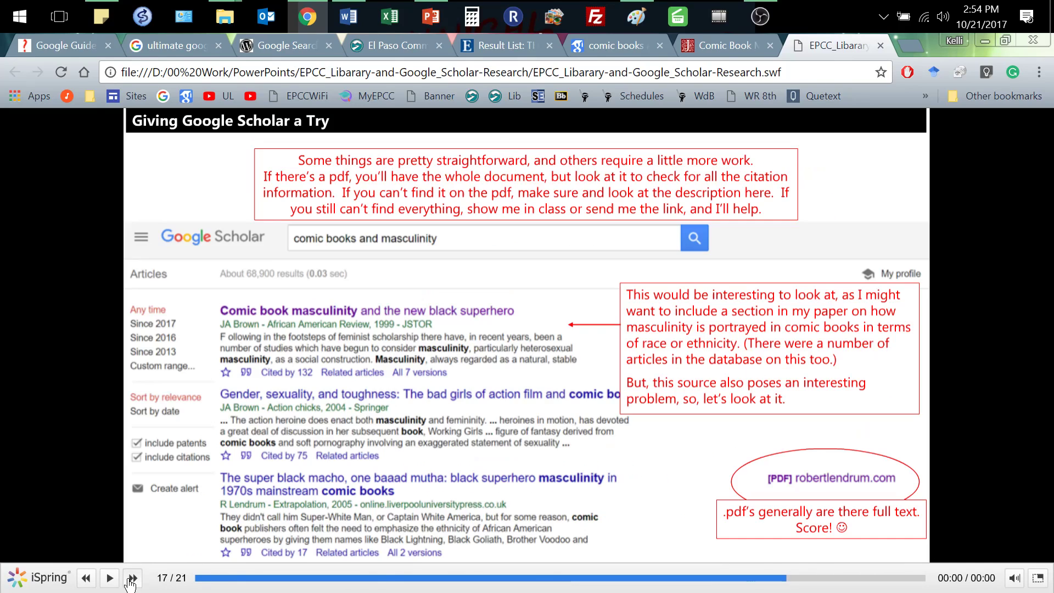
left_click(132, 577)
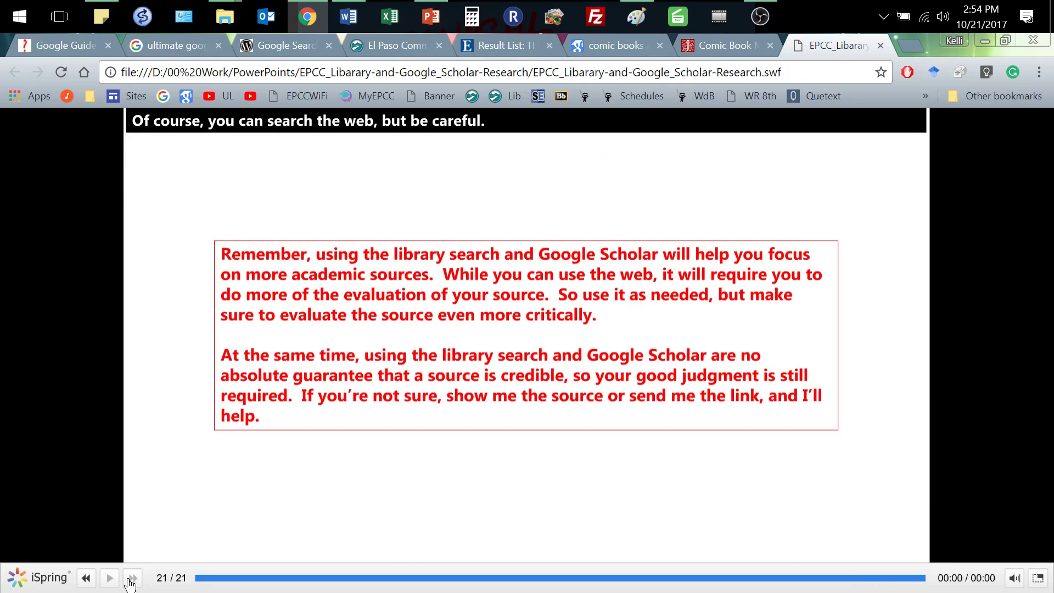